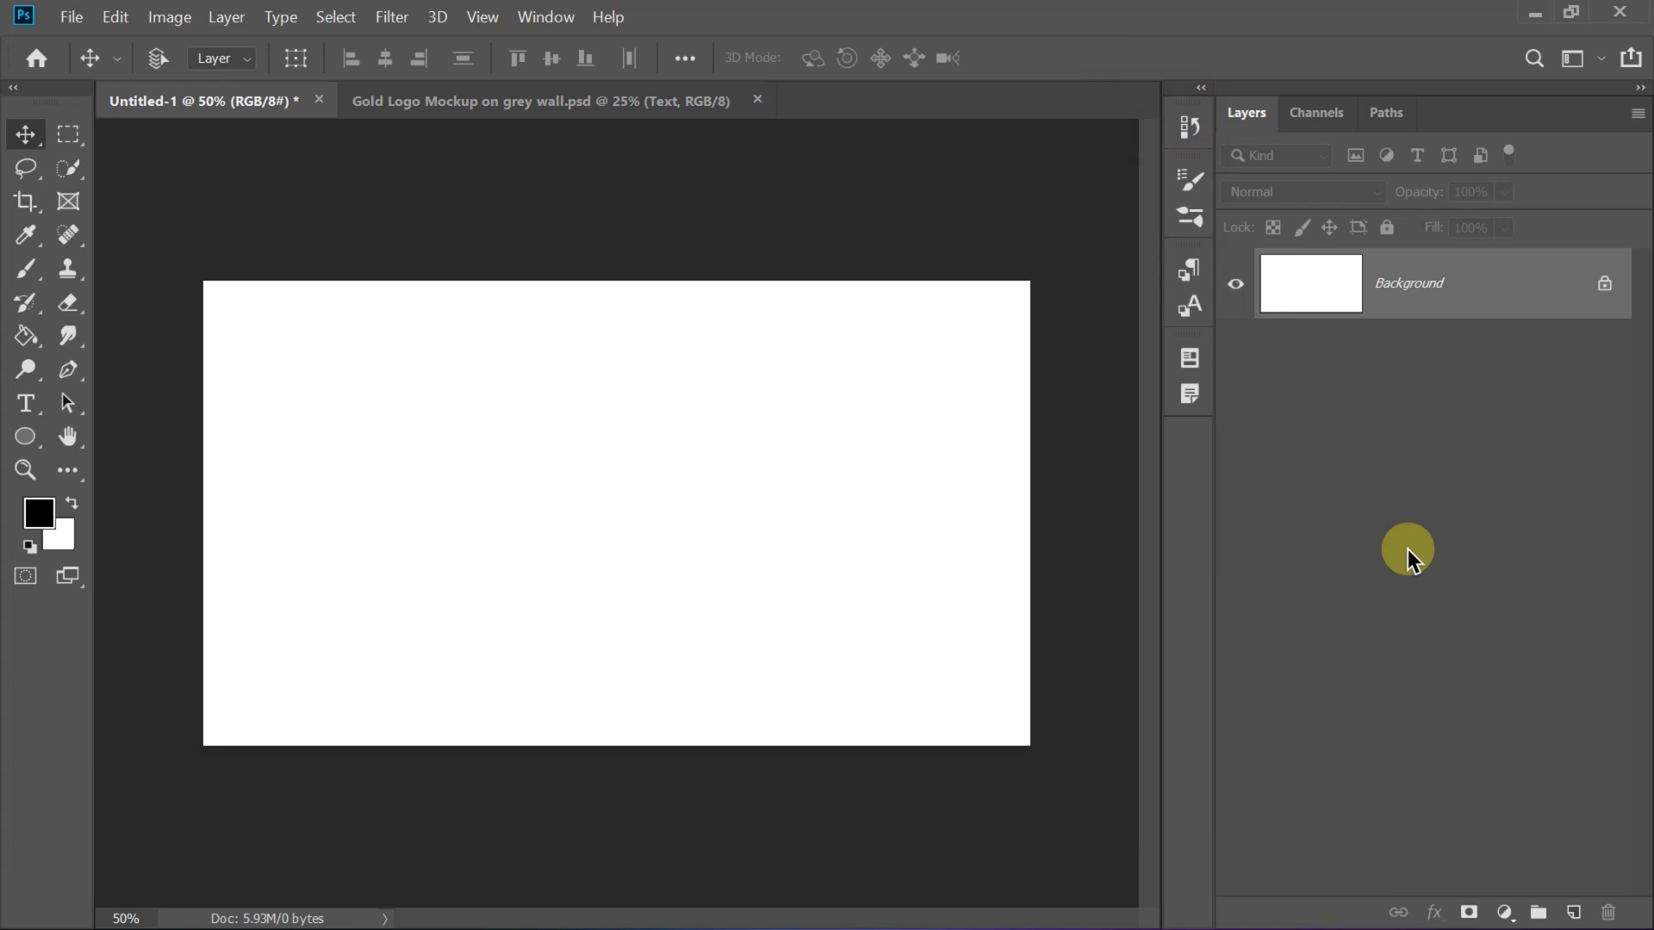
mouse_move(968, 334)
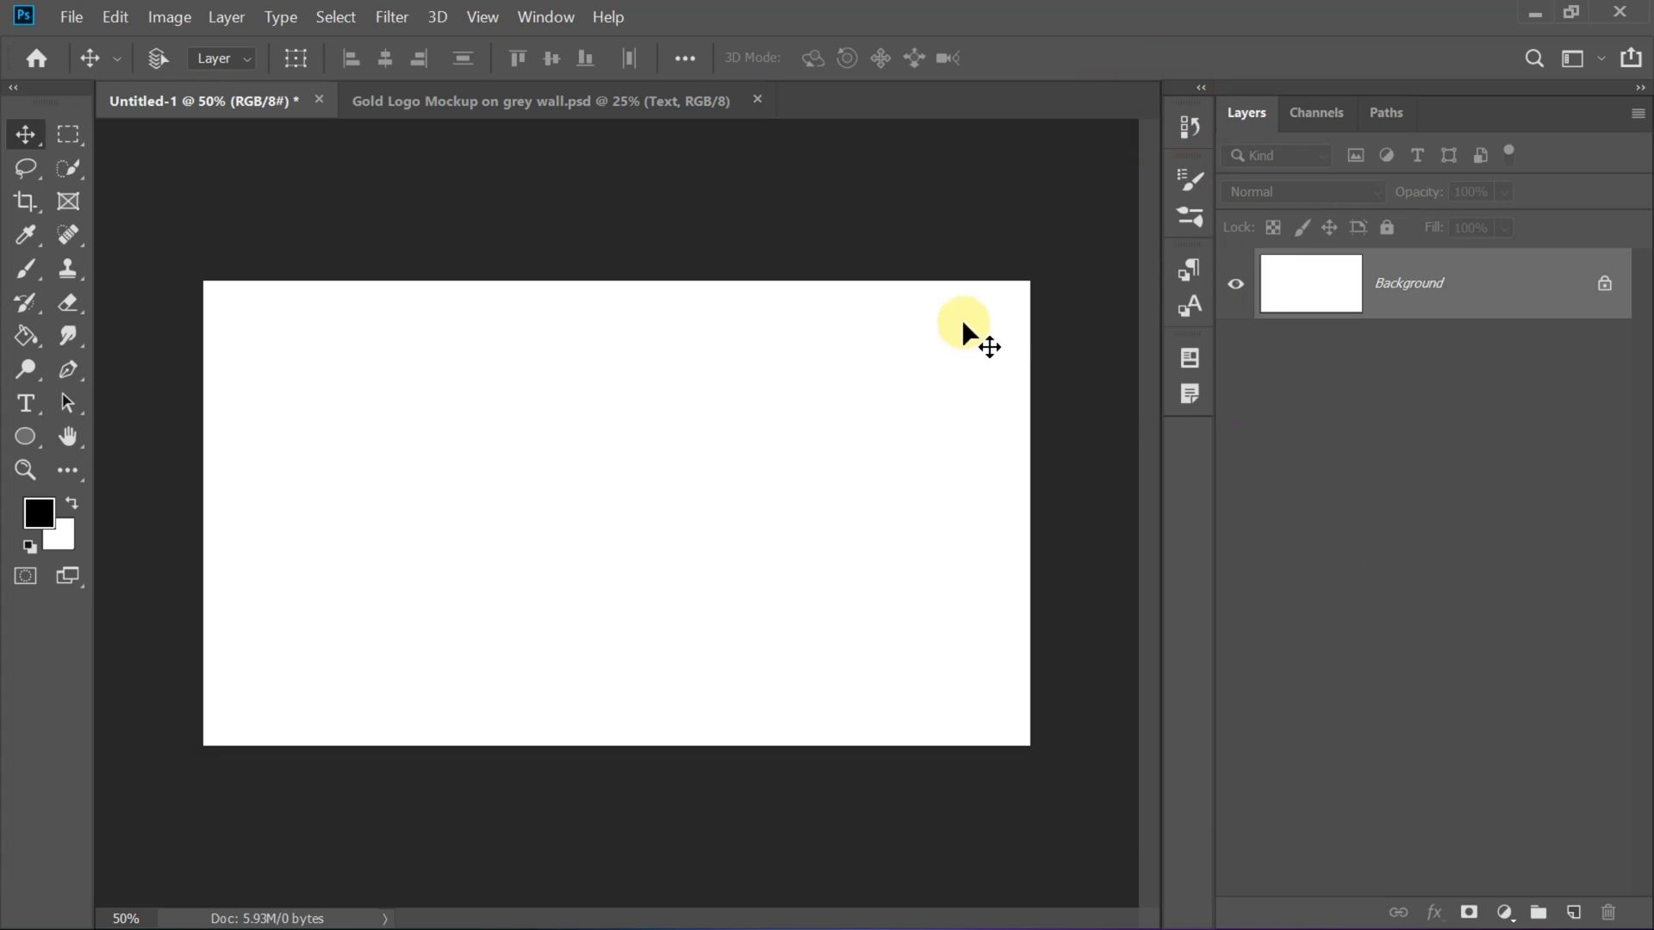
- Add a vertical guide and a horizontal guide, each at 50%
left_click(482, 17)
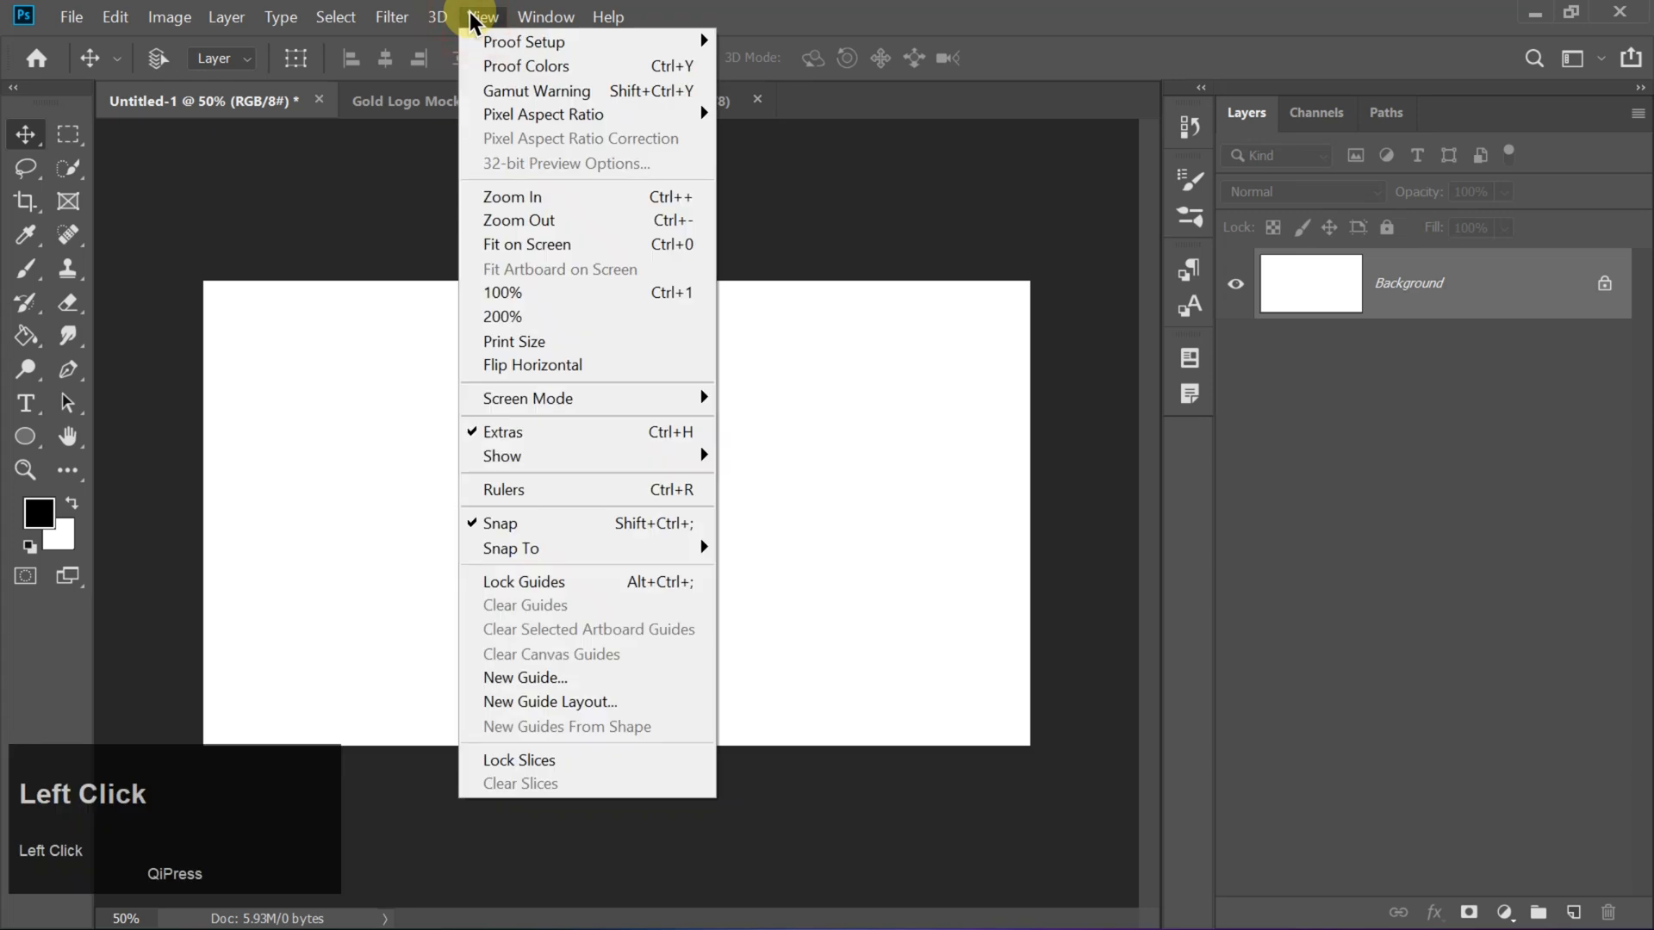
mouse_move(525, 677)
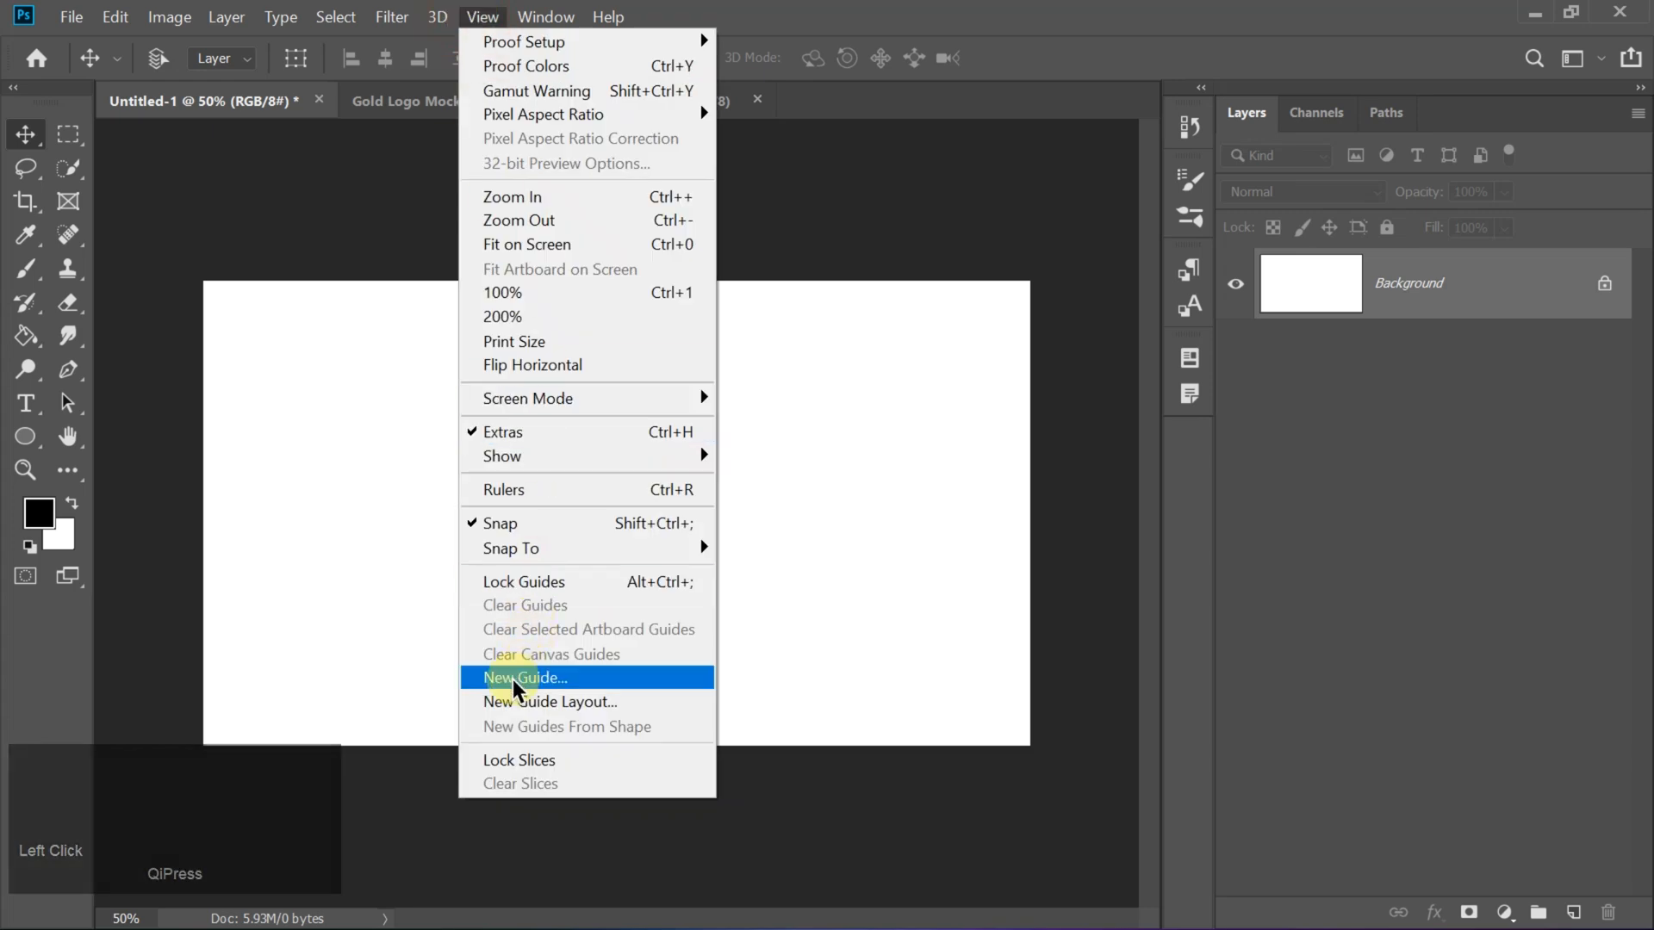
left_click(524, 677)
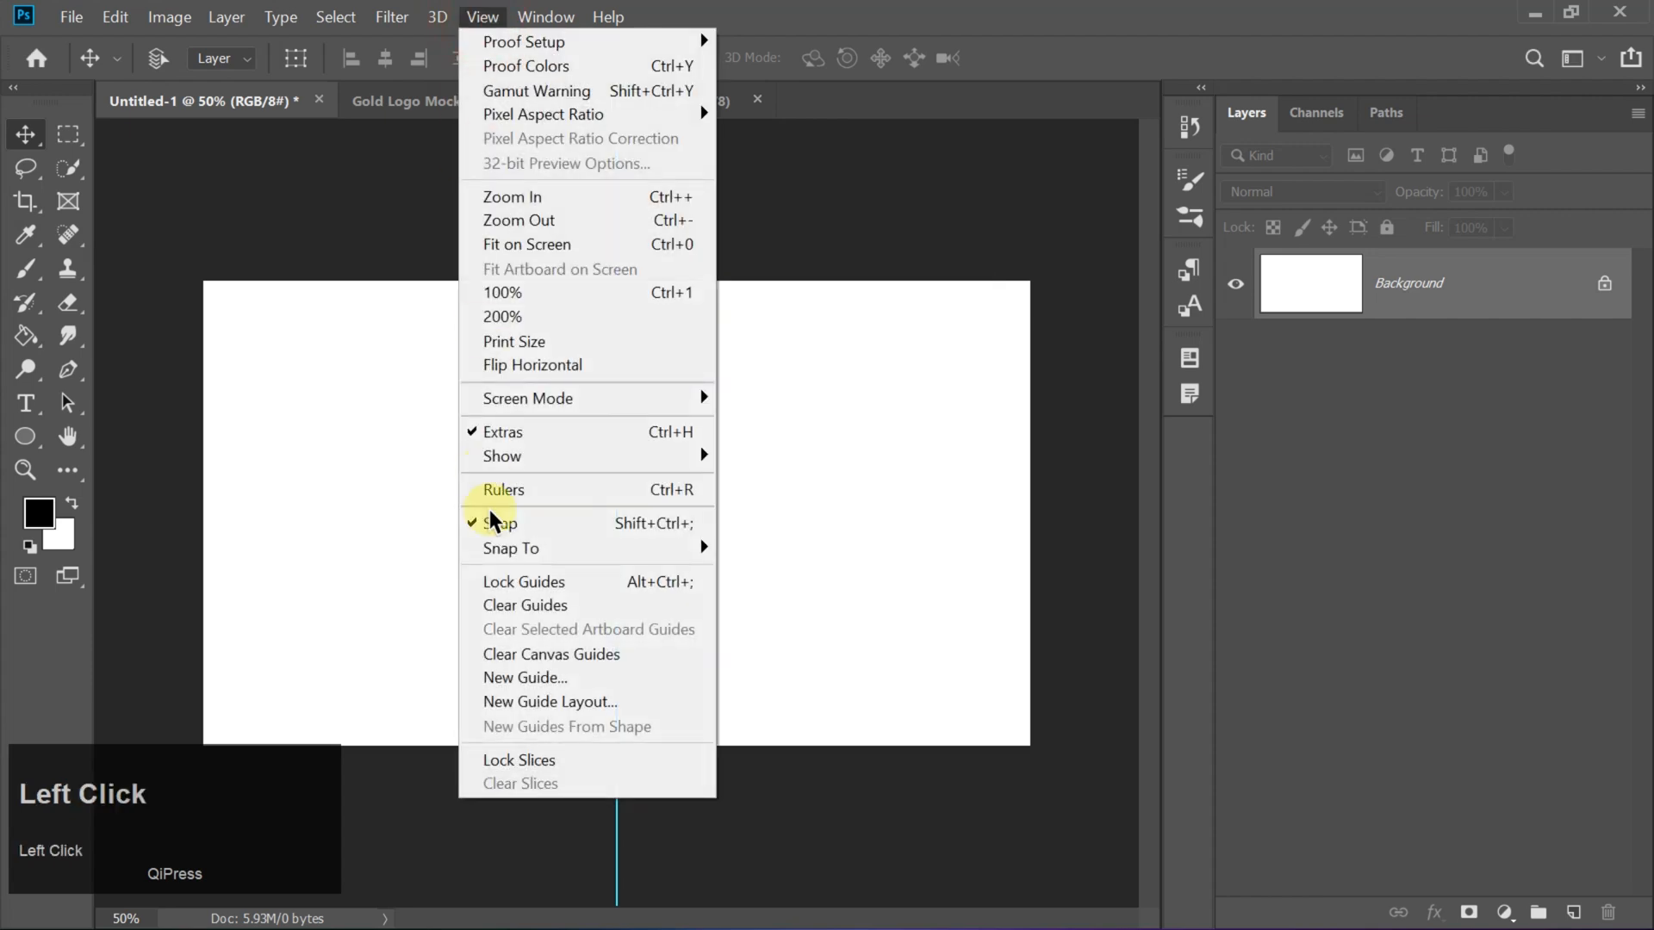
left_click(526, 677)
type("50")
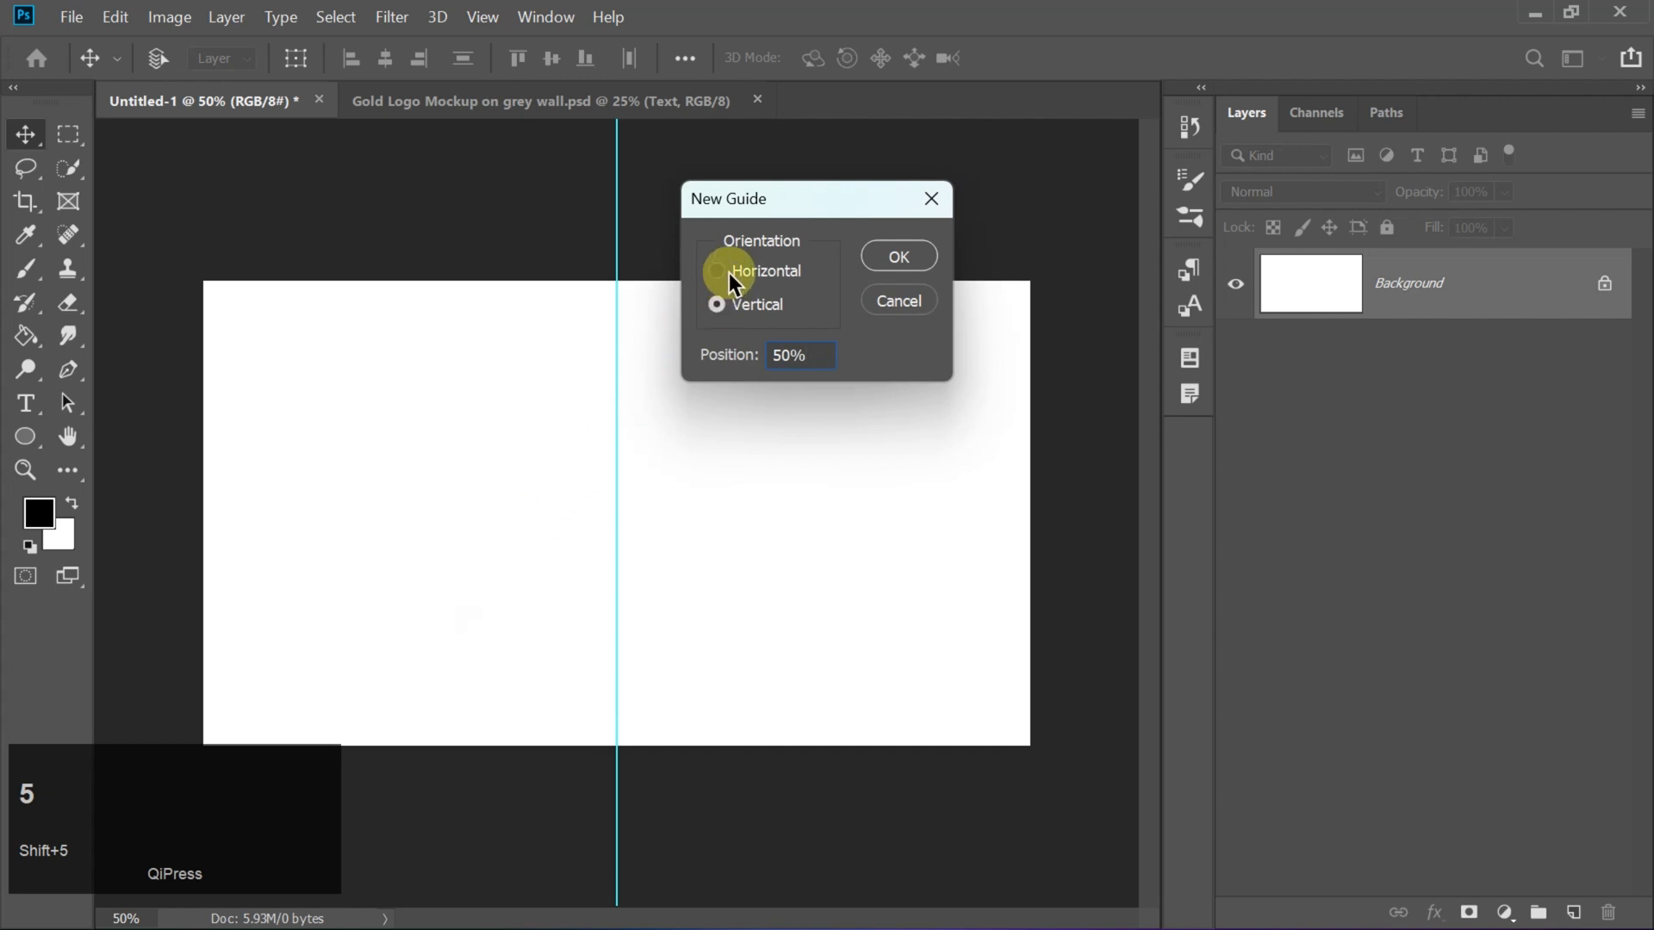
key("enter")
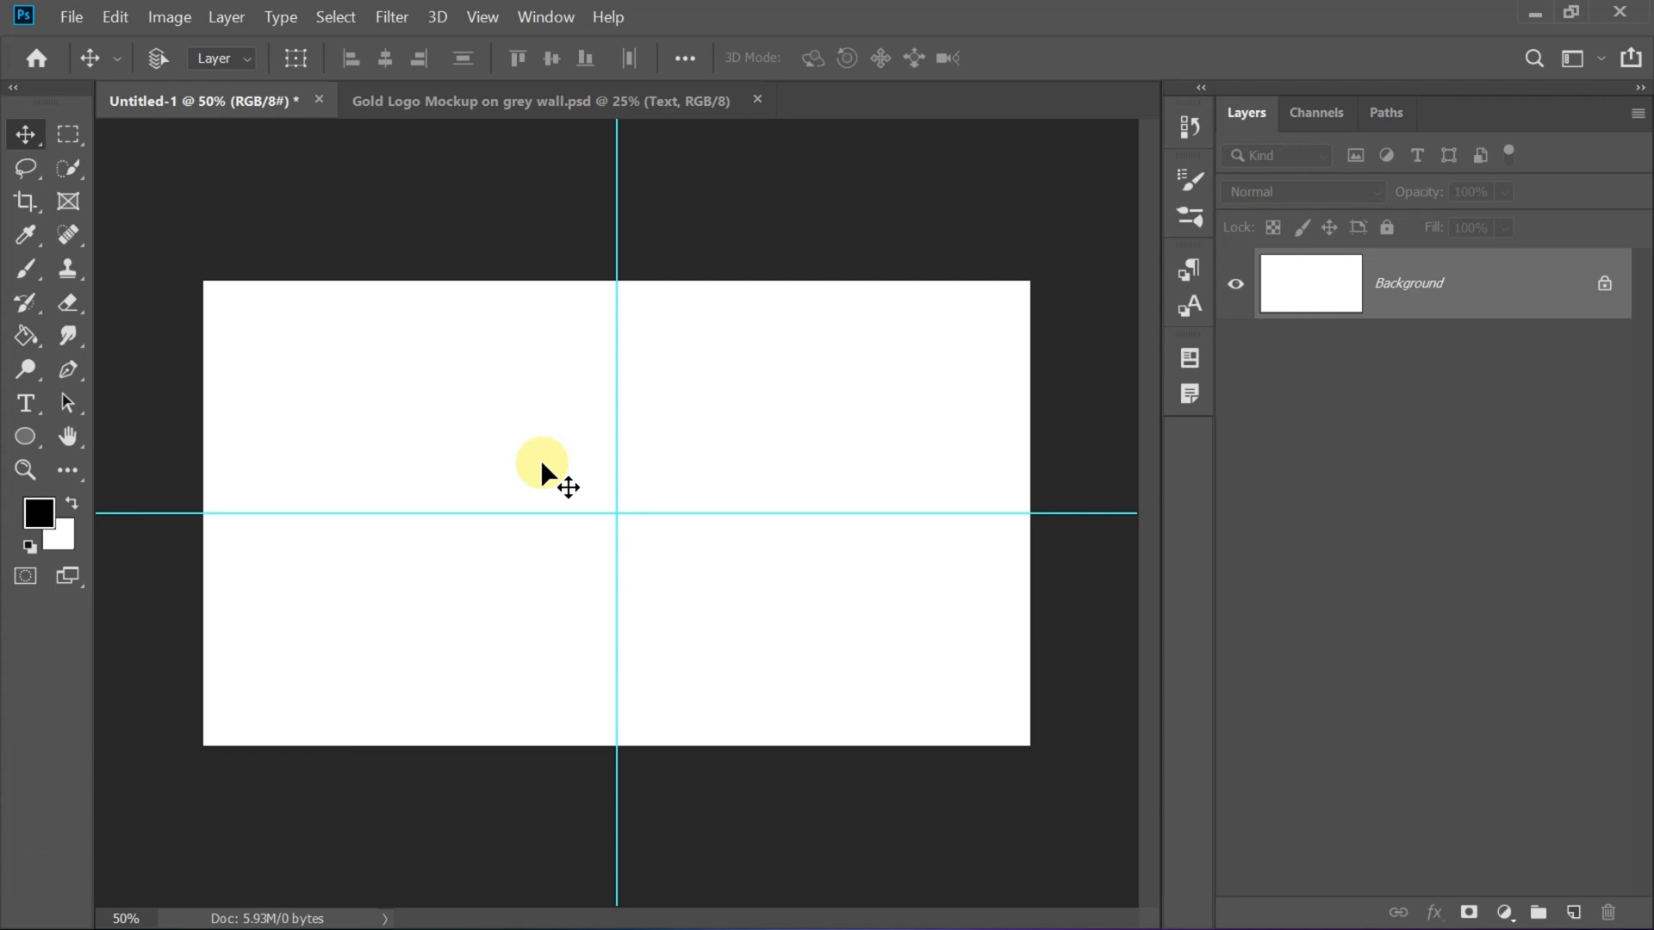
- Draw a green-stroked circle at the guide crossing and centre it on the canvas
left_click(24, 436)
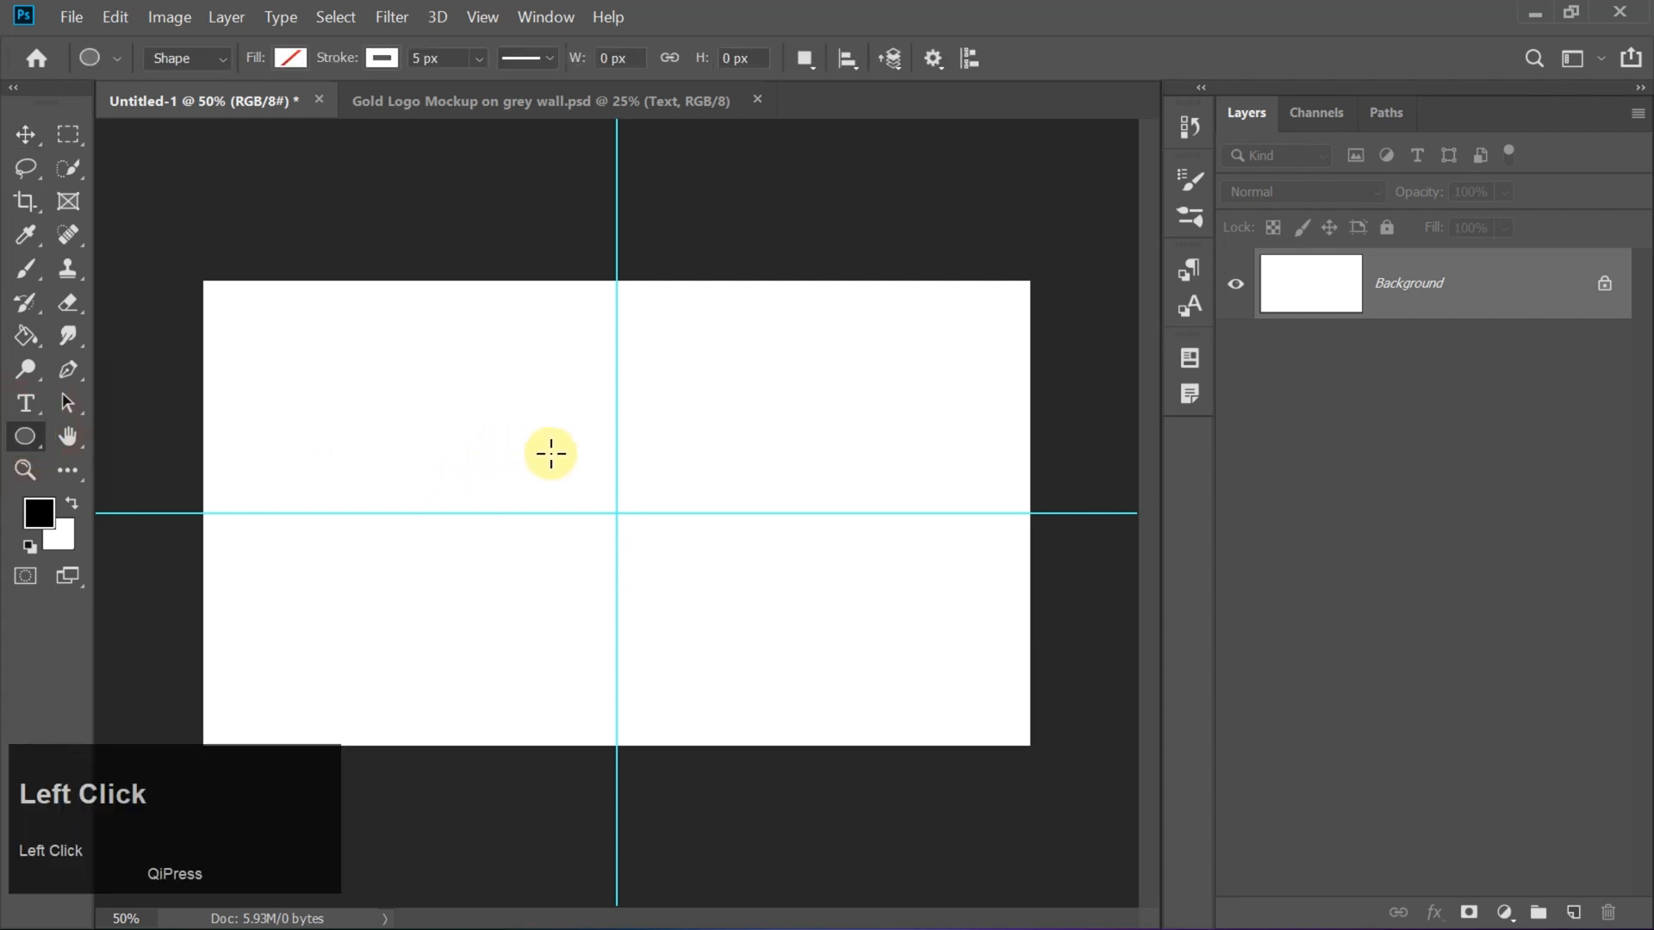
left_click_drag(550, 454, 706, 582)
type("14")
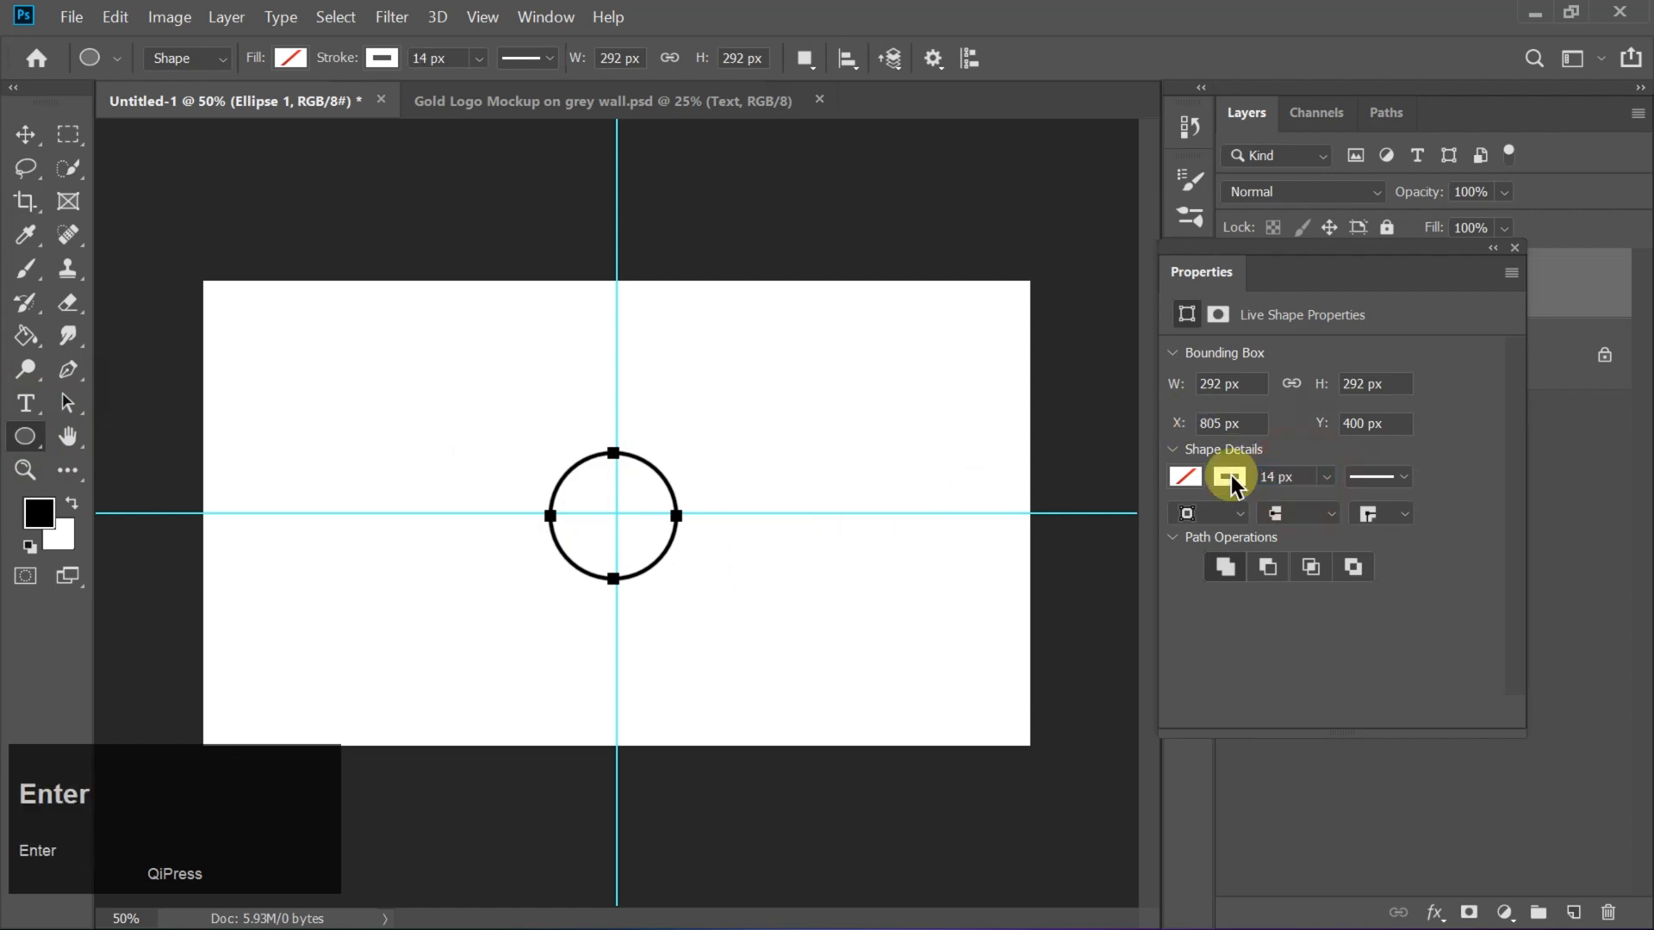
left_click(1229, 476)
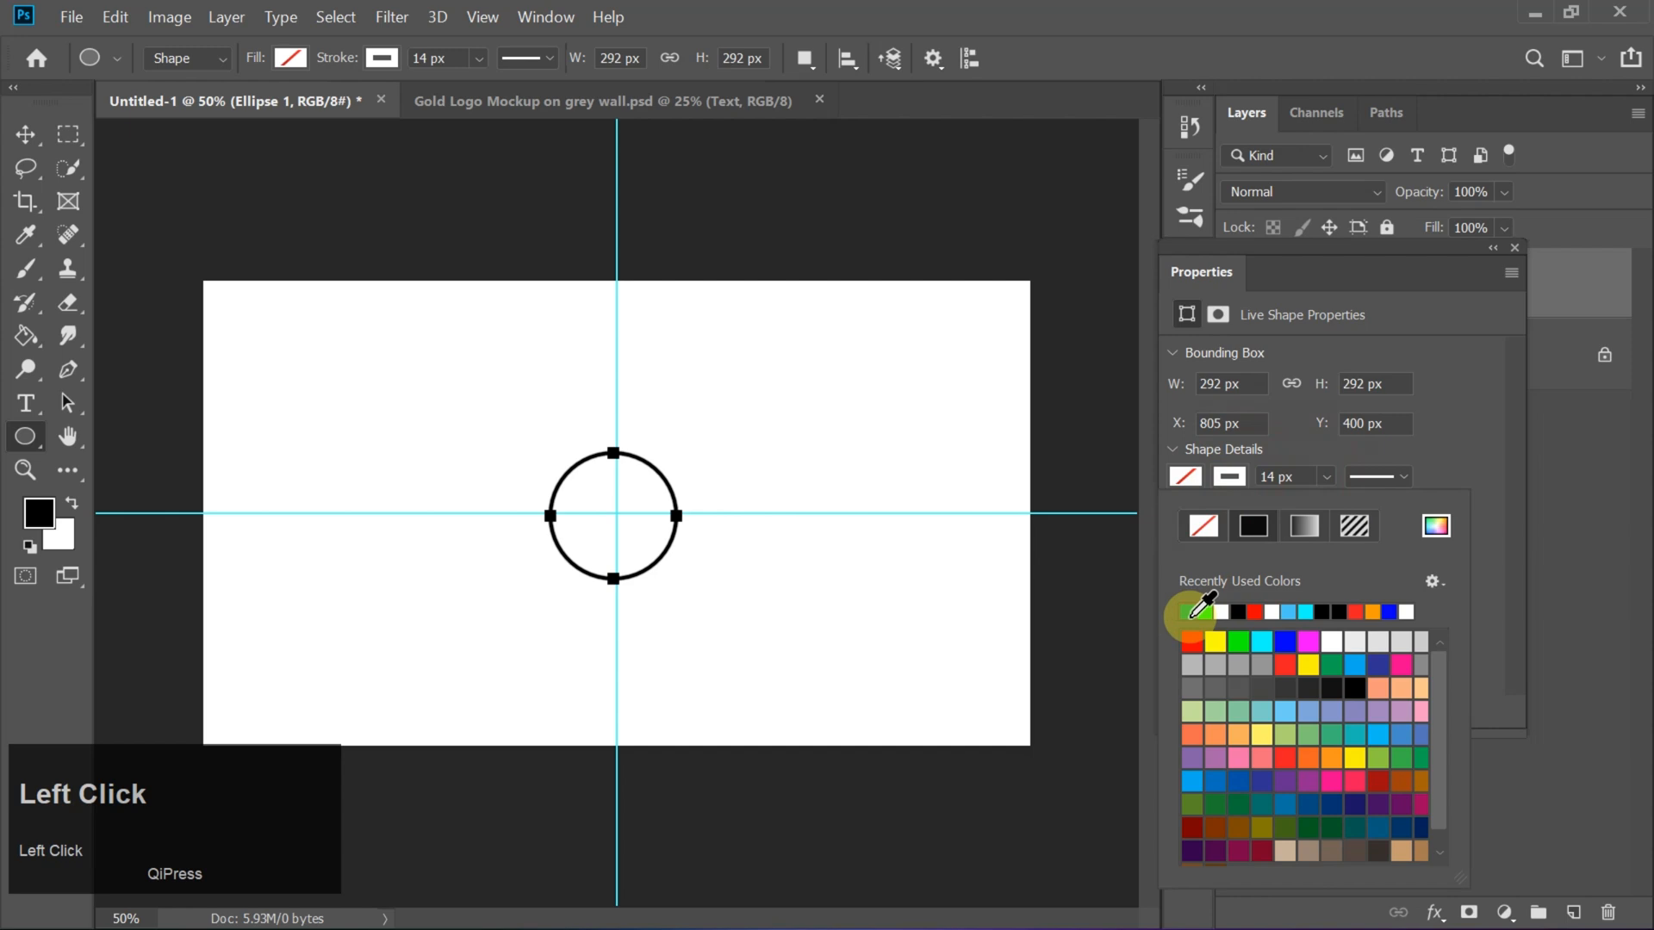
left_click(1227, 475)
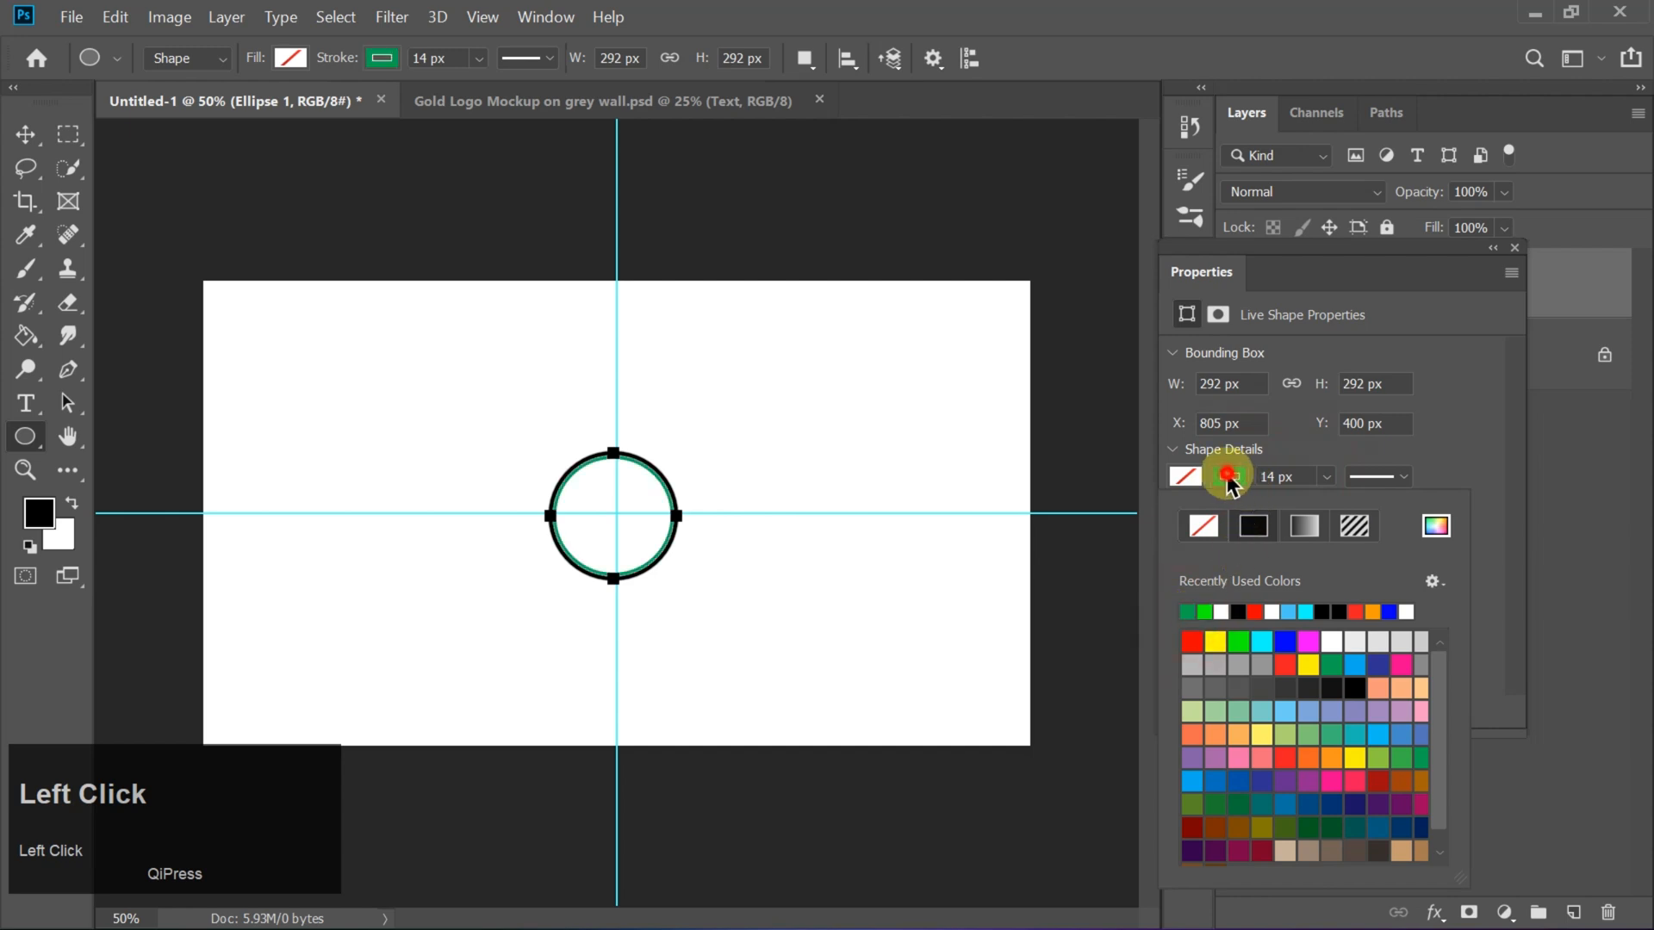
left_click(1225, 478)
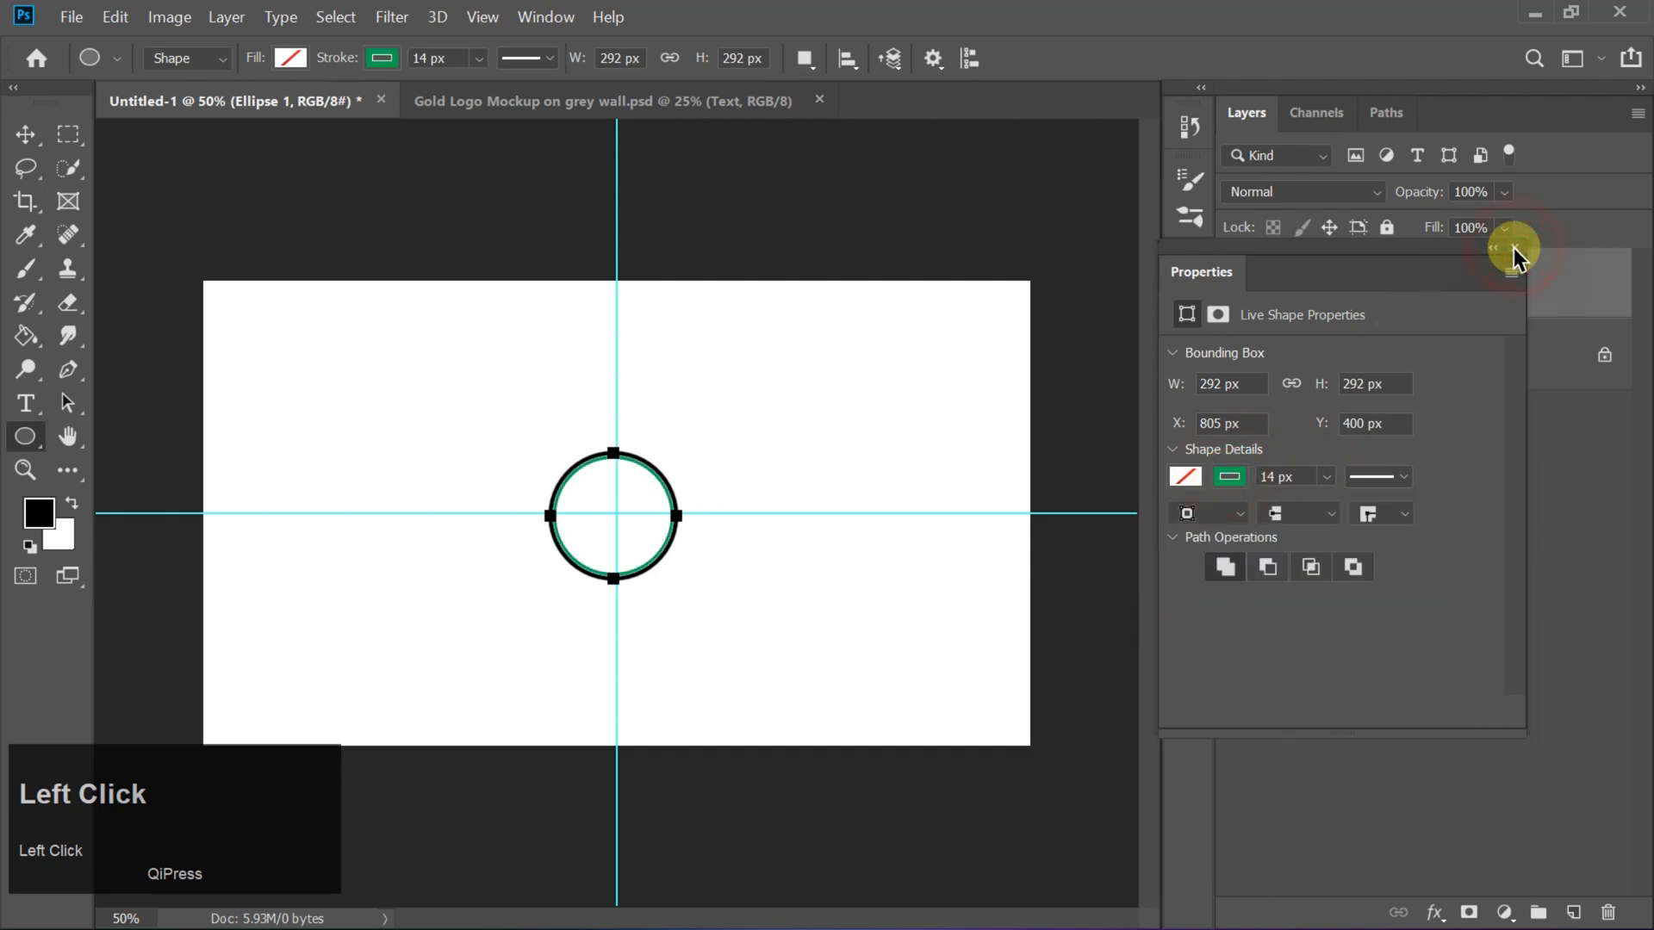
key("ctrl+a")
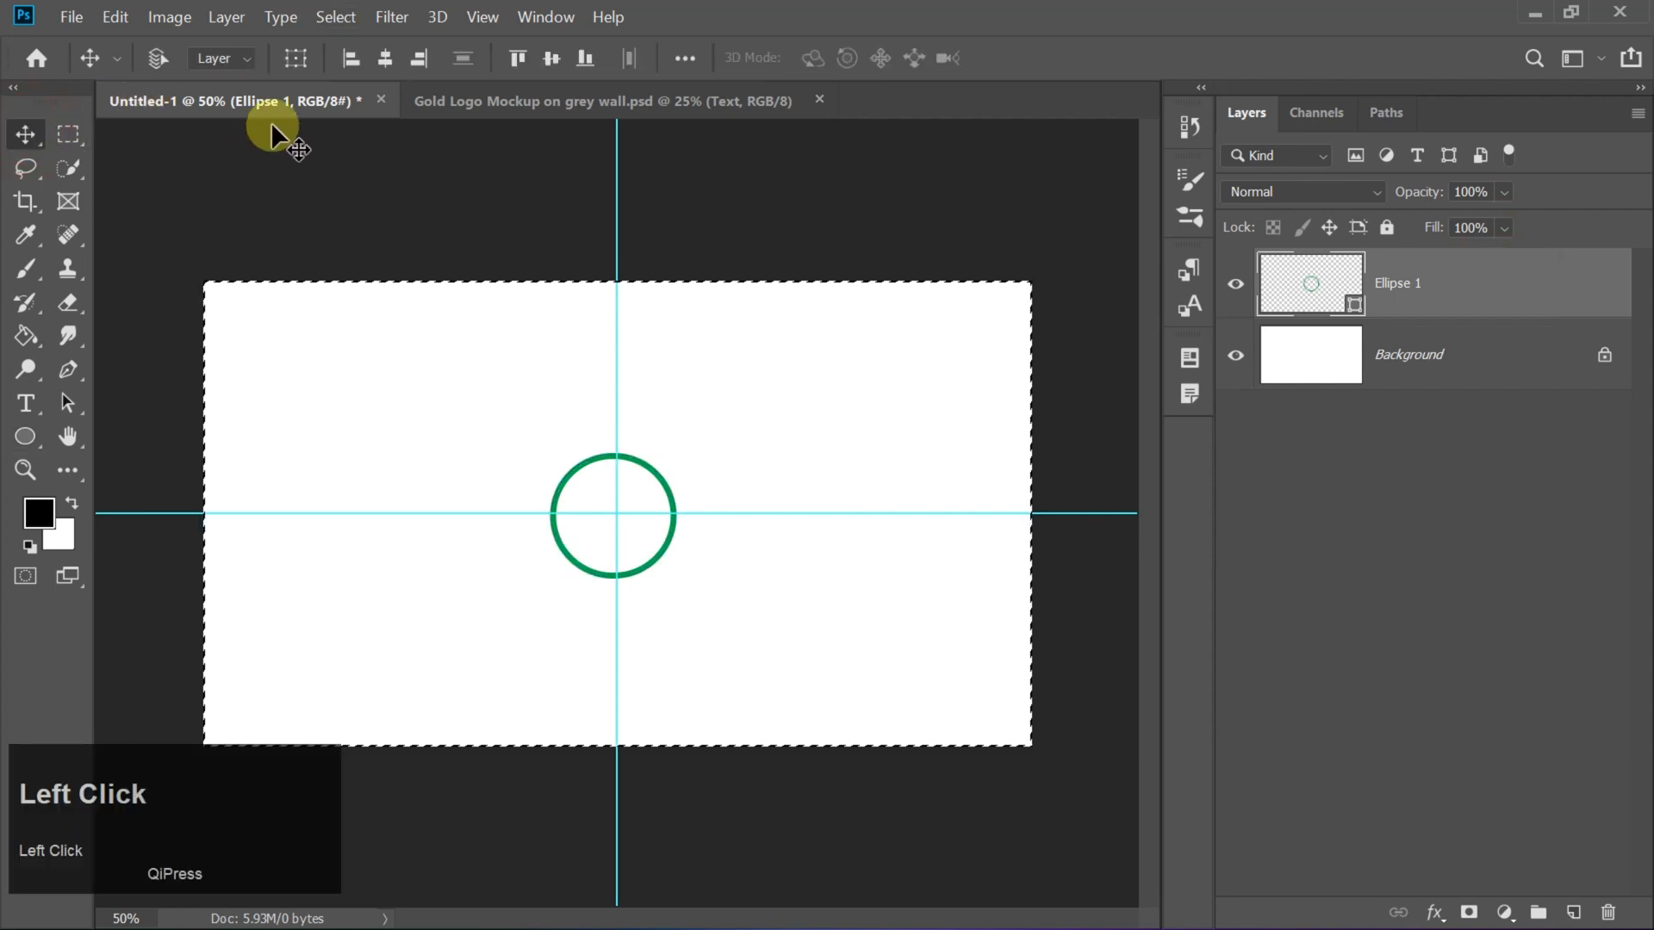
left_click(550, 57)
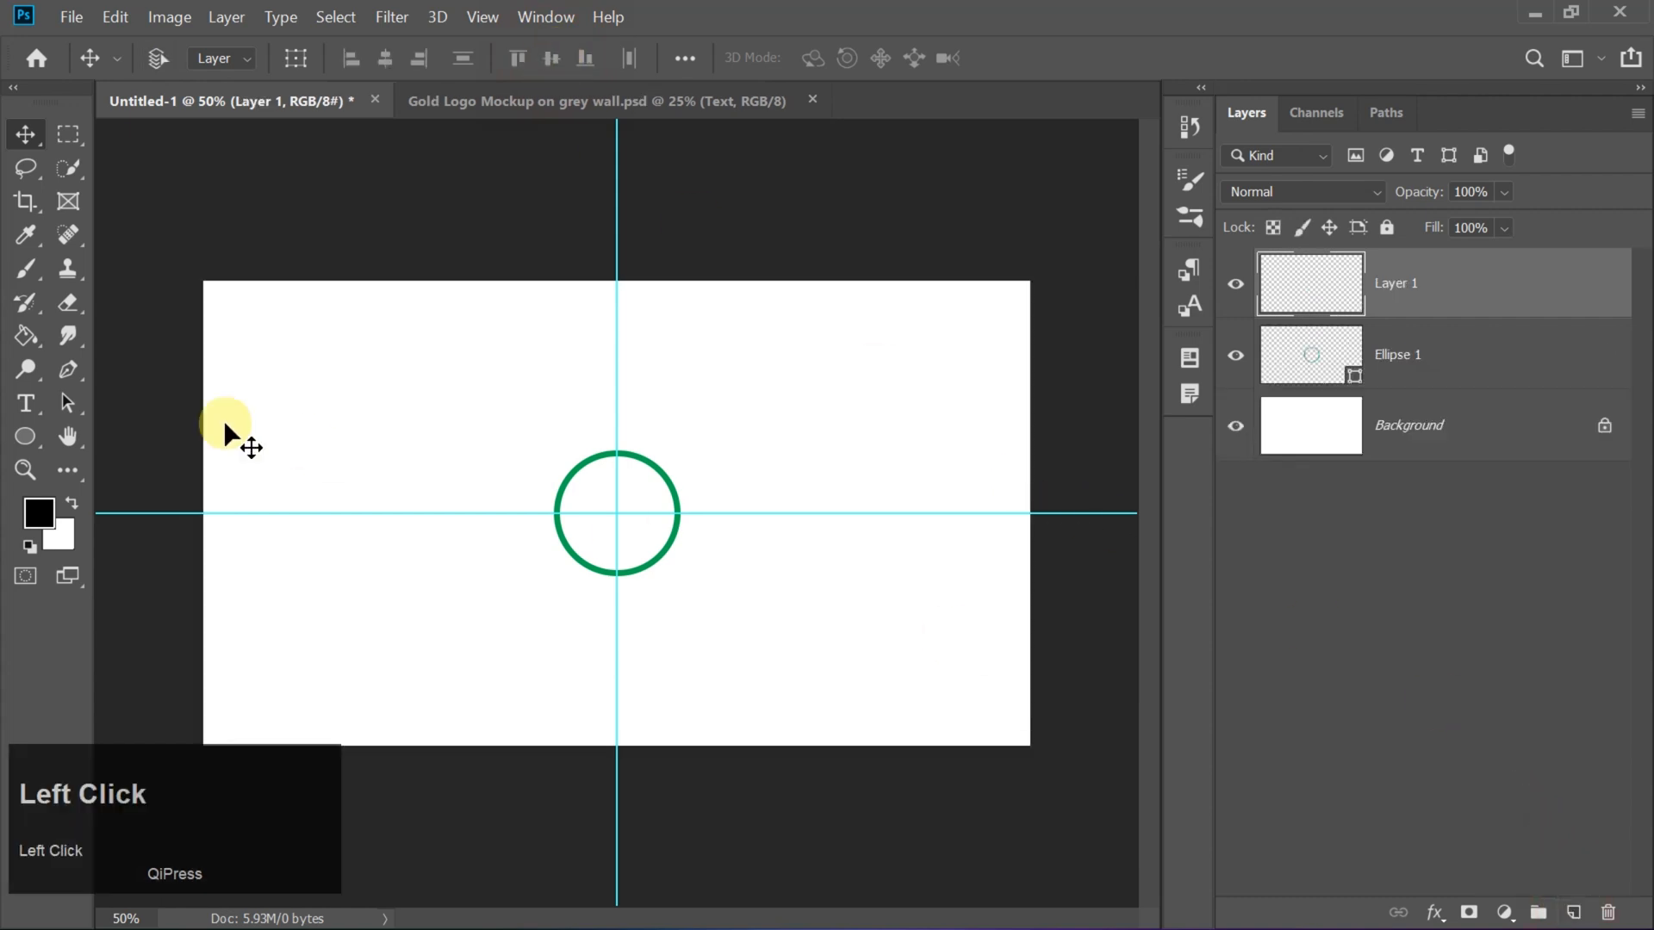
- Draw a larger circle and set its stroke thickness to 9
left_click(24, 436)
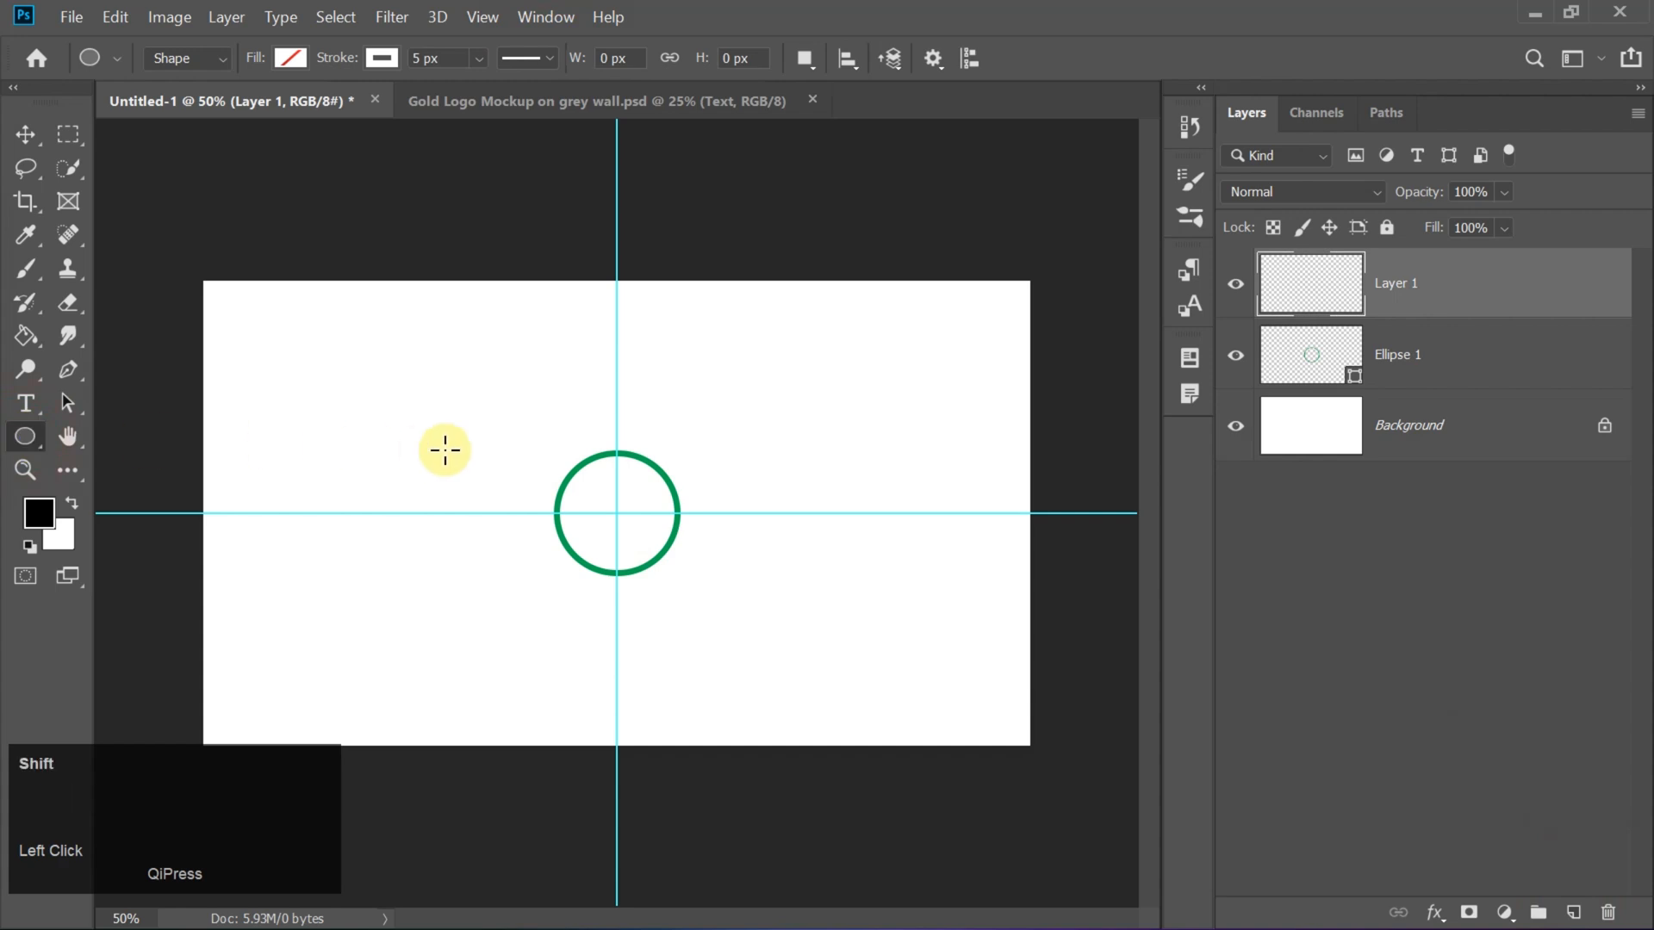
left_click_drag(444, 450, 664, 662)
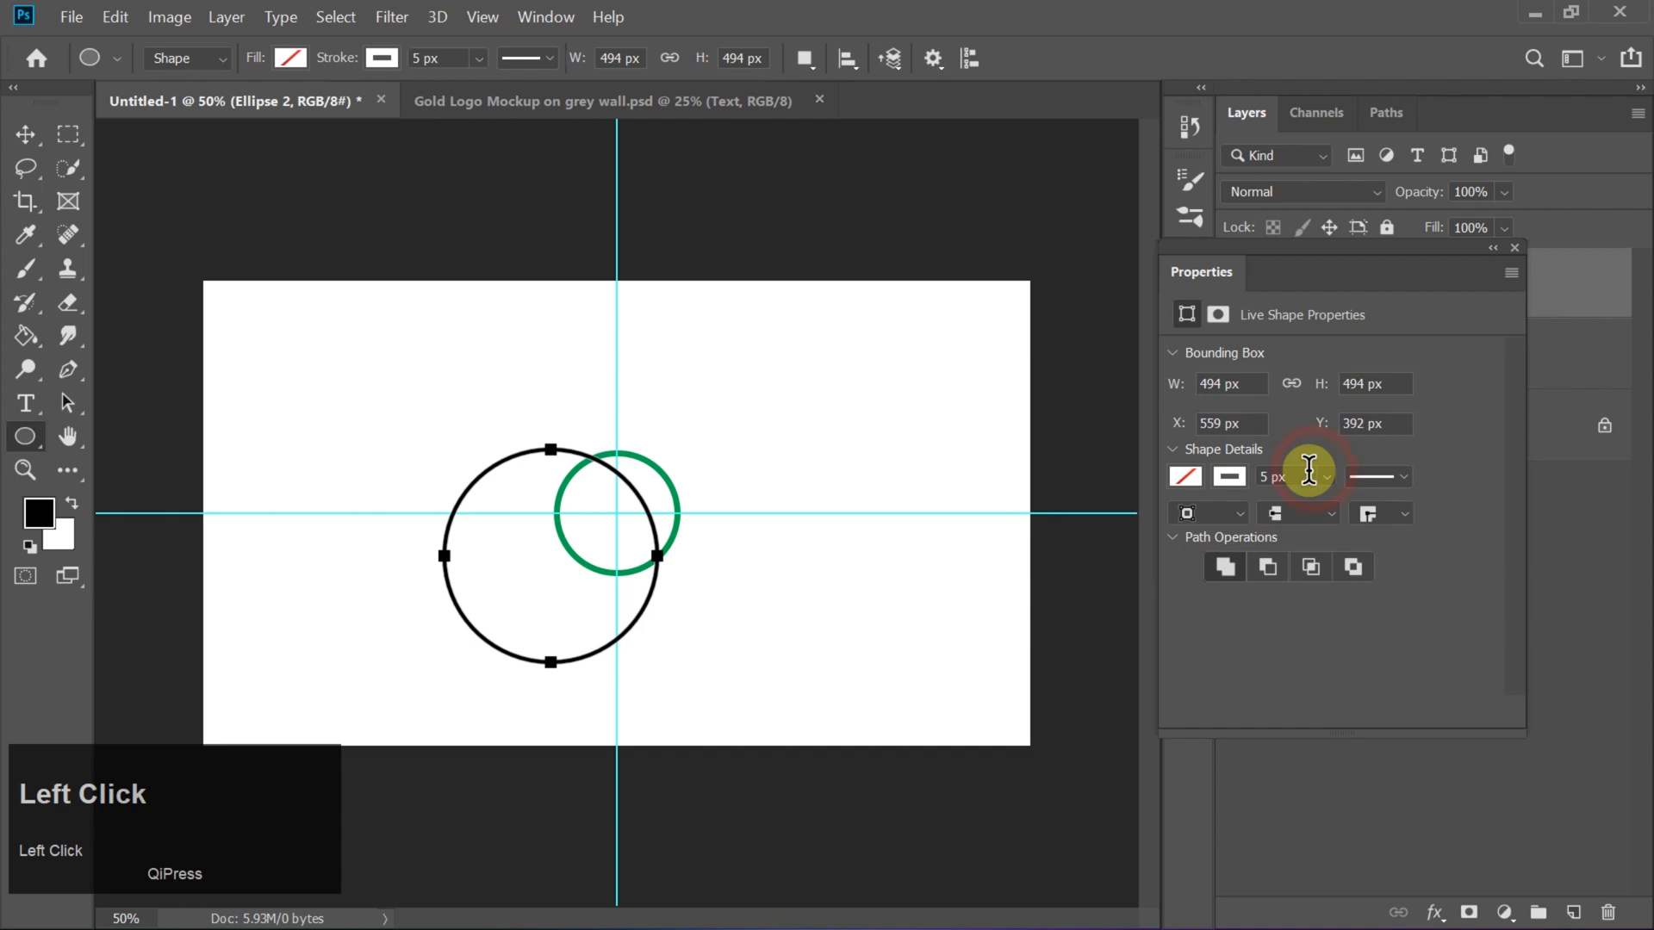
left_click(1271, 475)
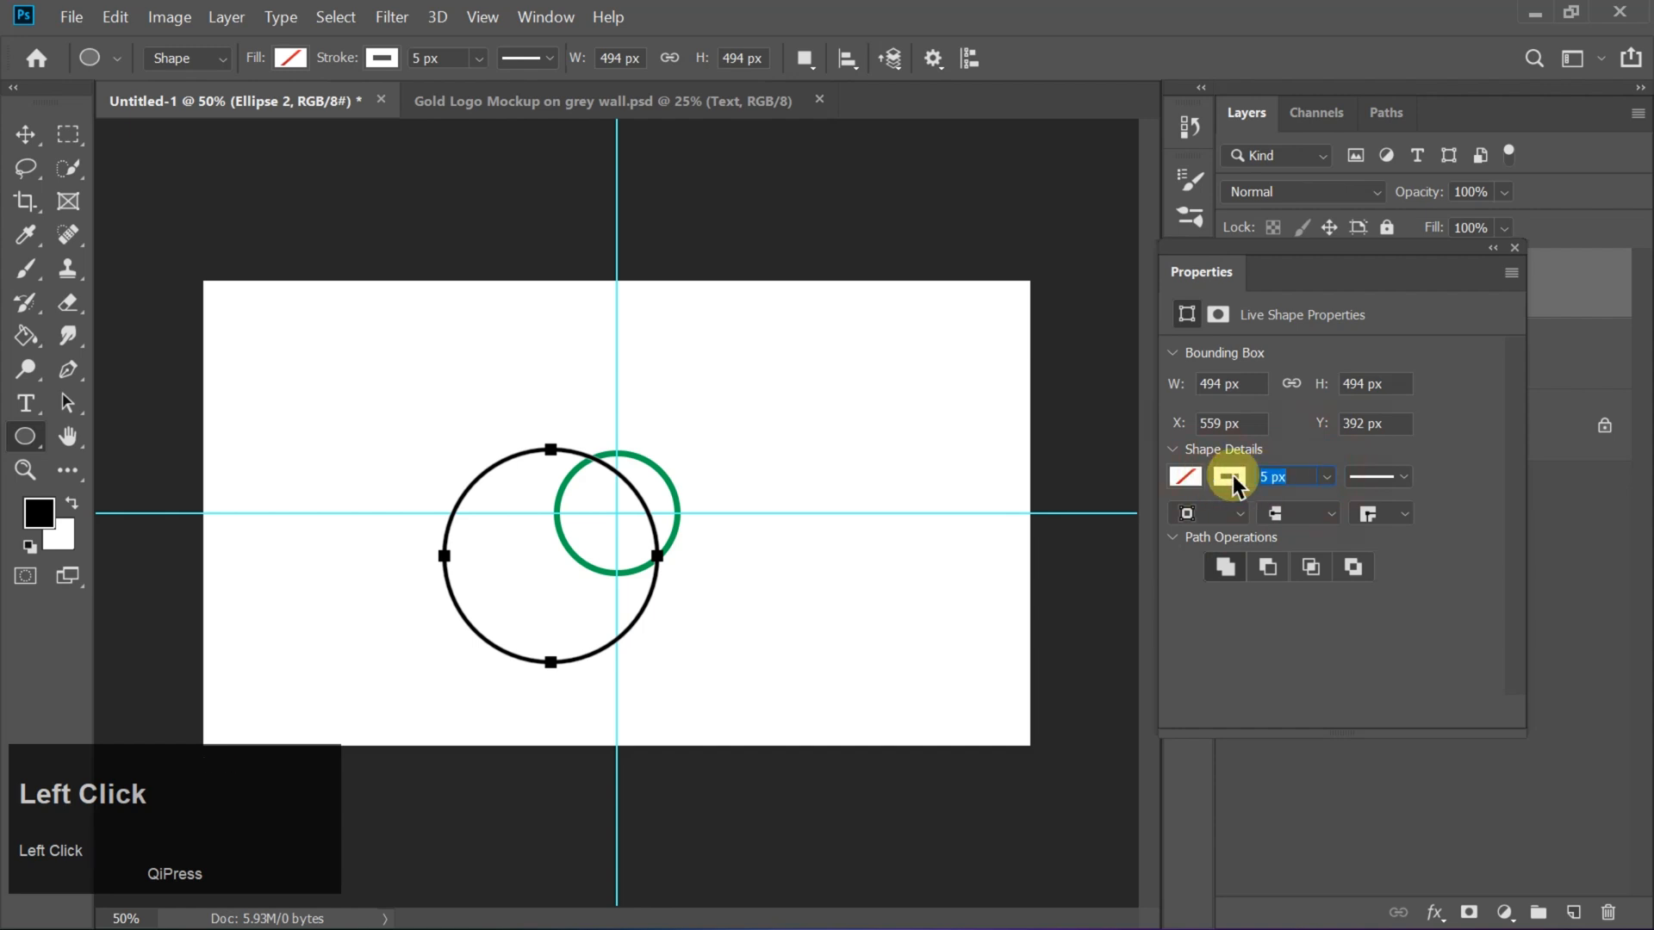
left_click(1226, 475)
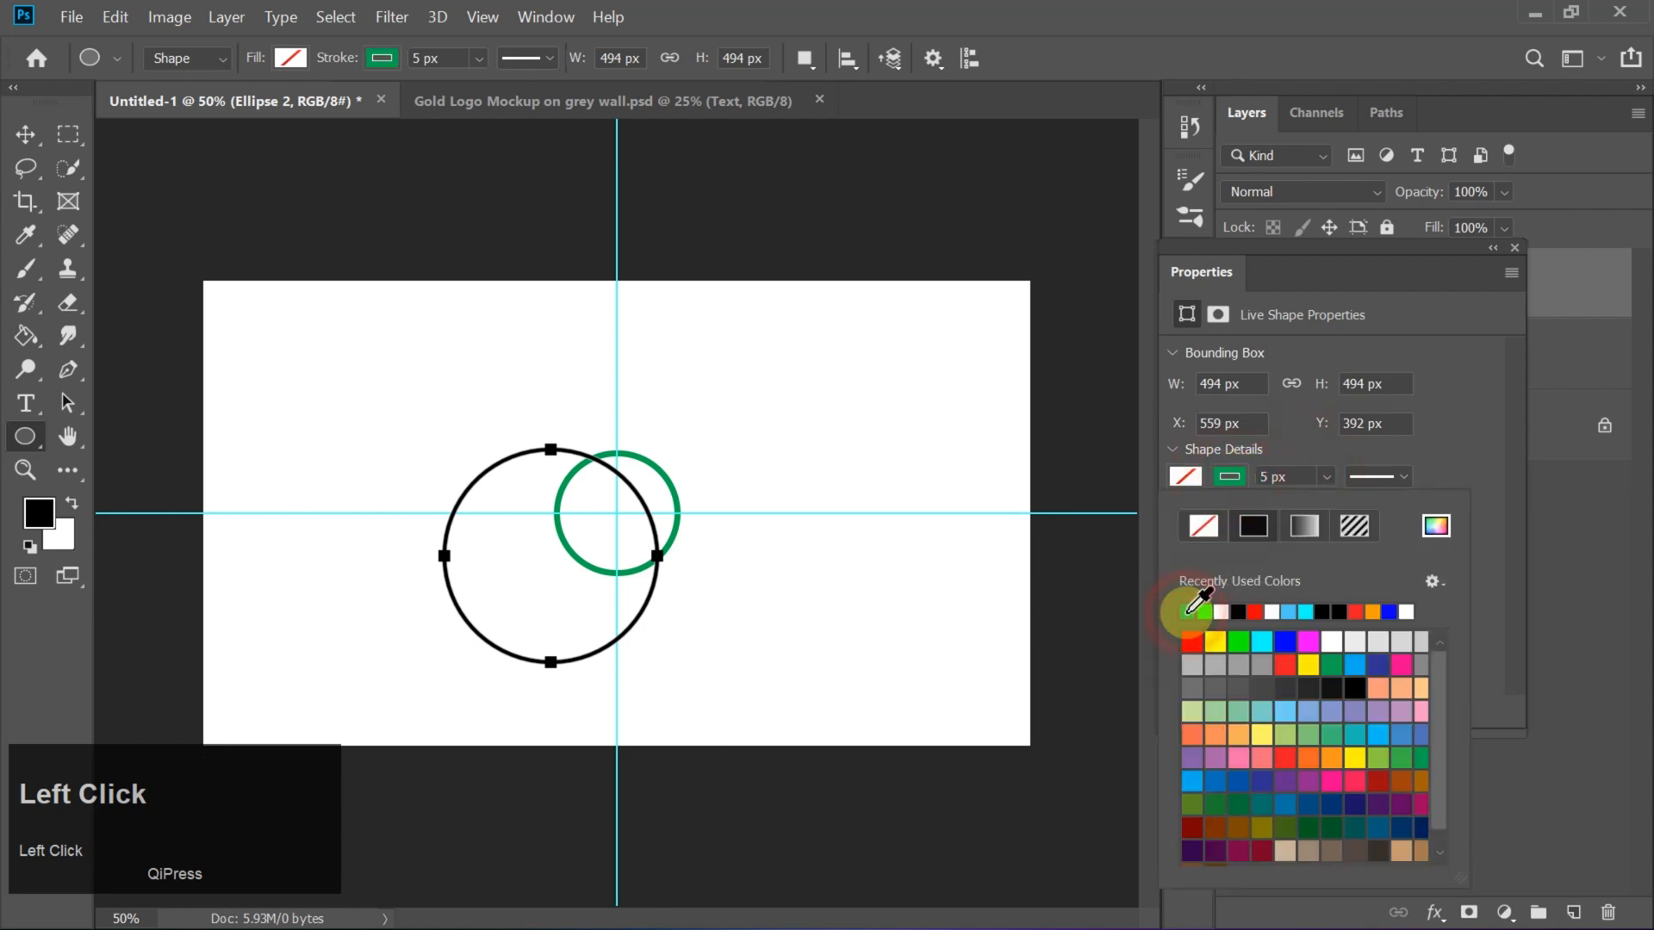
type("90")
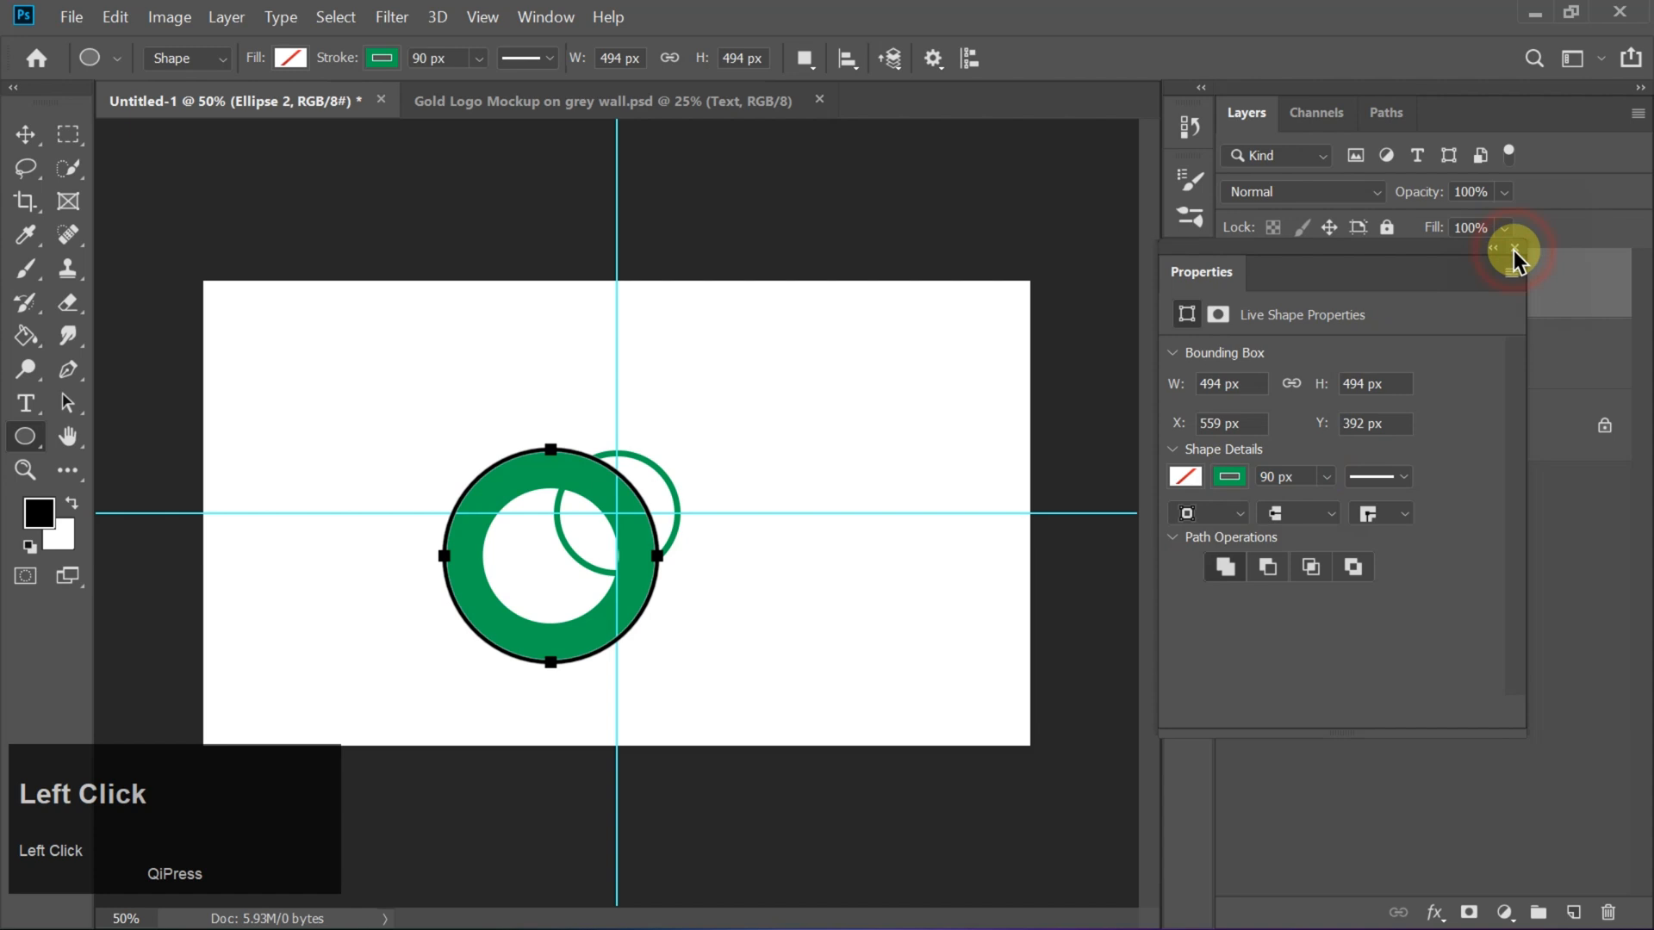
- Centre the larger ring horizontally on the canvas
left_click(1516, 249)
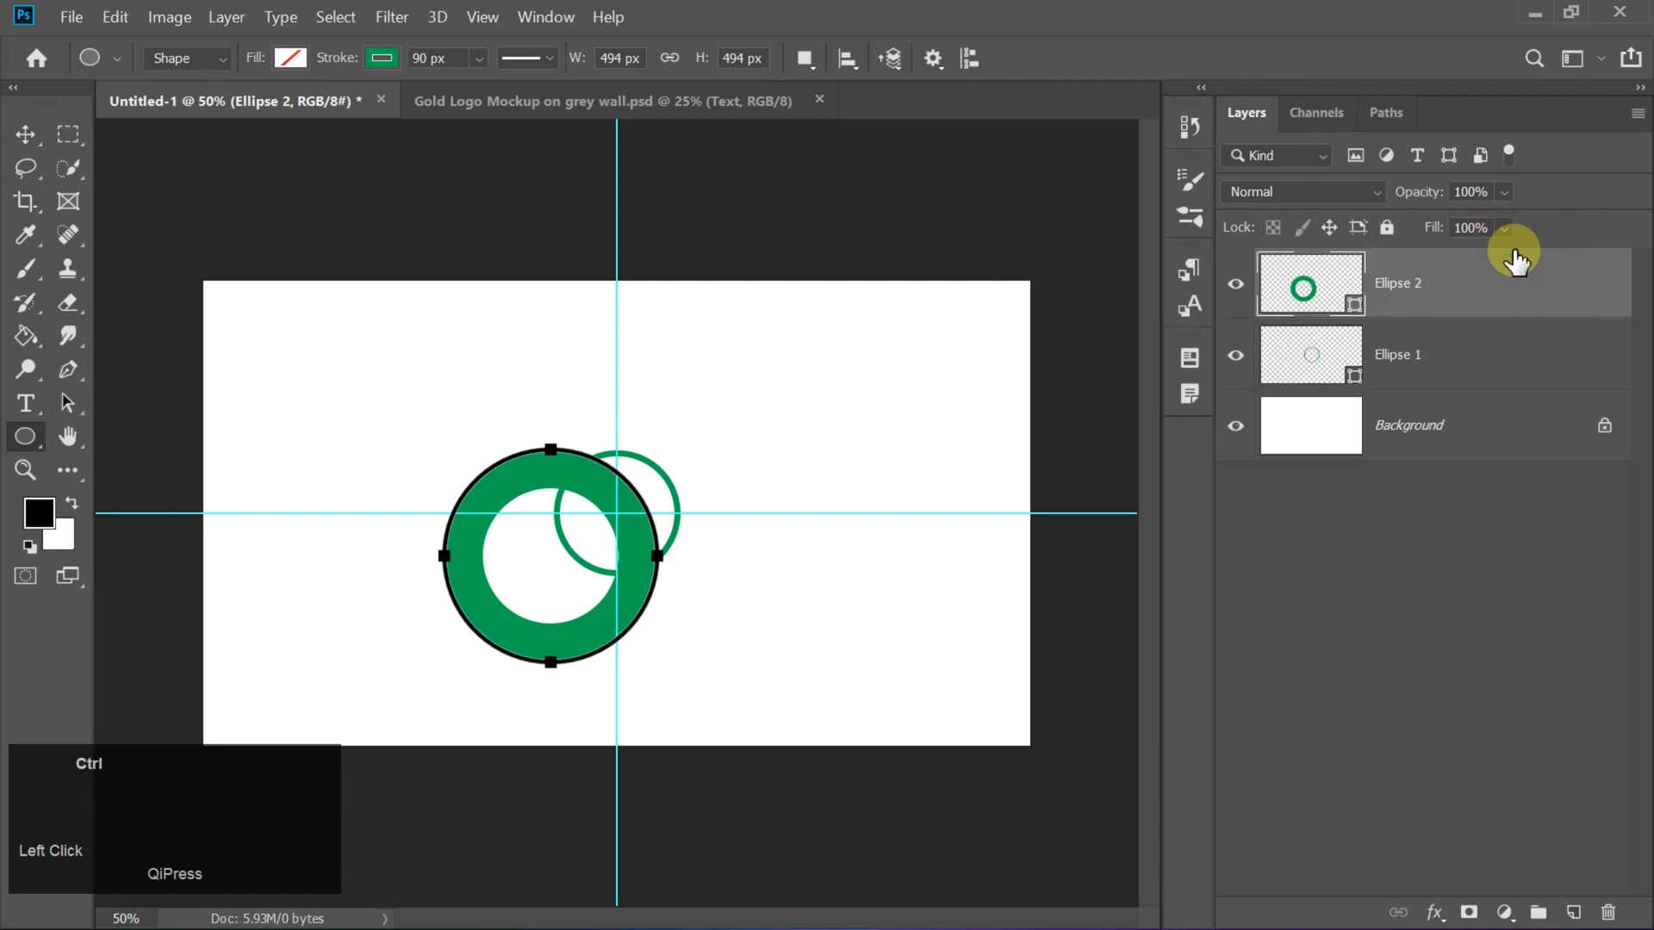
key("ctrl+a")
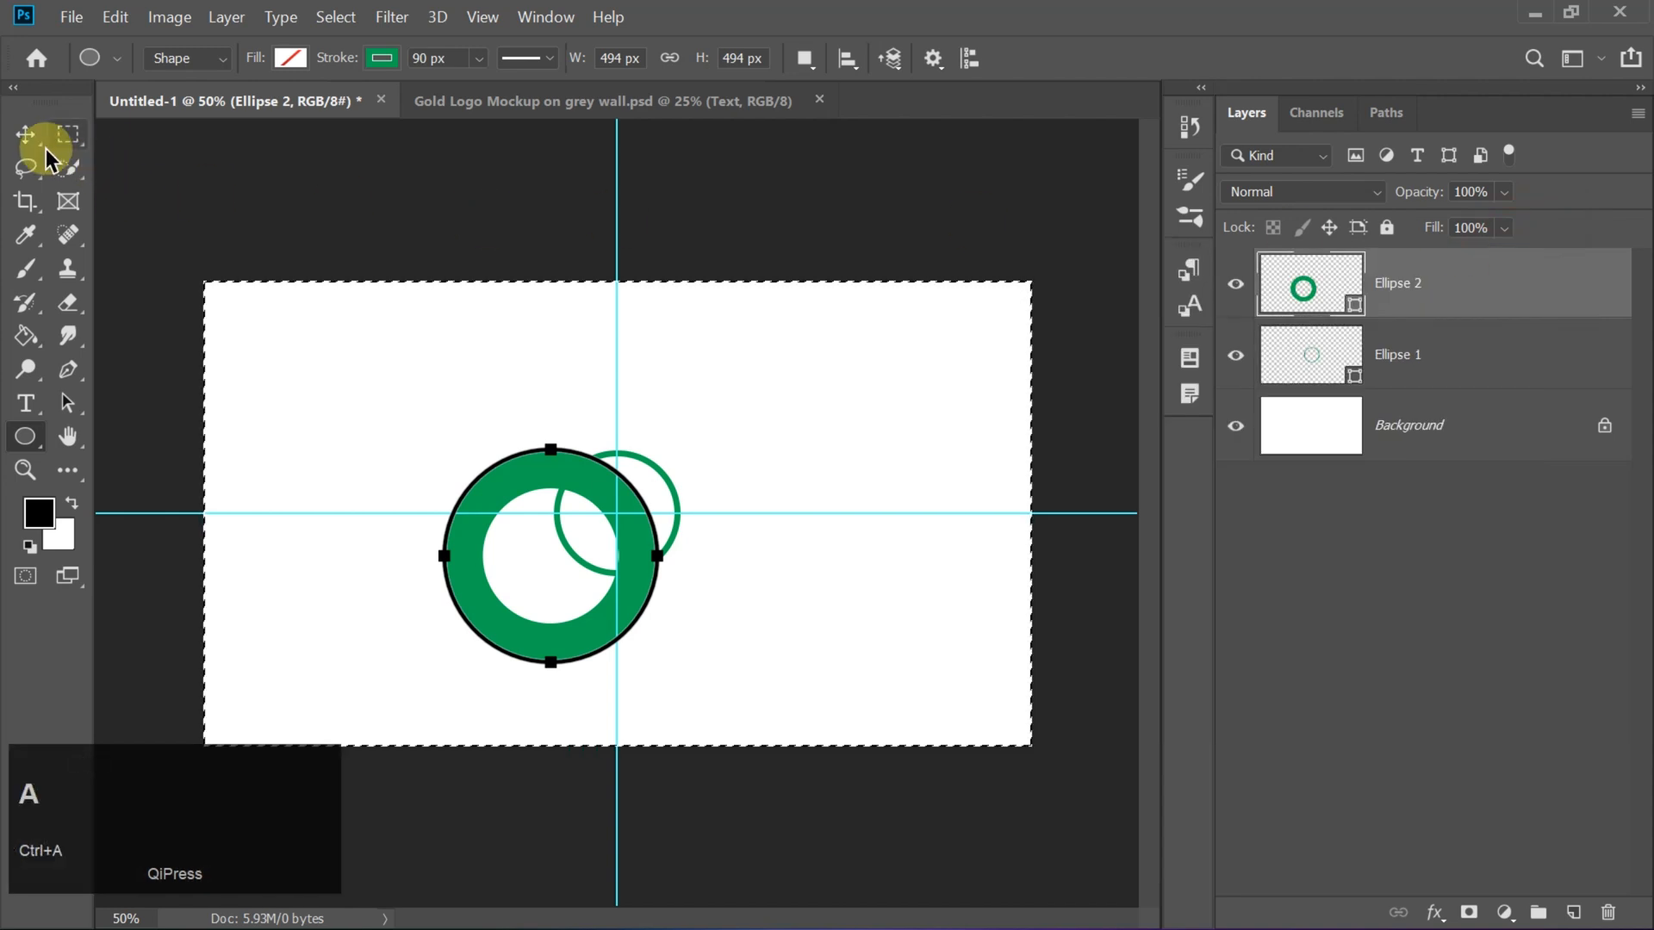
left_click(25, 135)
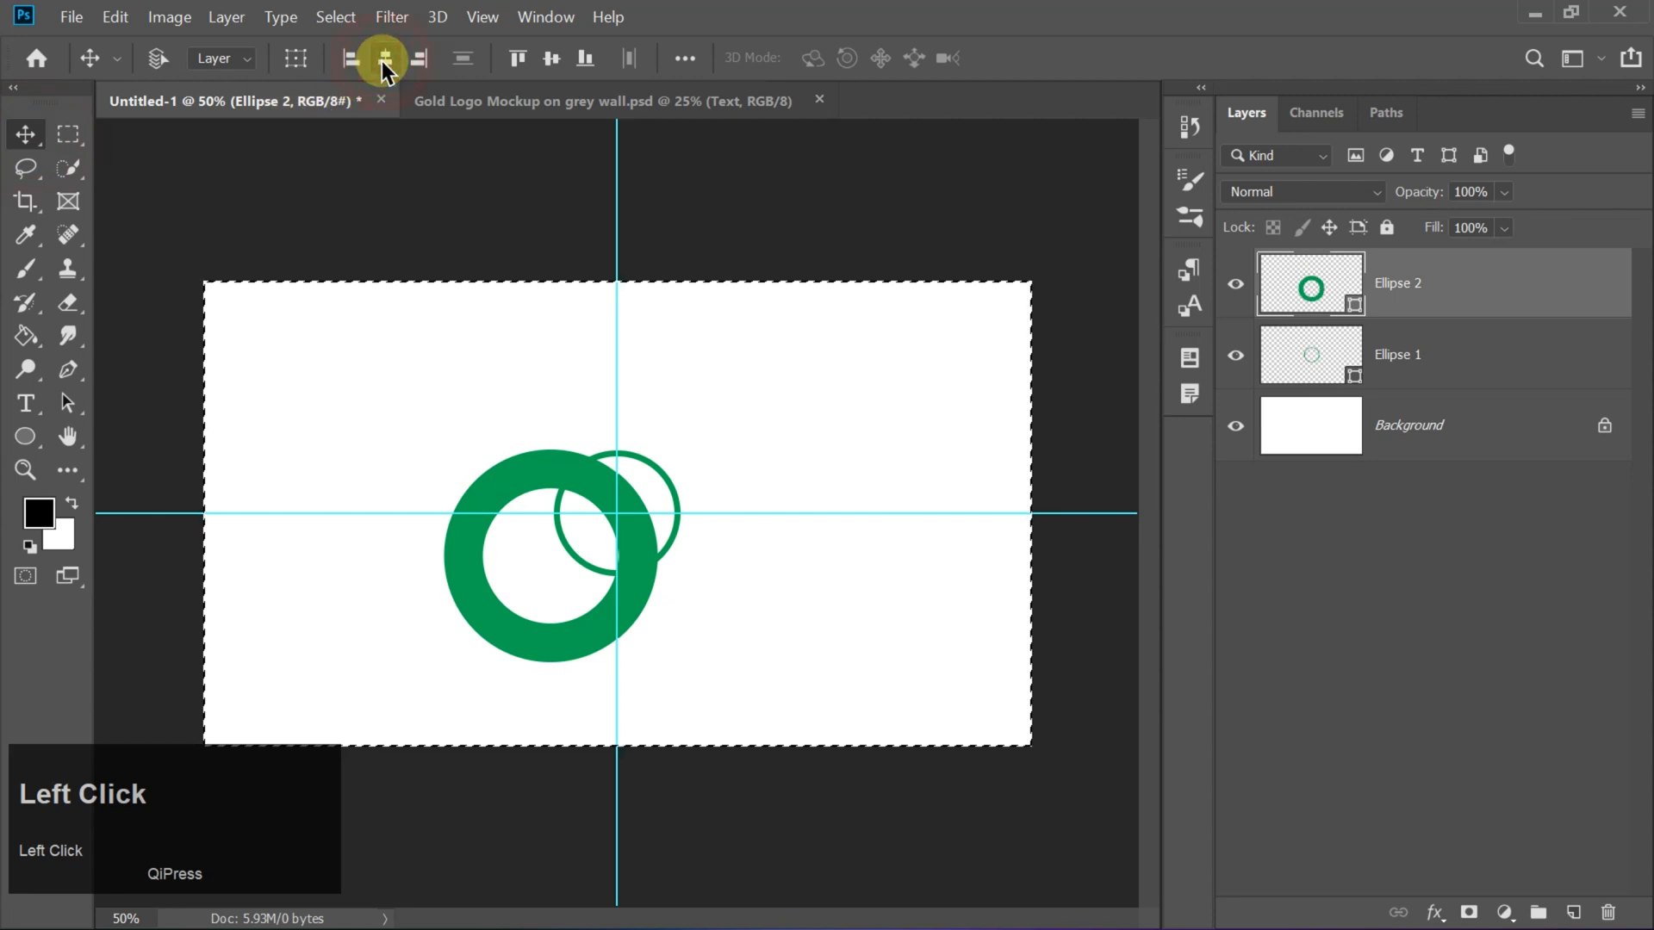
left_click(550, 57)
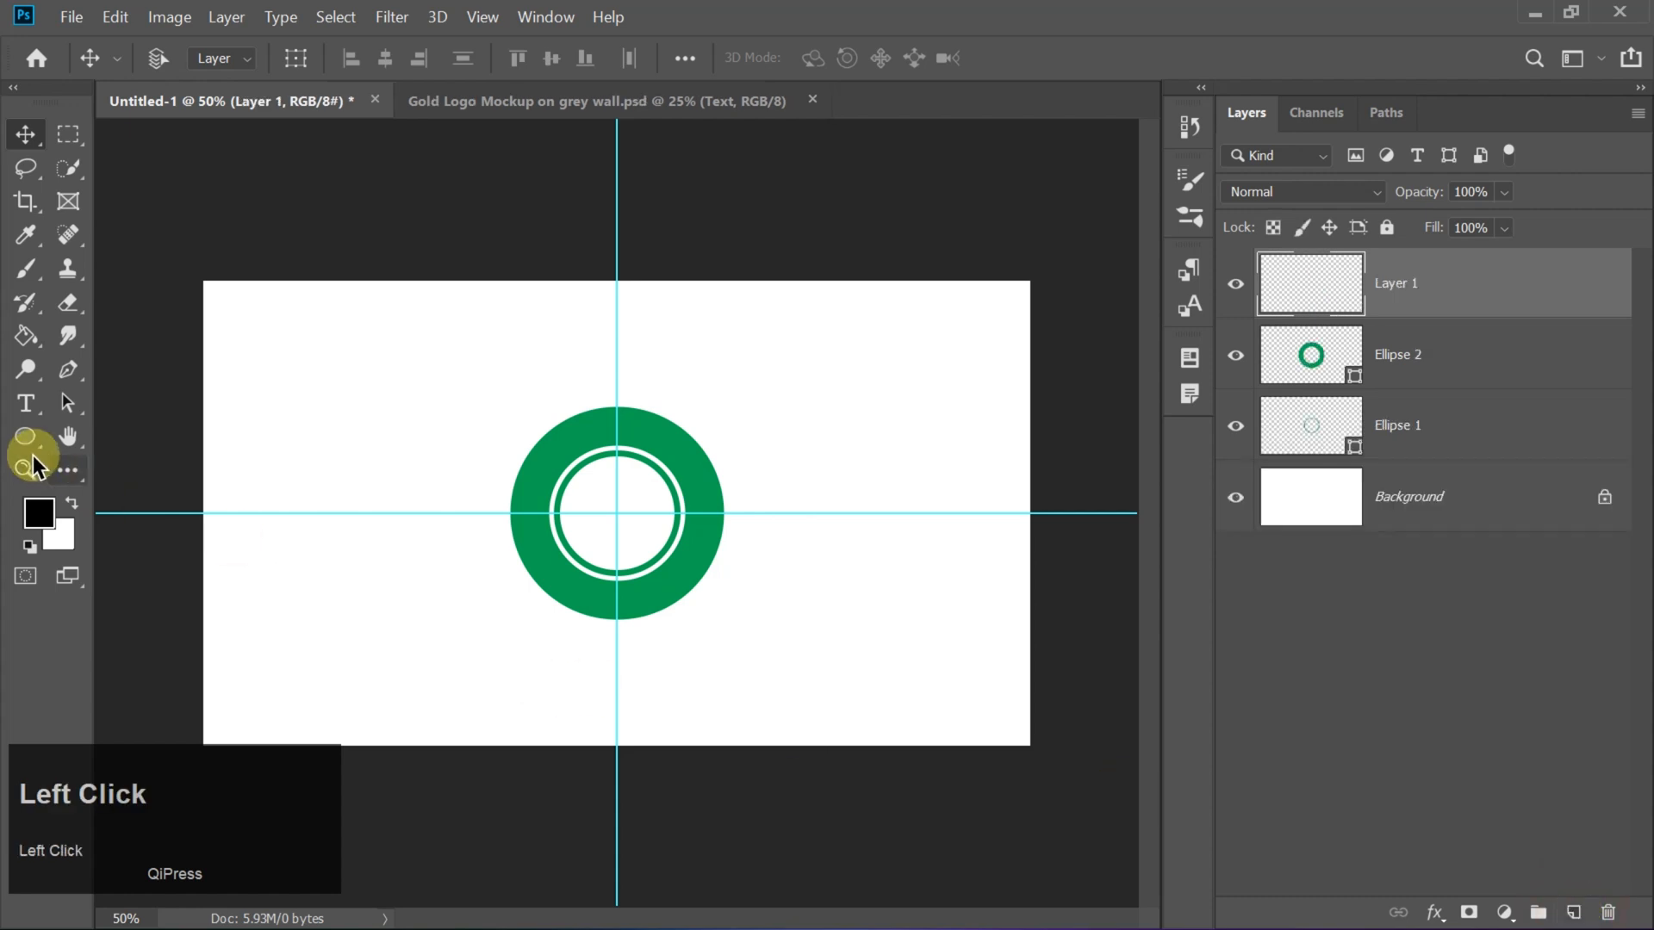
- Draw a third circle with a green 14 px stroke, centred horizontally and vertically
left_click(25, 436)
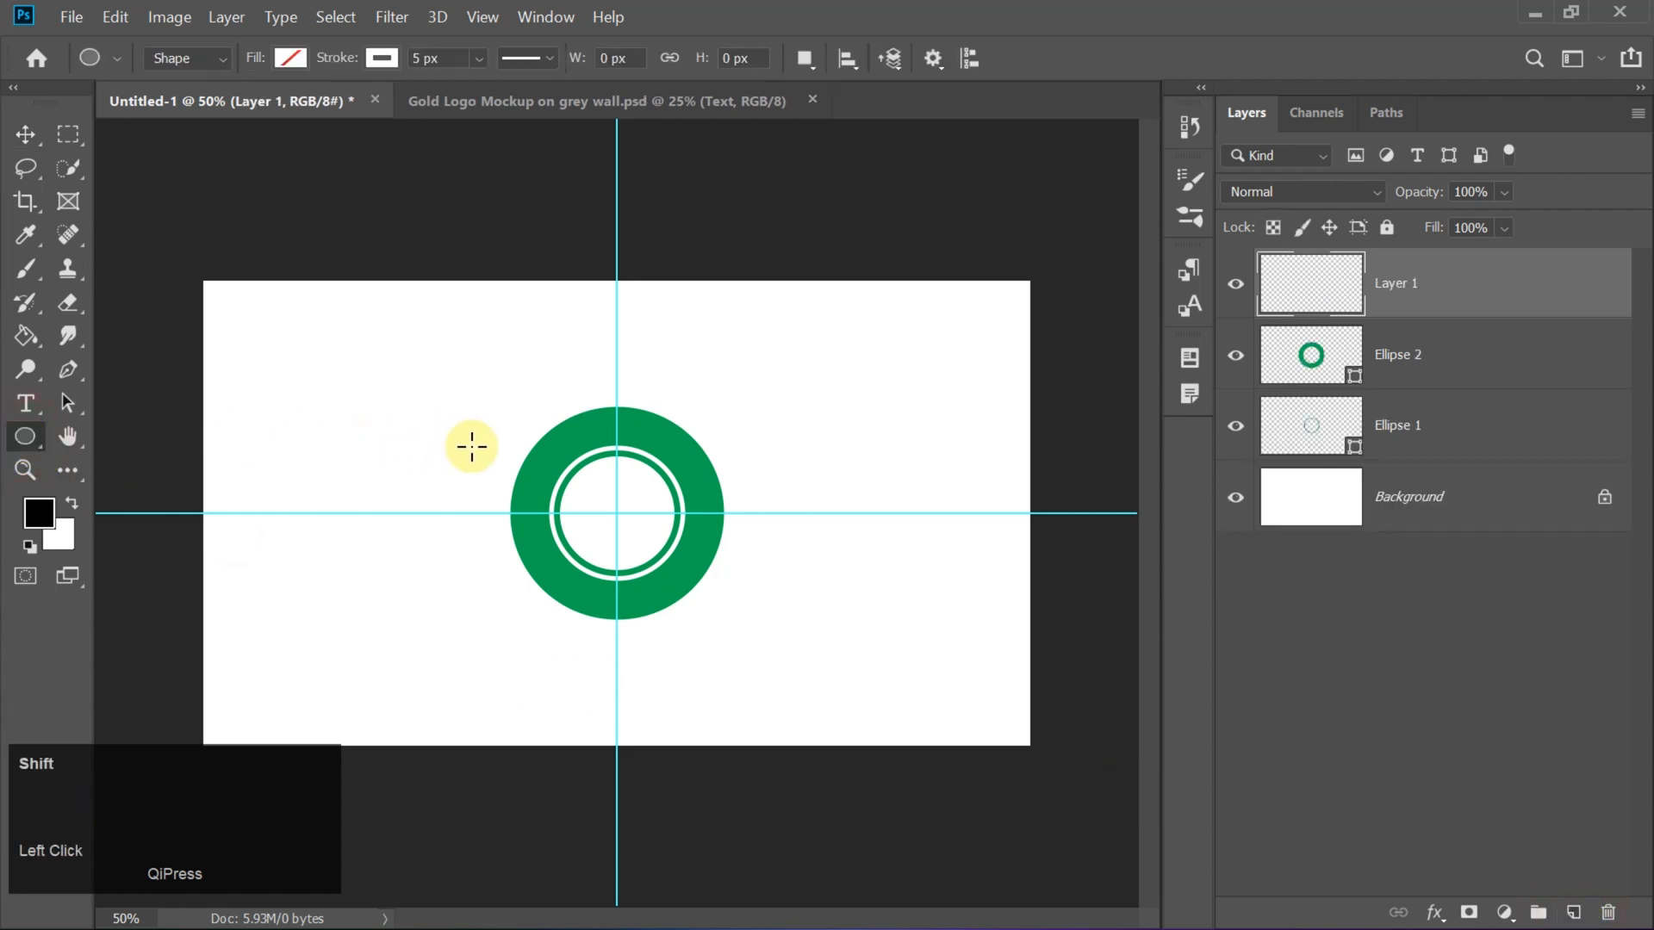
left_click_drag(471, 446, 758, 685)
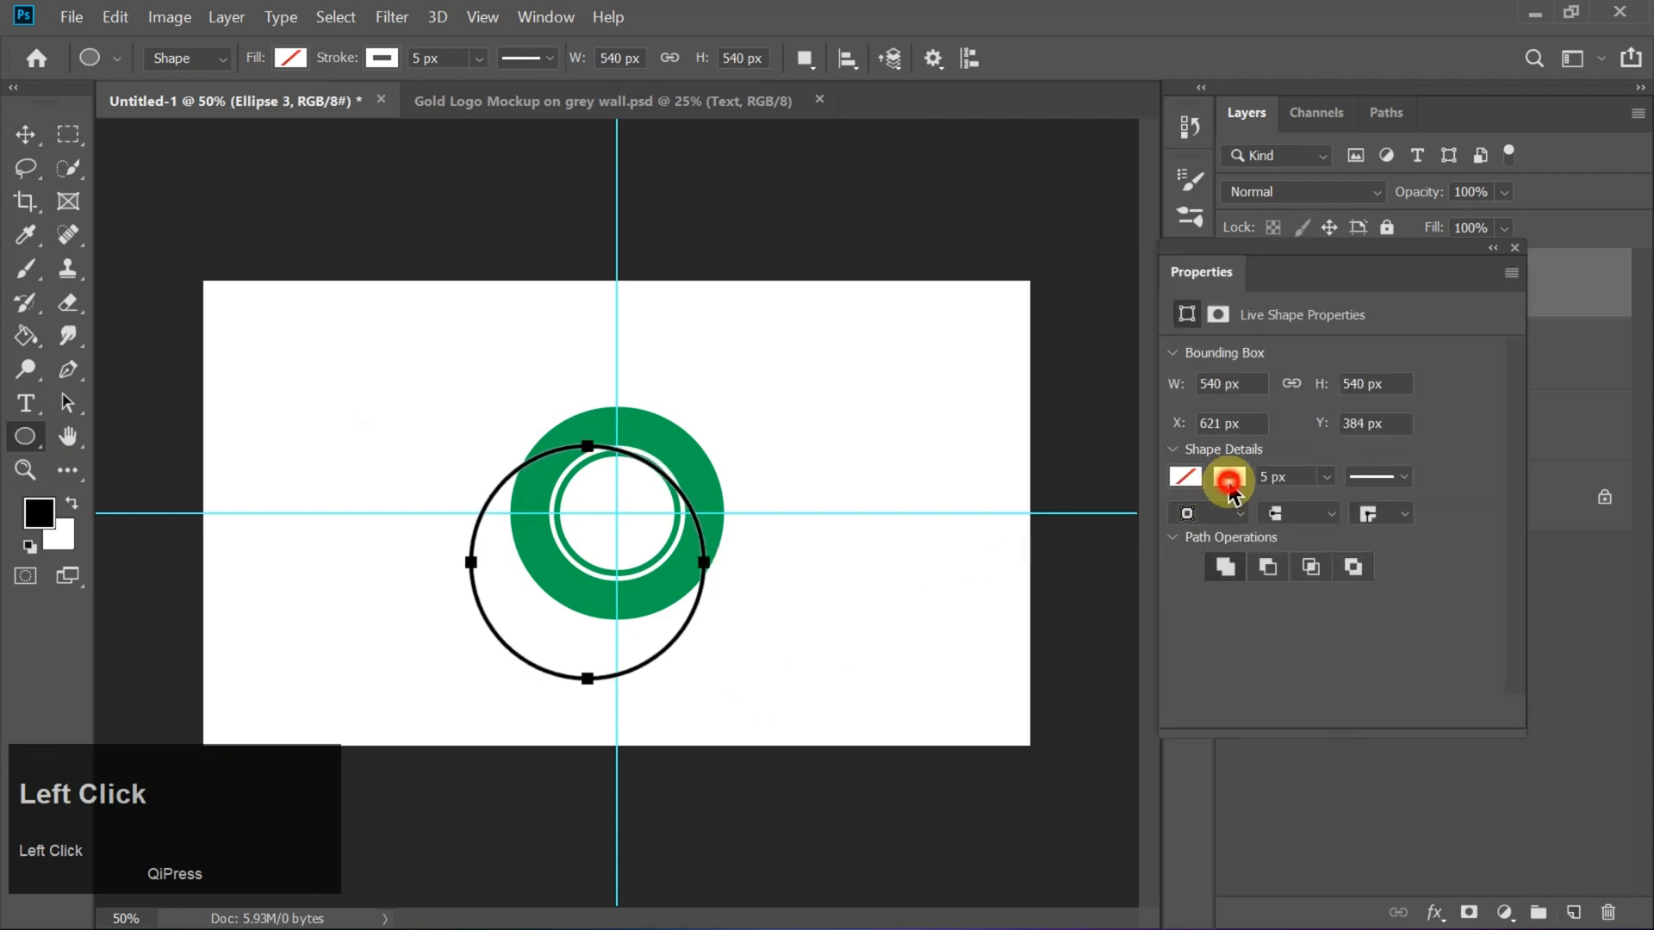
left_click(1227, 475)
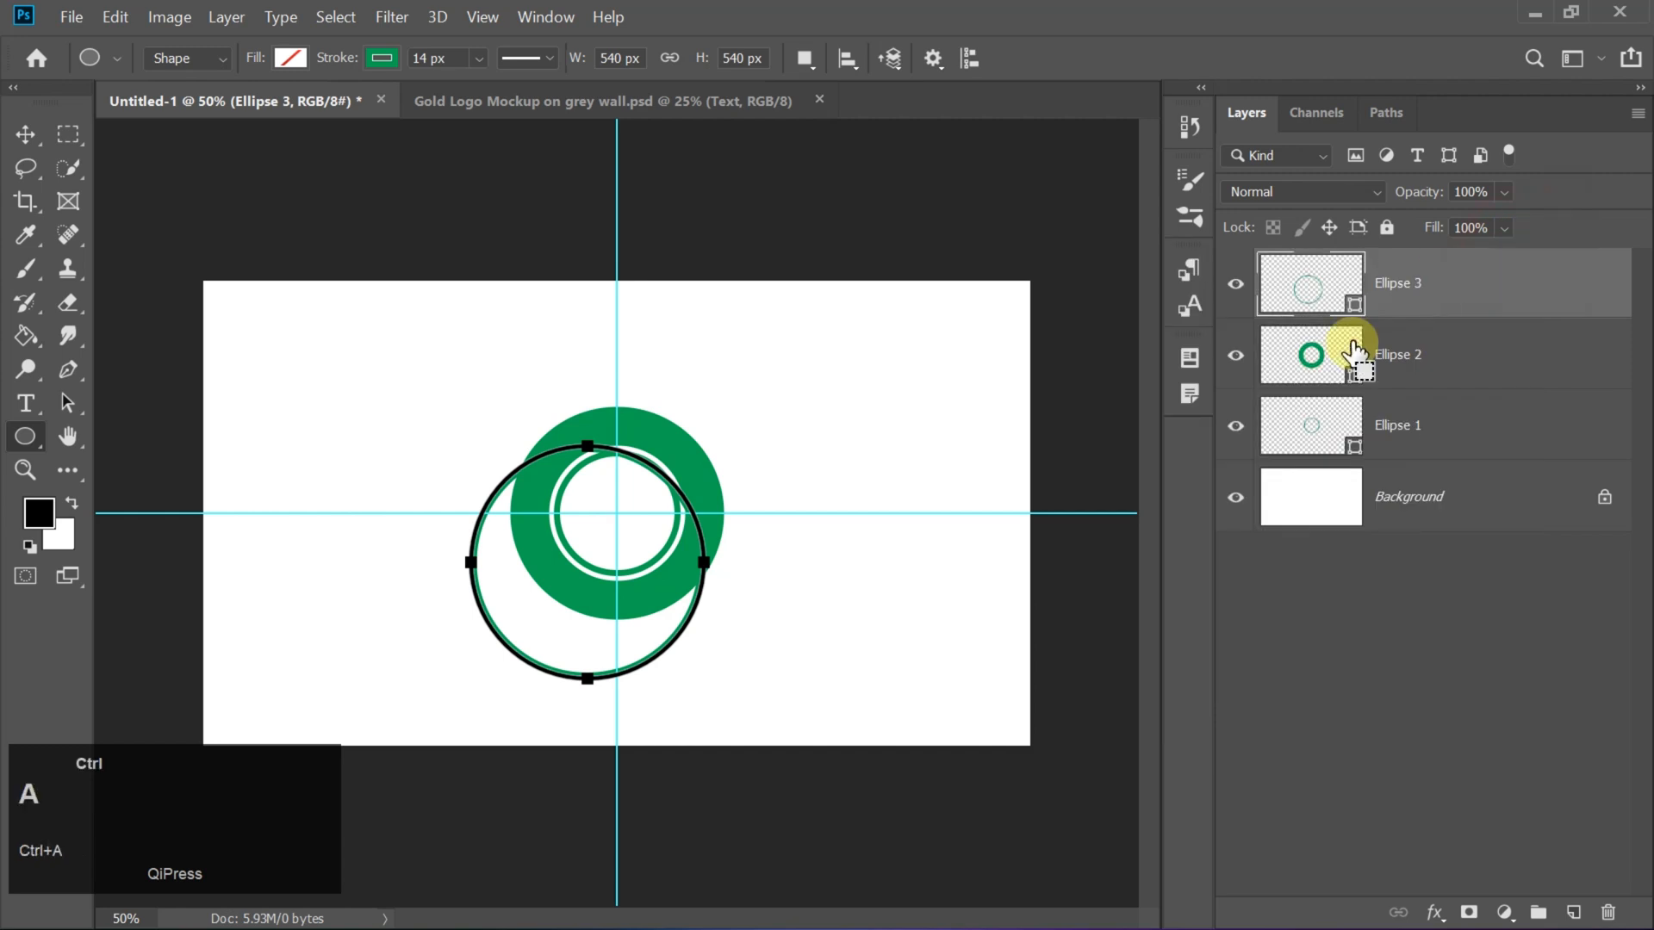
left_click(25, 135)
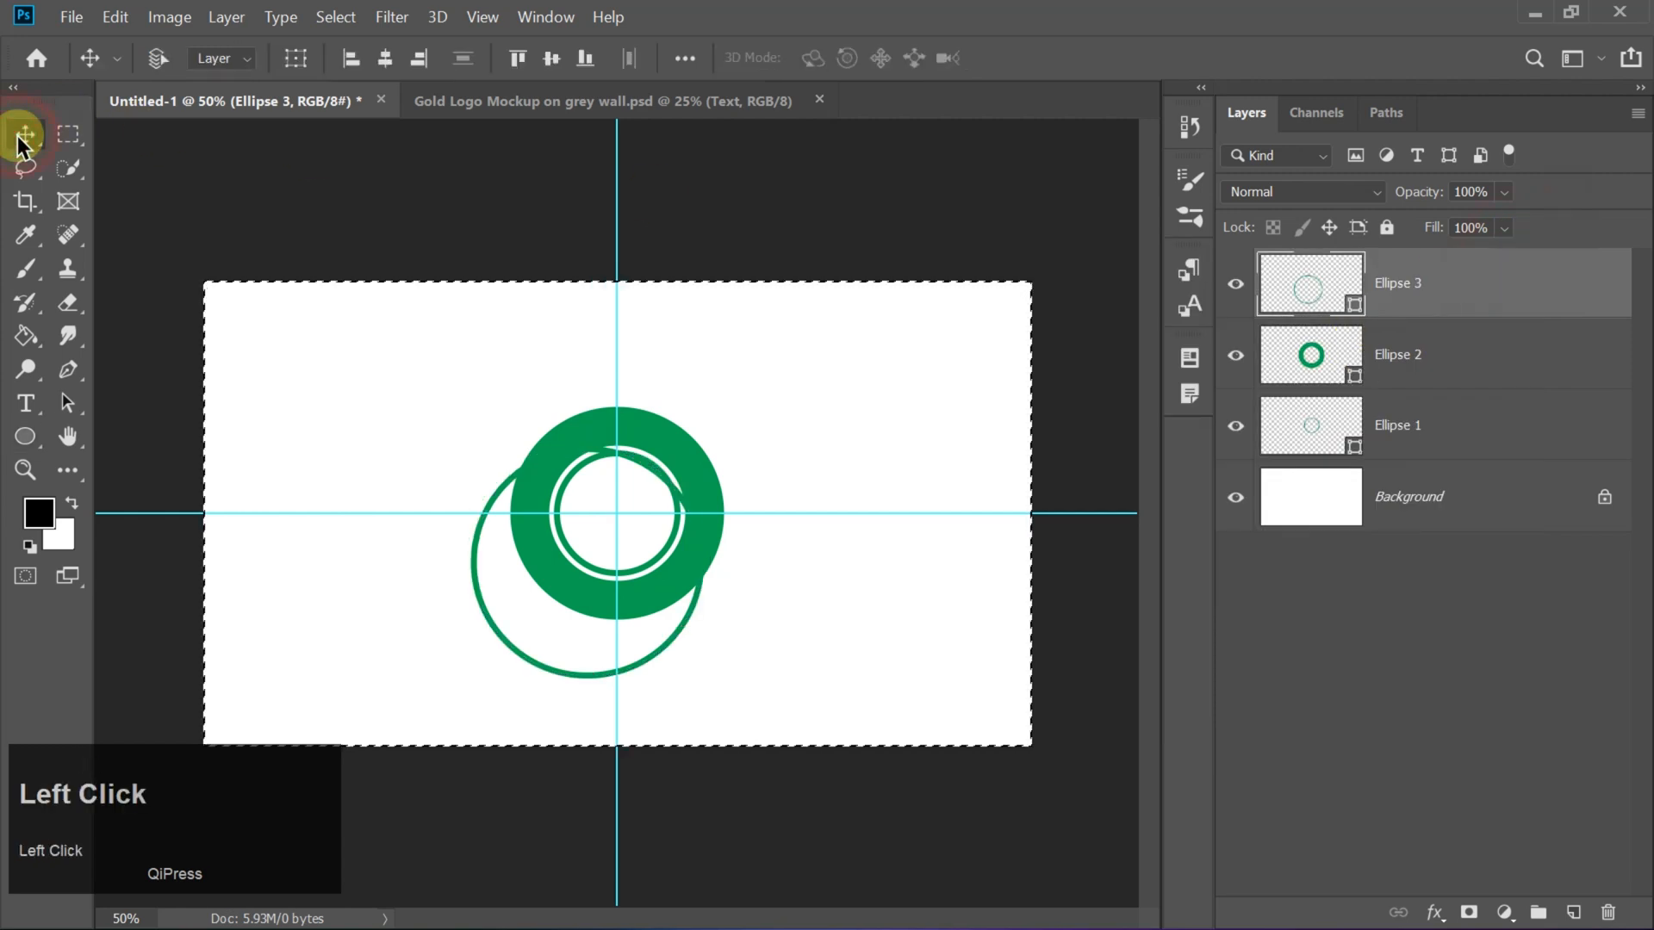
left_click(548, 57)
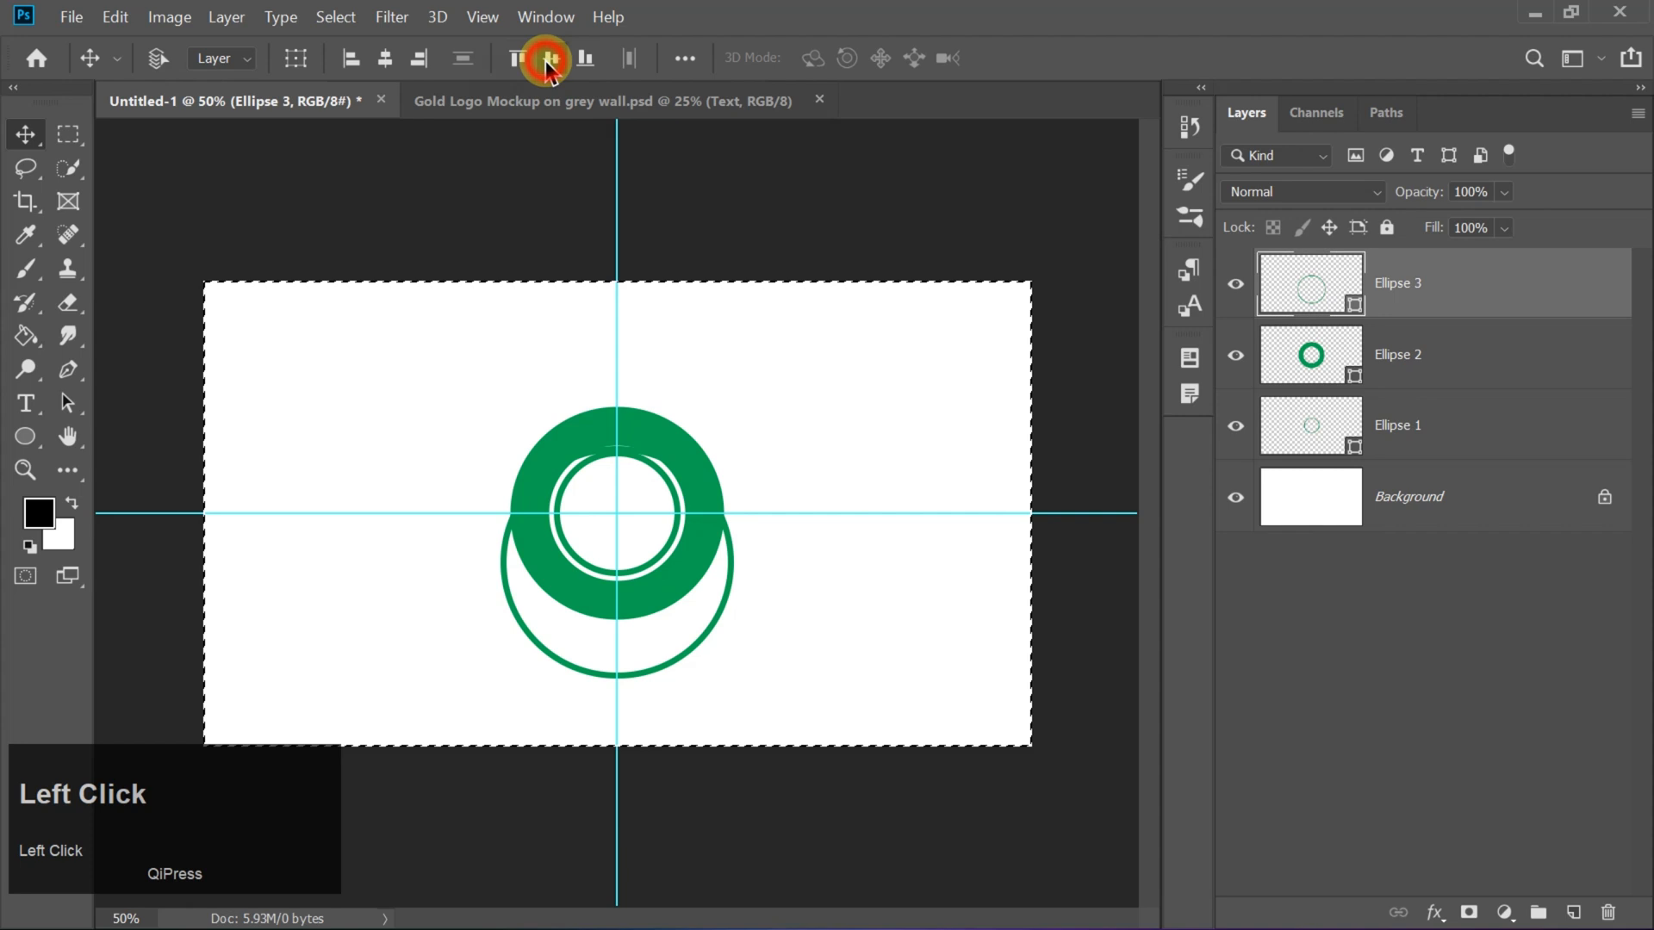
left_click(545, 57)
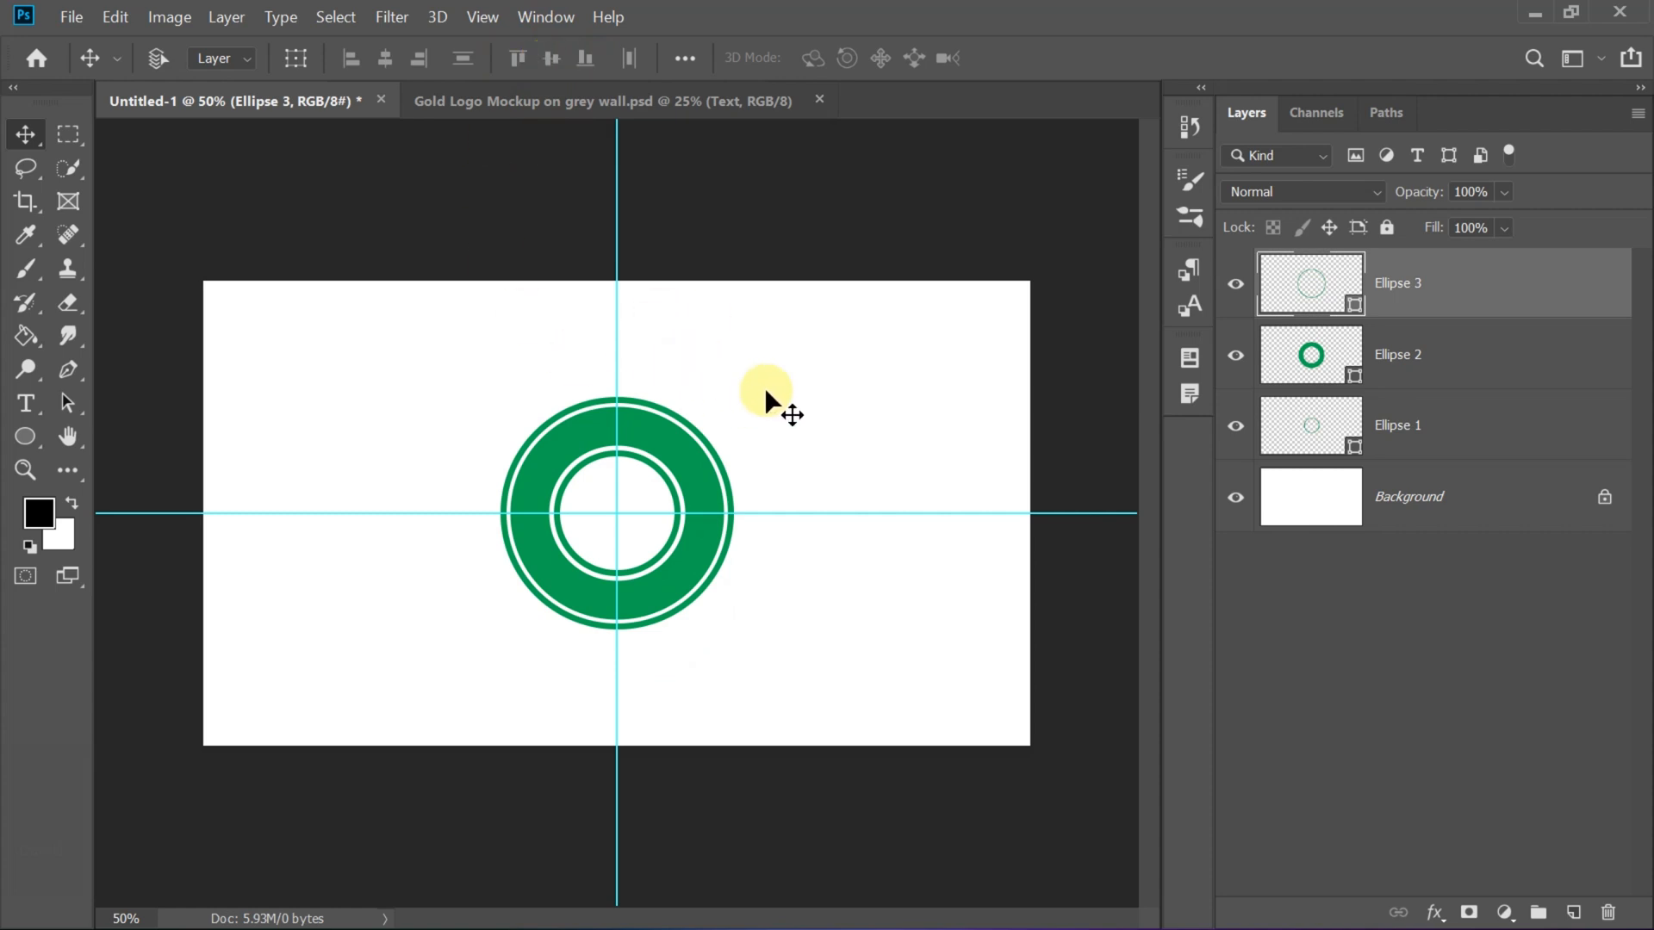
mouse_move(1312, 429)
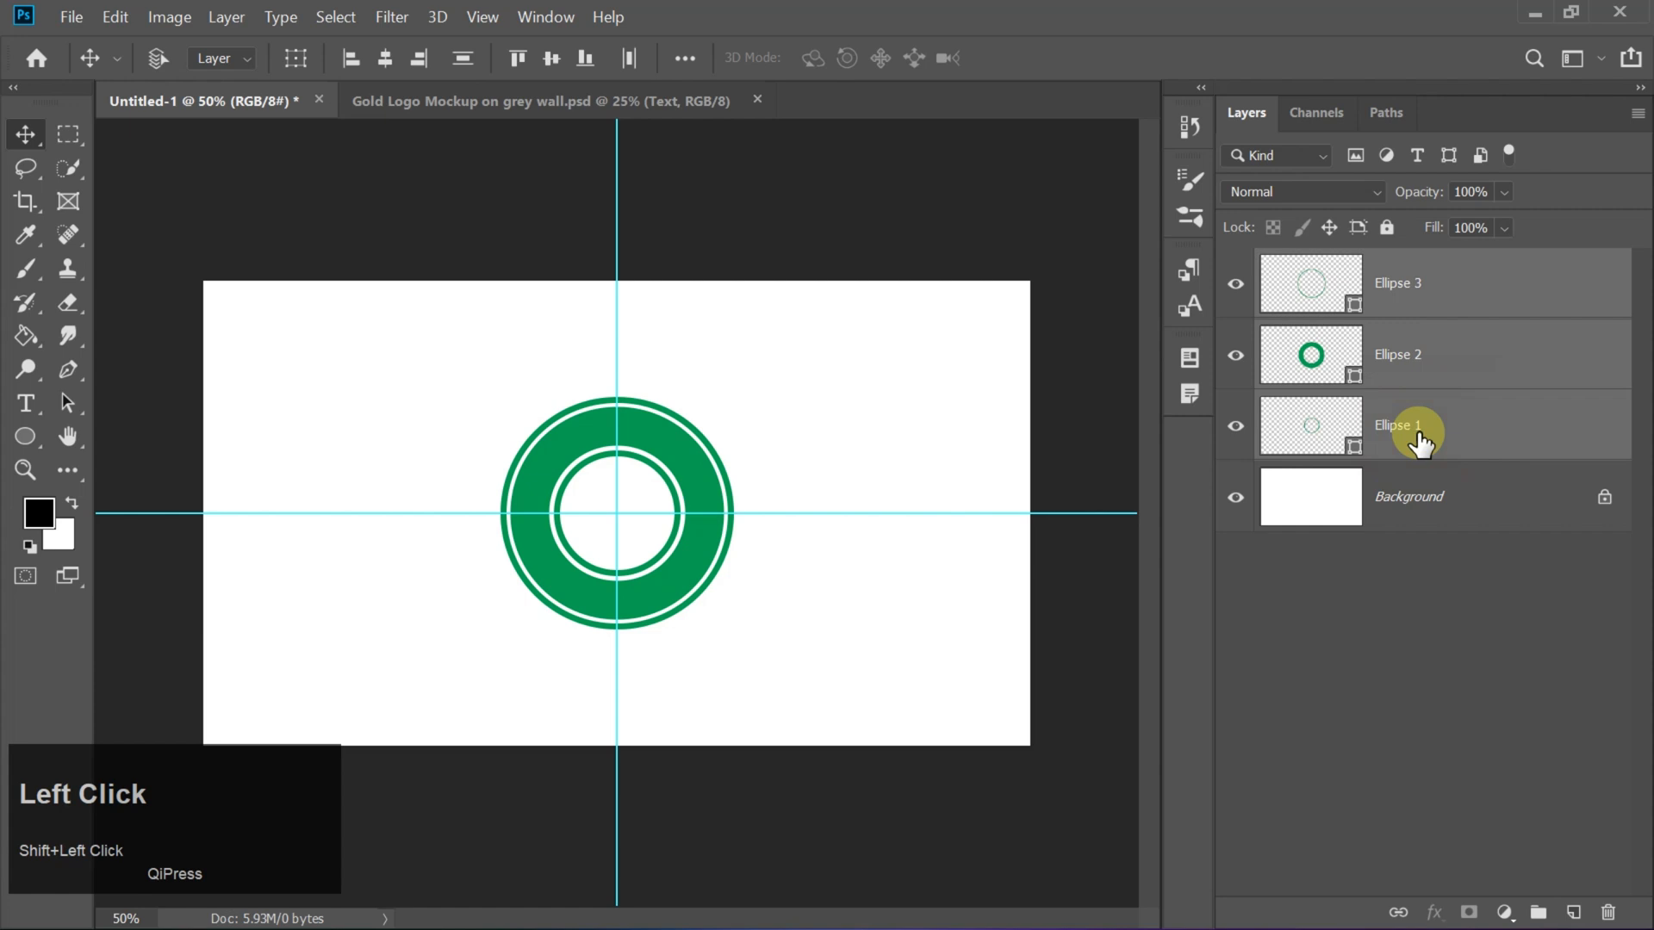
- Group the three ellipse layers and stamp a merged visible copy above them
key("ctrl+g")
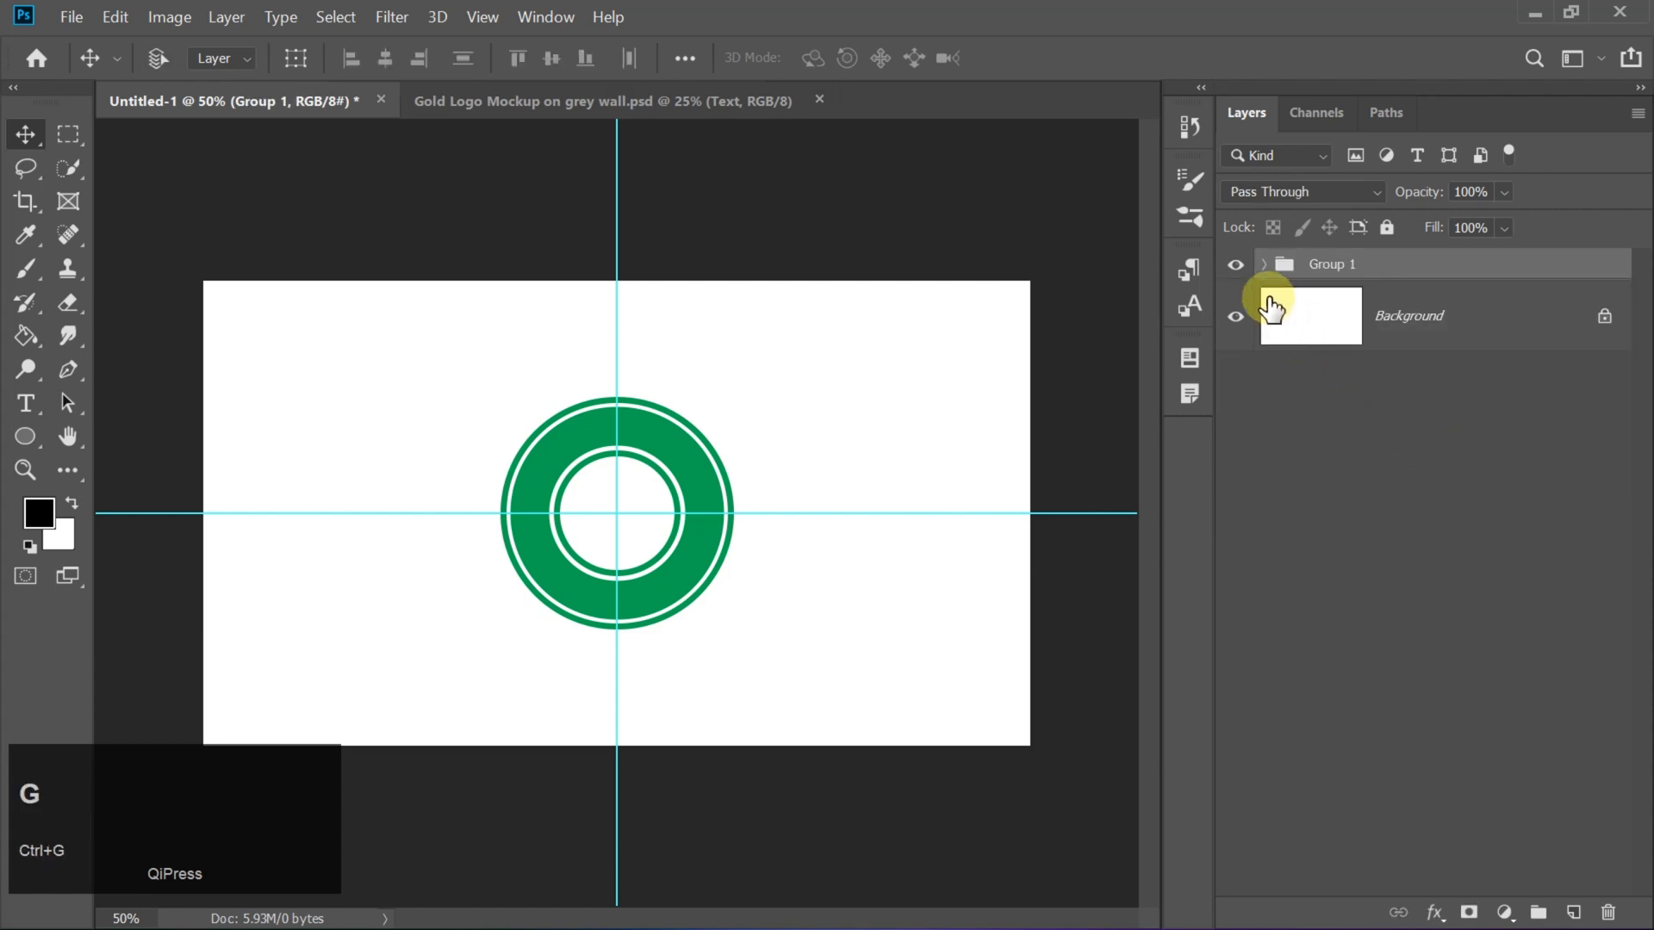
left_click(1235, 263)
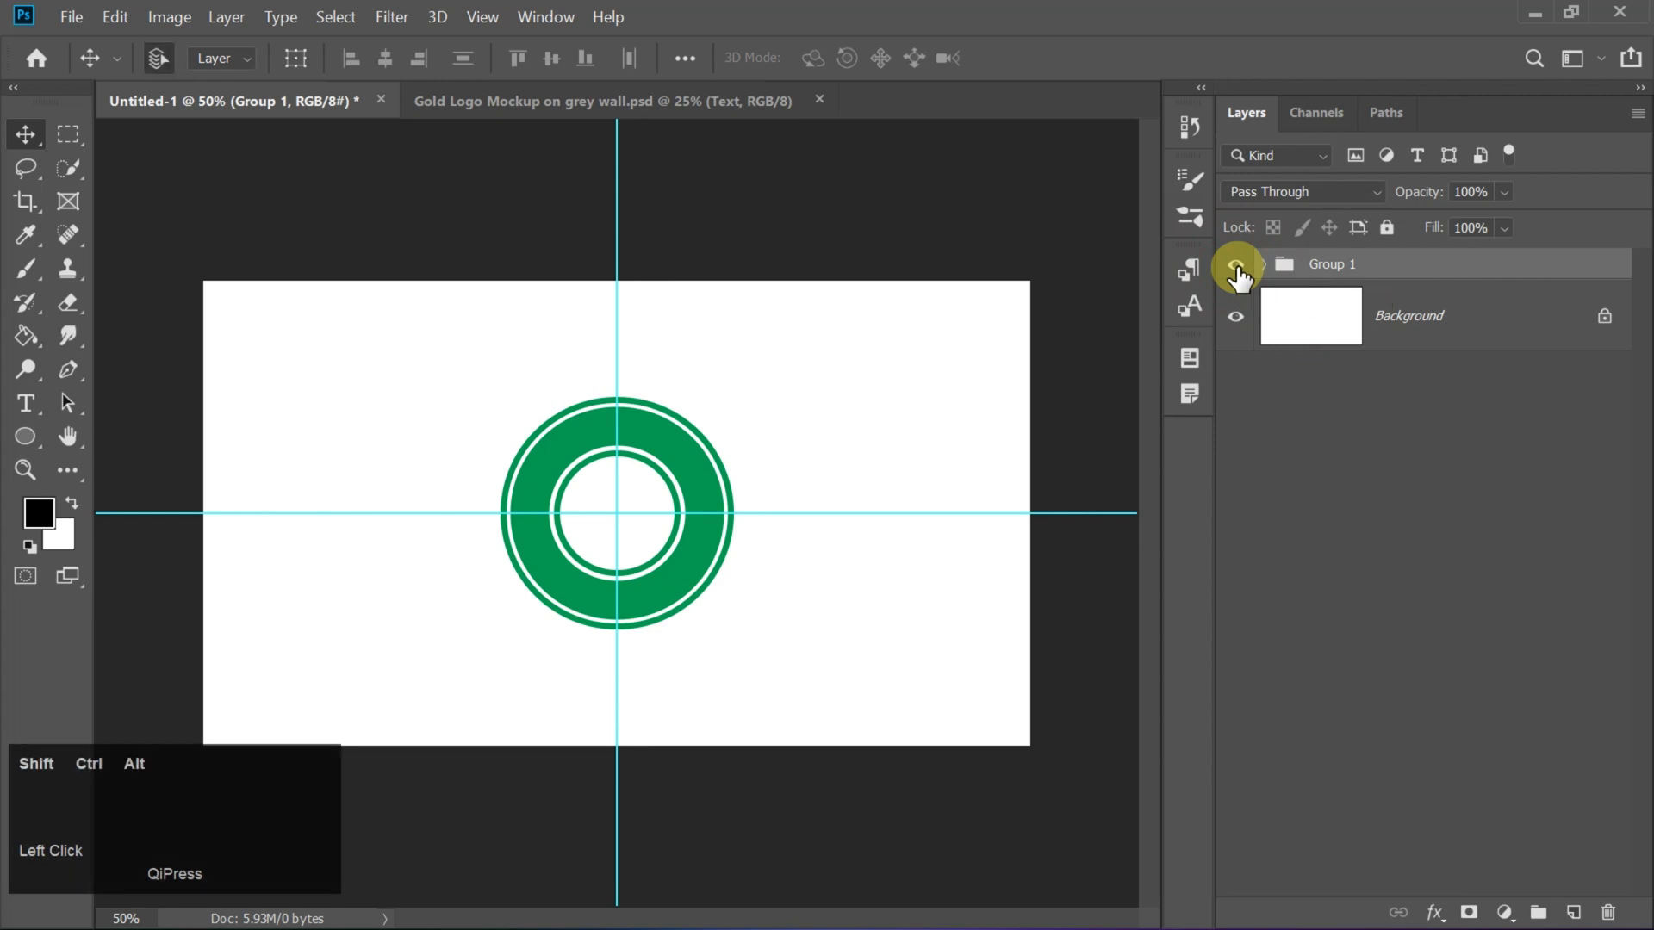
key("ctrl+shift+alt+e")
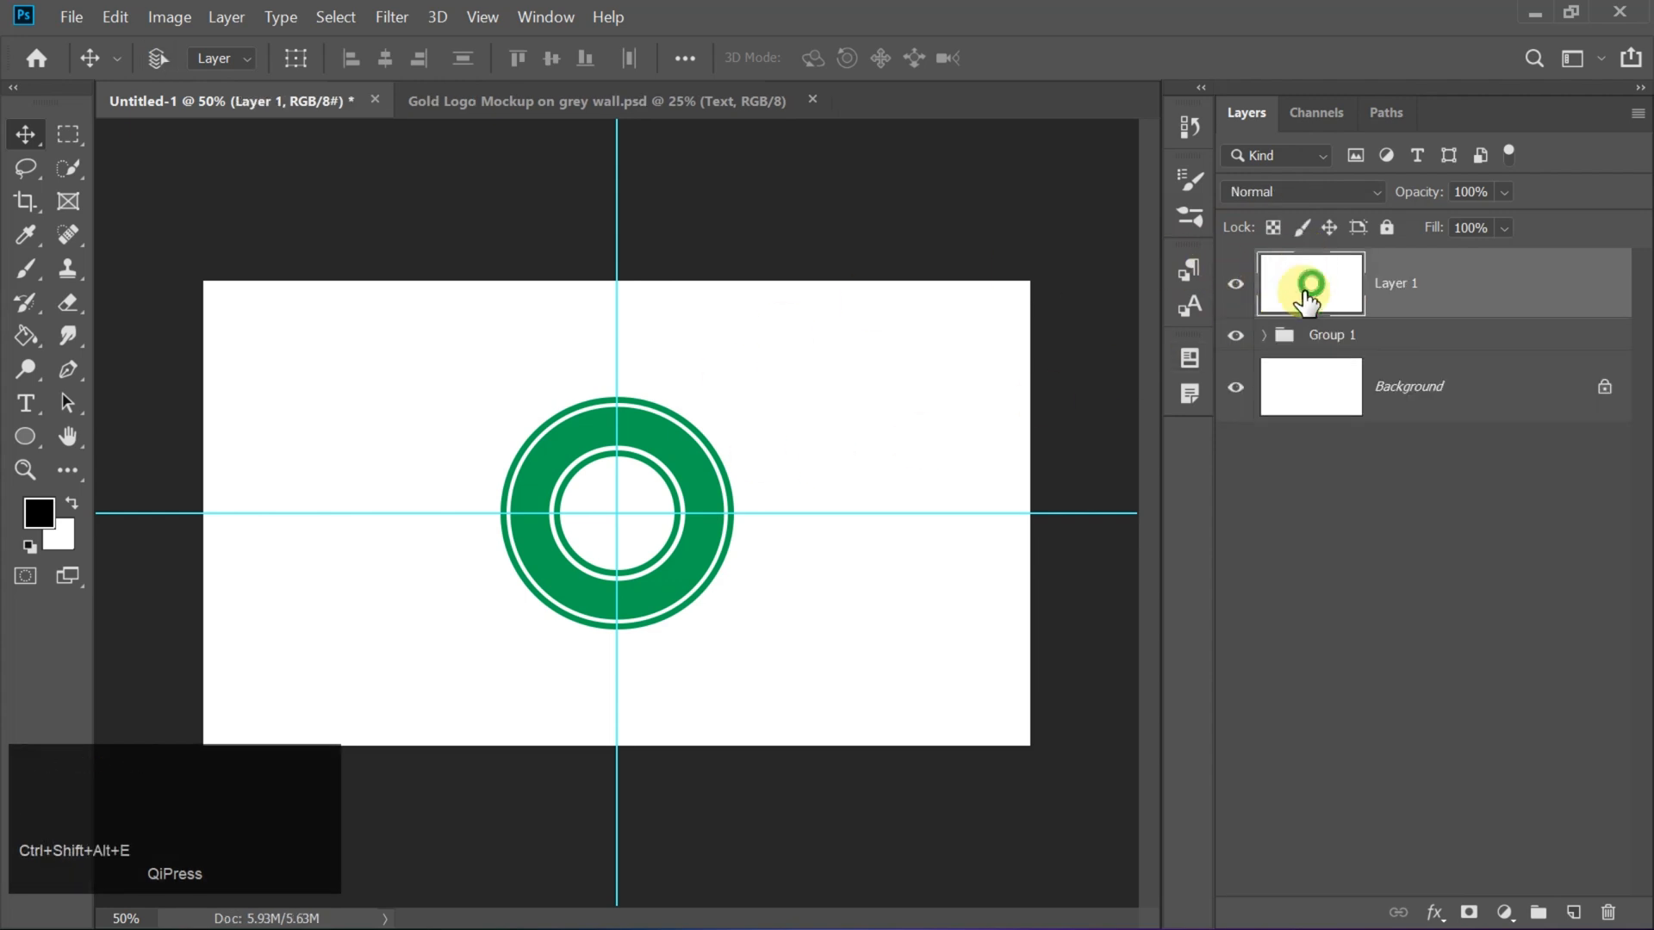
mouse_move(1284, 335)
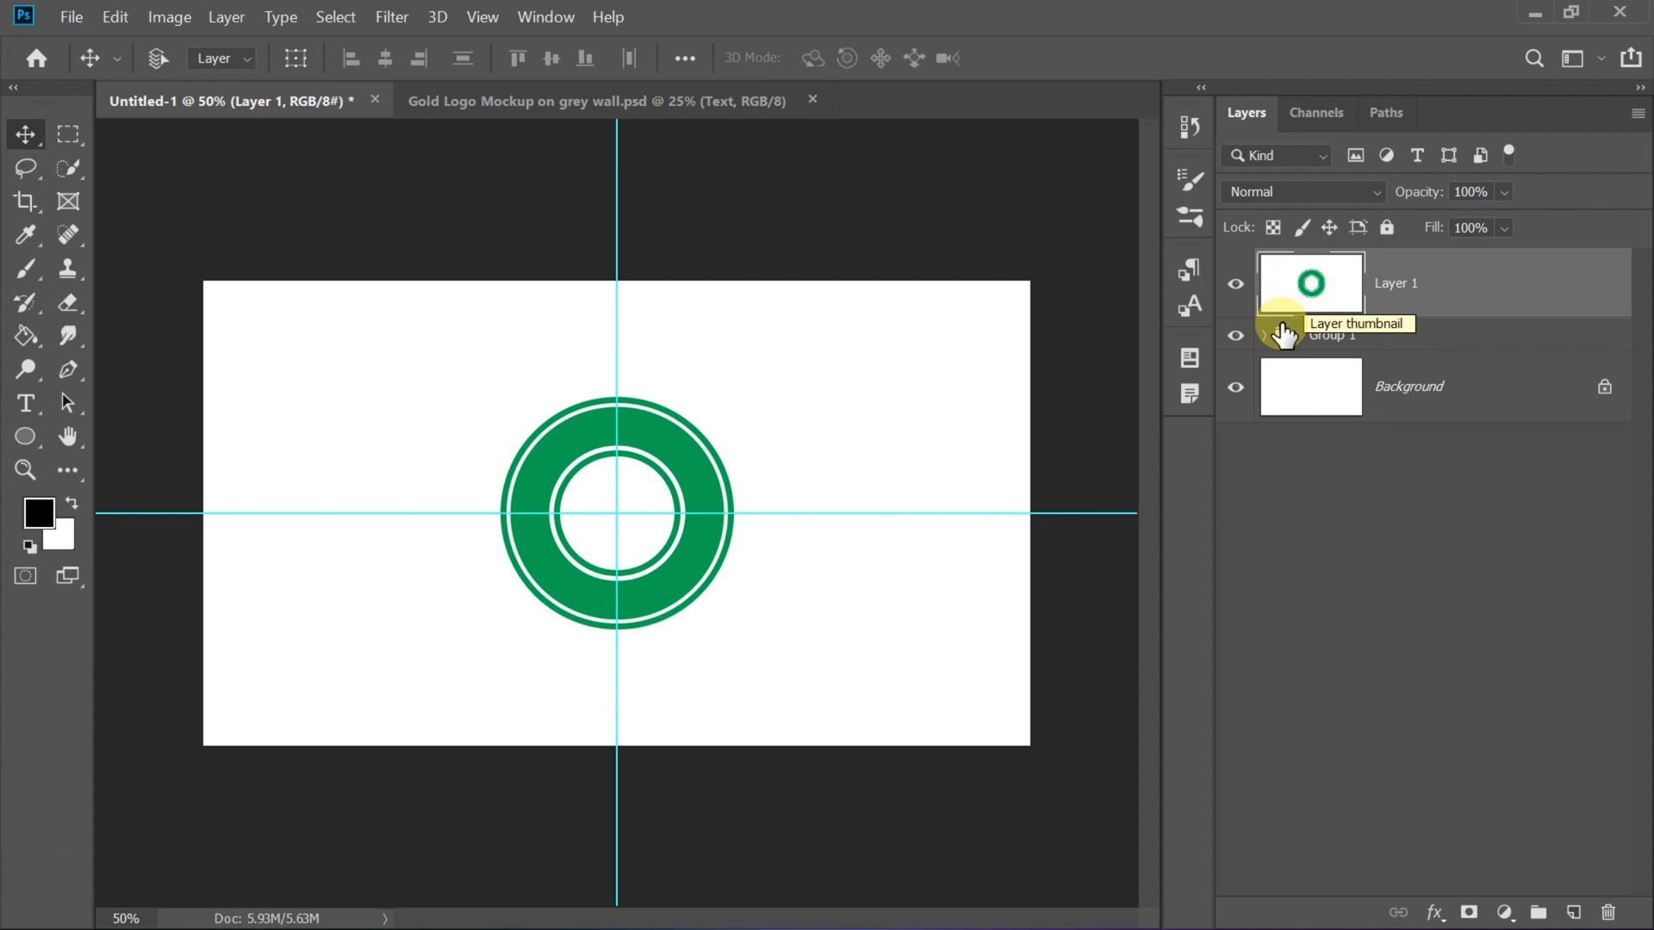
- Expand Group 1, switch the Ellipse tool to Path mode, and draw a centred circle
left_click(1263, 334)
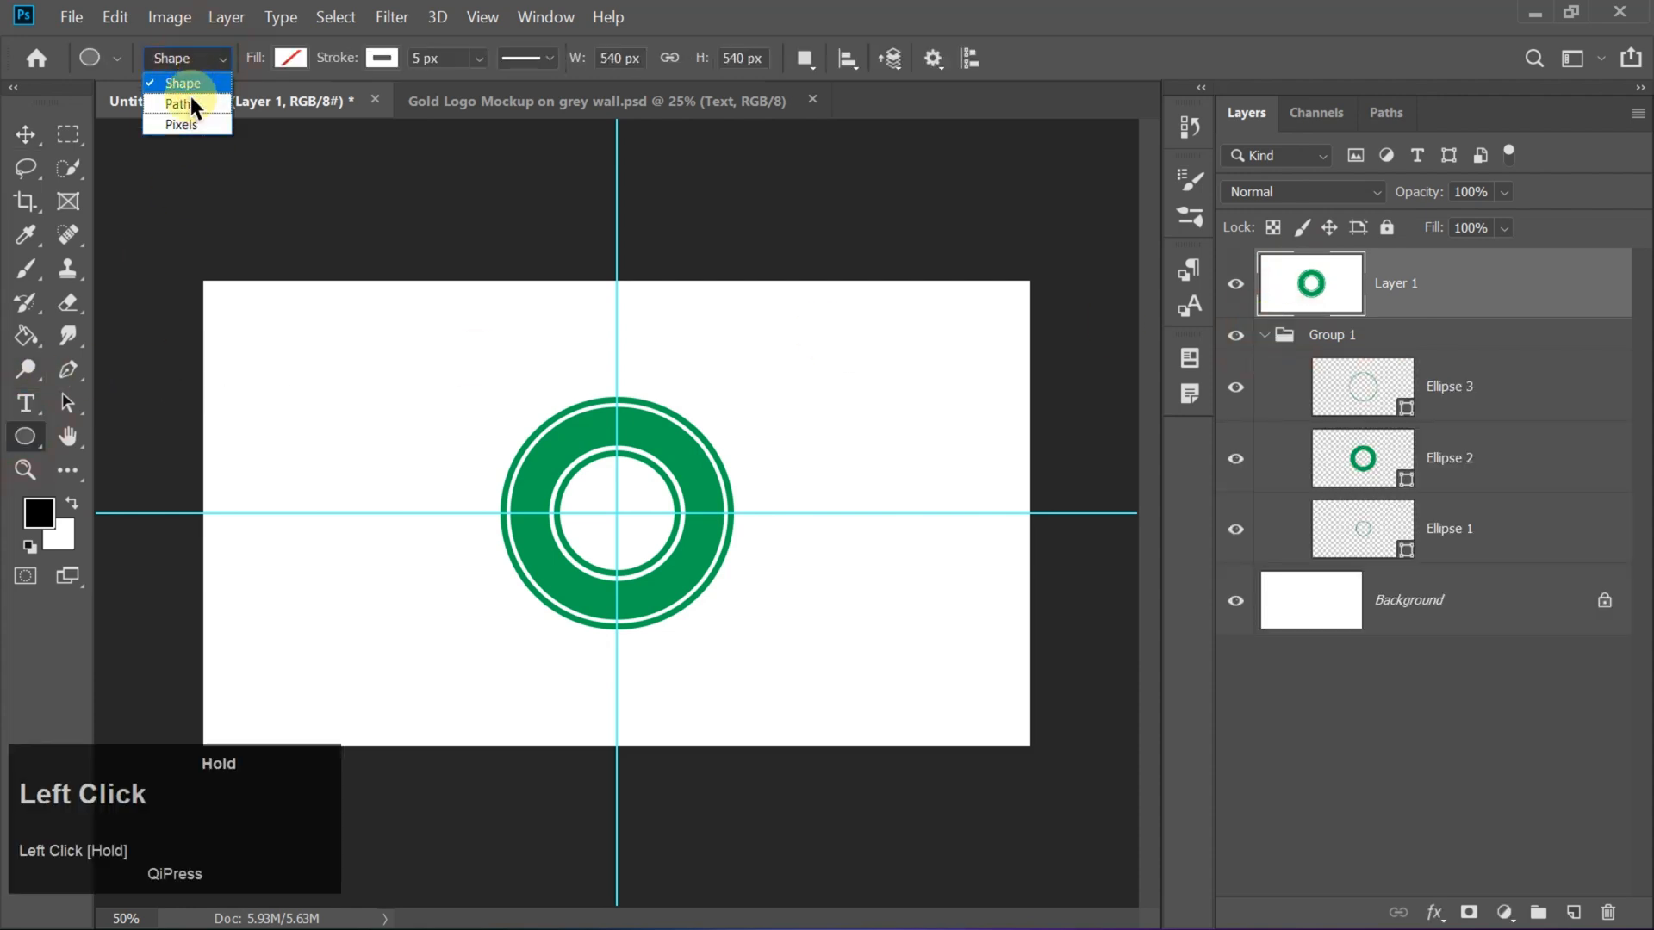
left_click(179, 103)
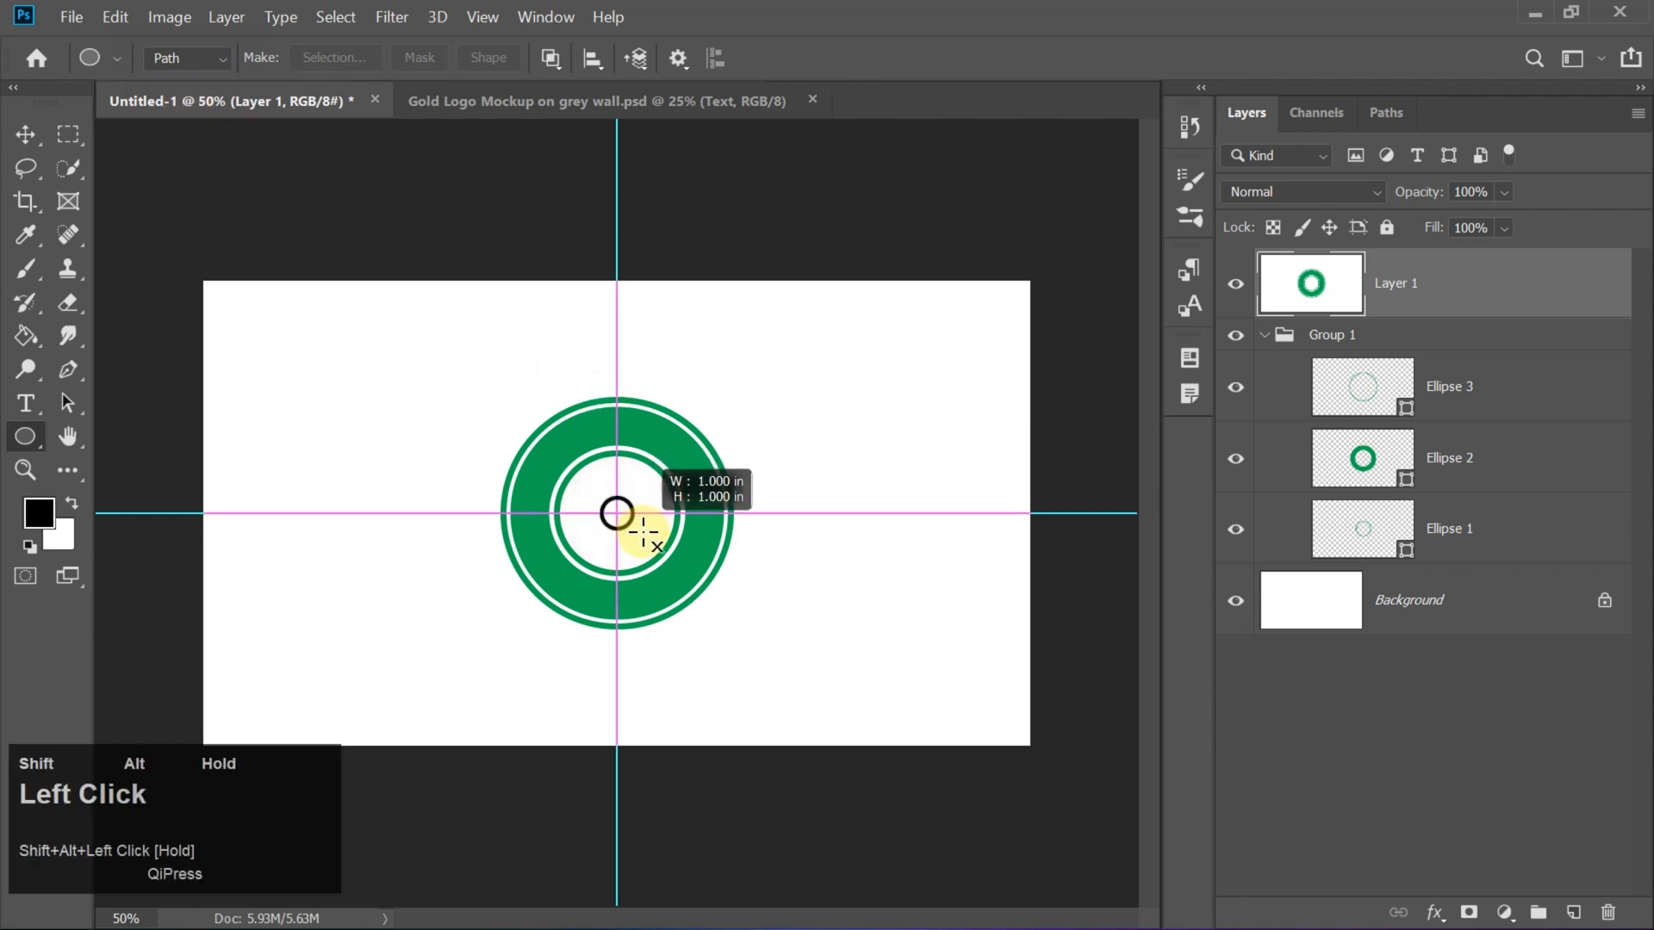
left_click_drag(617, 512, 701, 585)
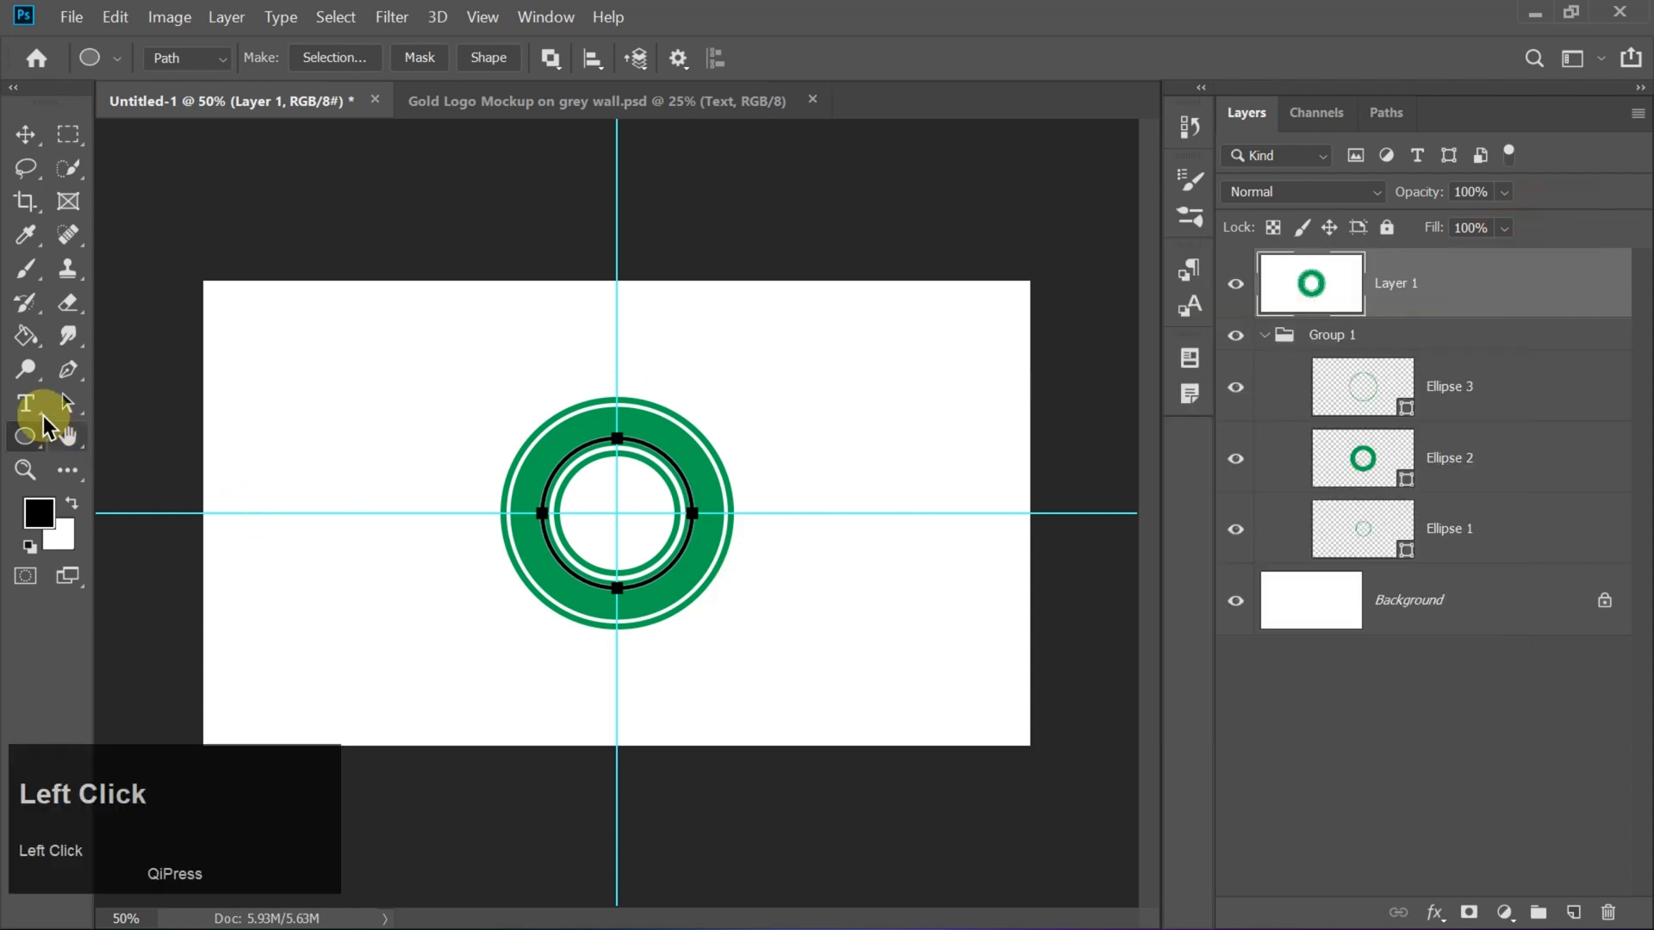
- Type '* Best Fast Foods *' along the path in white Poppins Bold and commit
left_click(25, 402)
type("* Best Fast Foods")
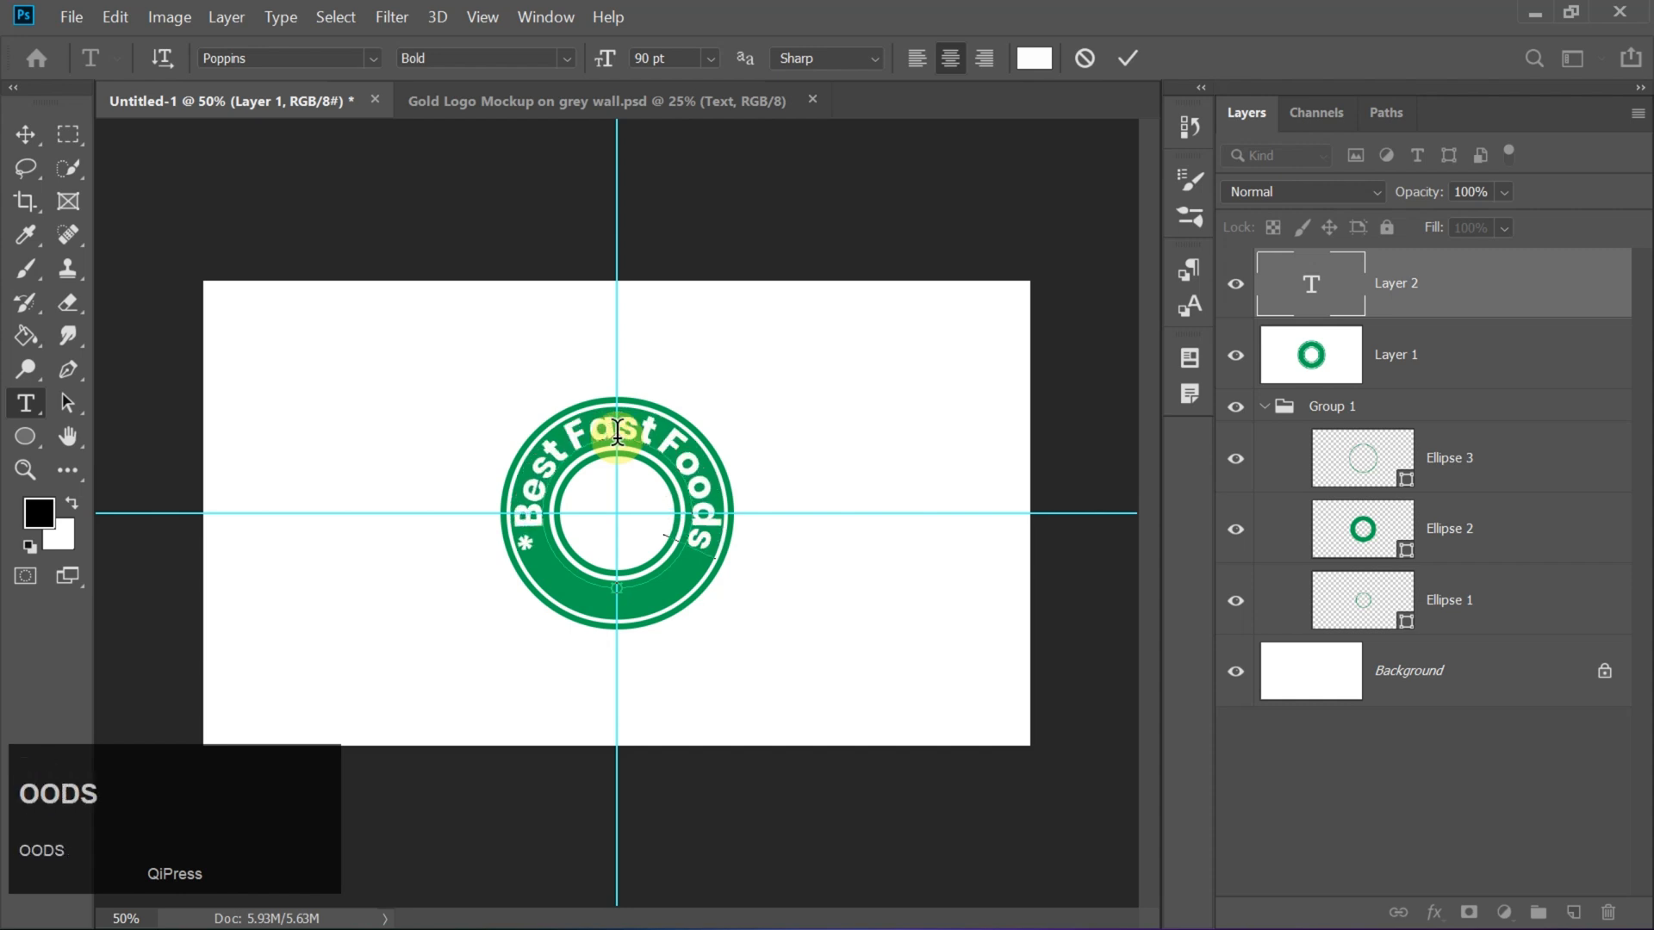
key("shift+8")
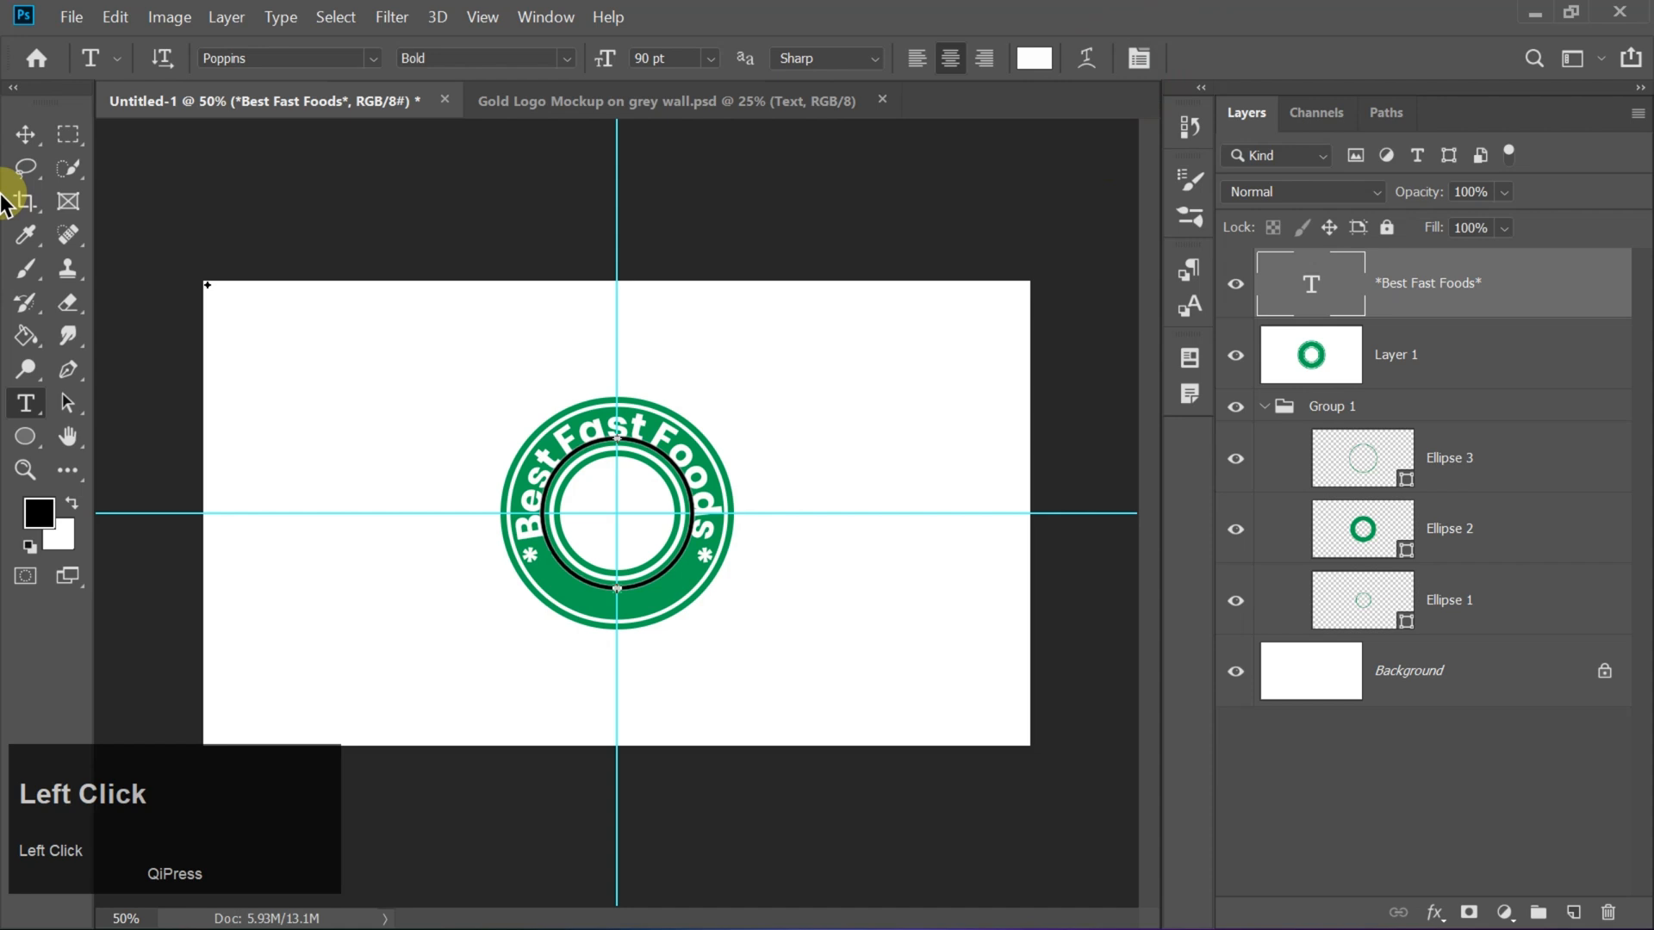
left_click(25, 134)
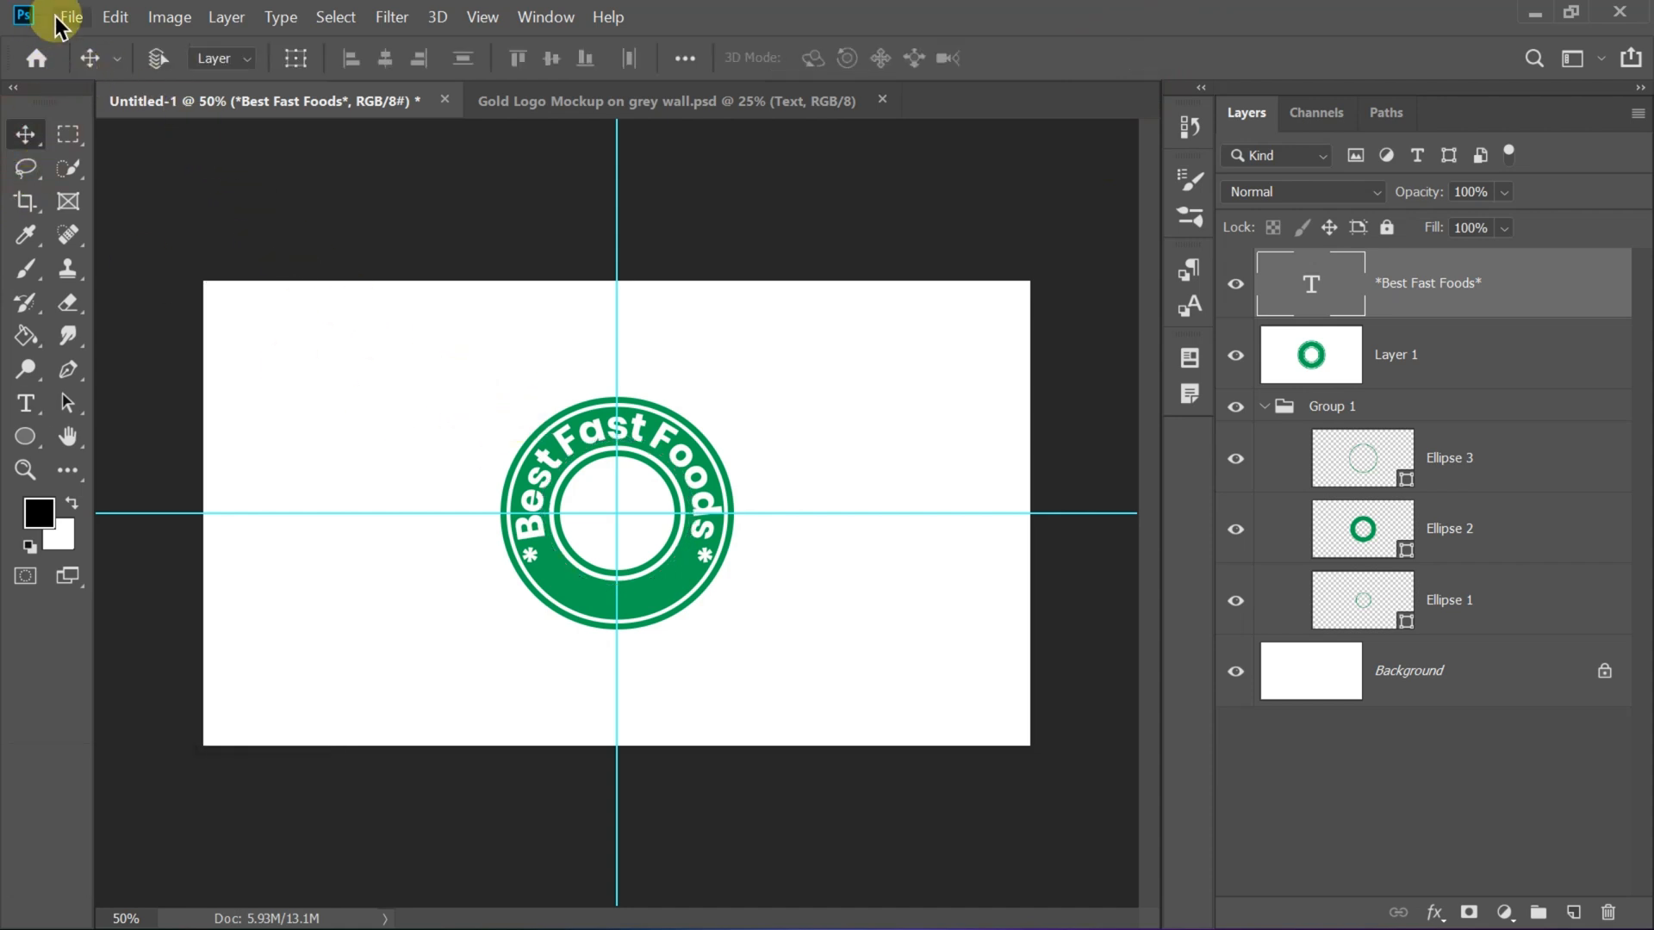
- Place the burger image and shrink it to fit inside the ring
left_click(70, 17)
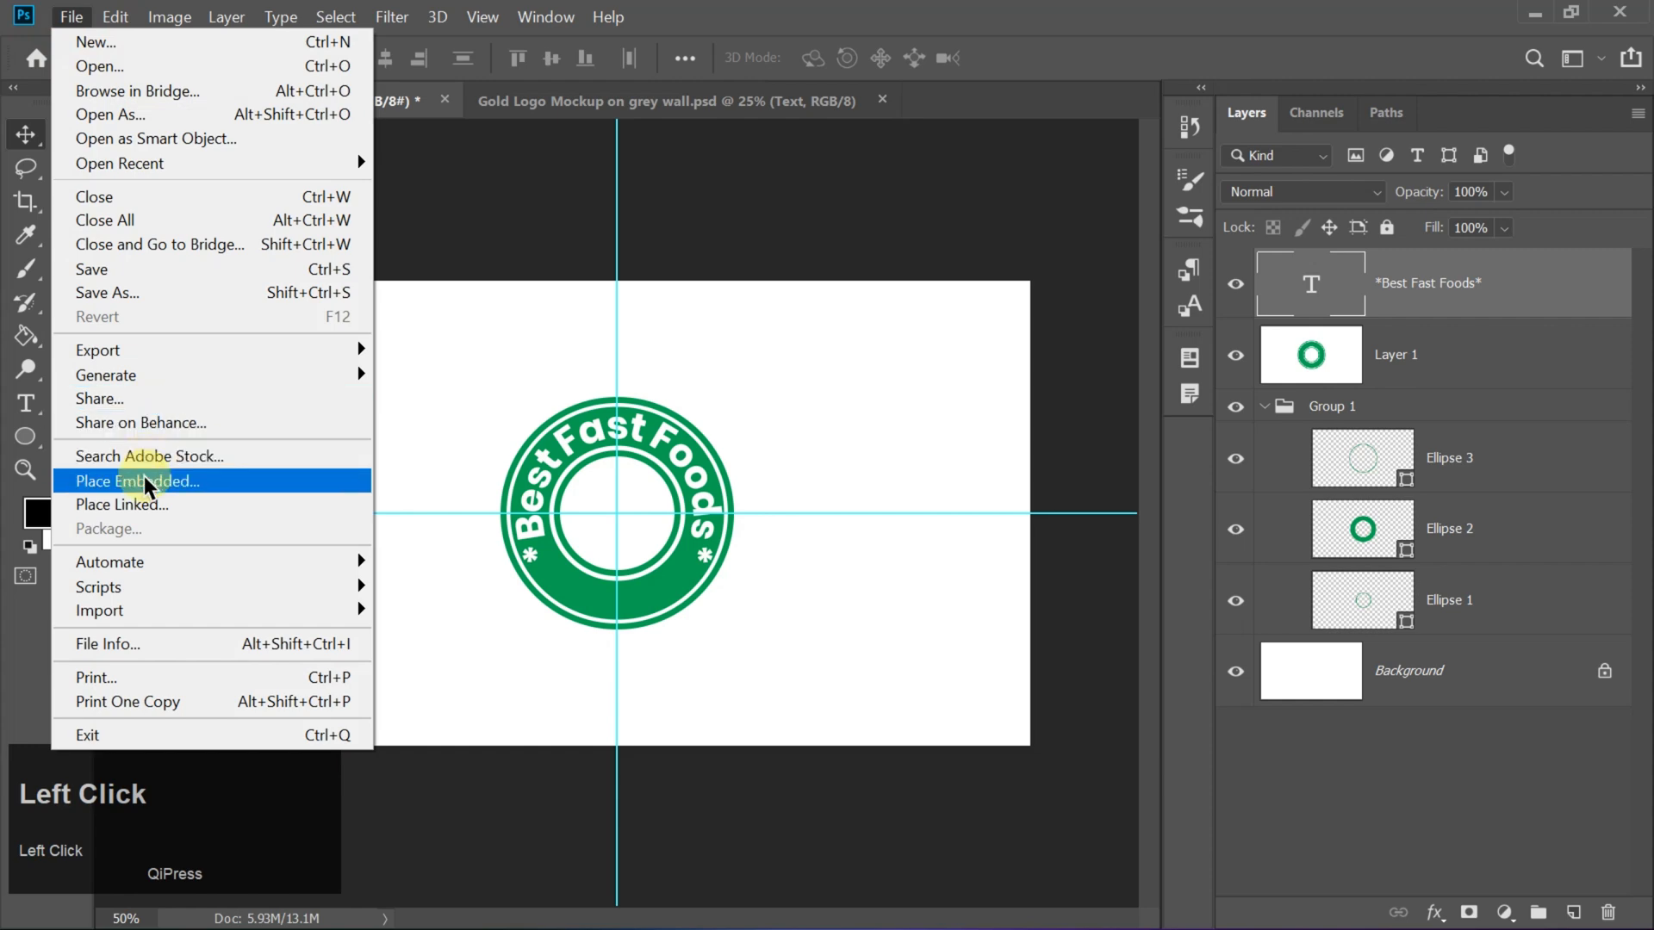
left_click(137, 481)
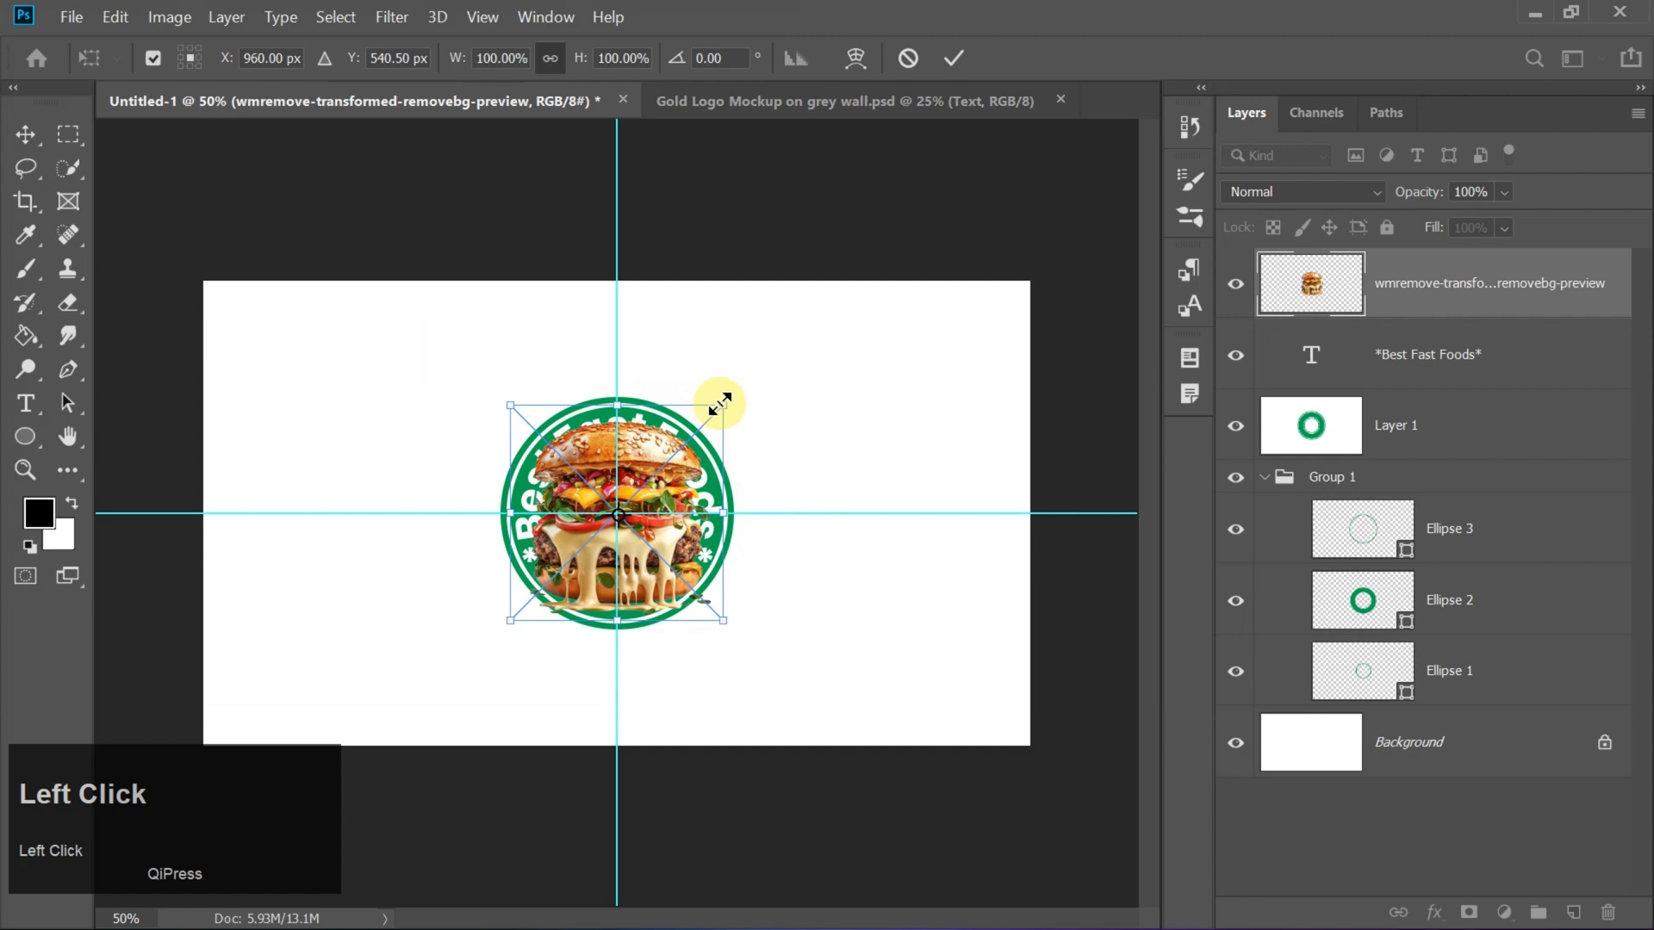
left_click_drag(723, 403, 649, 480)
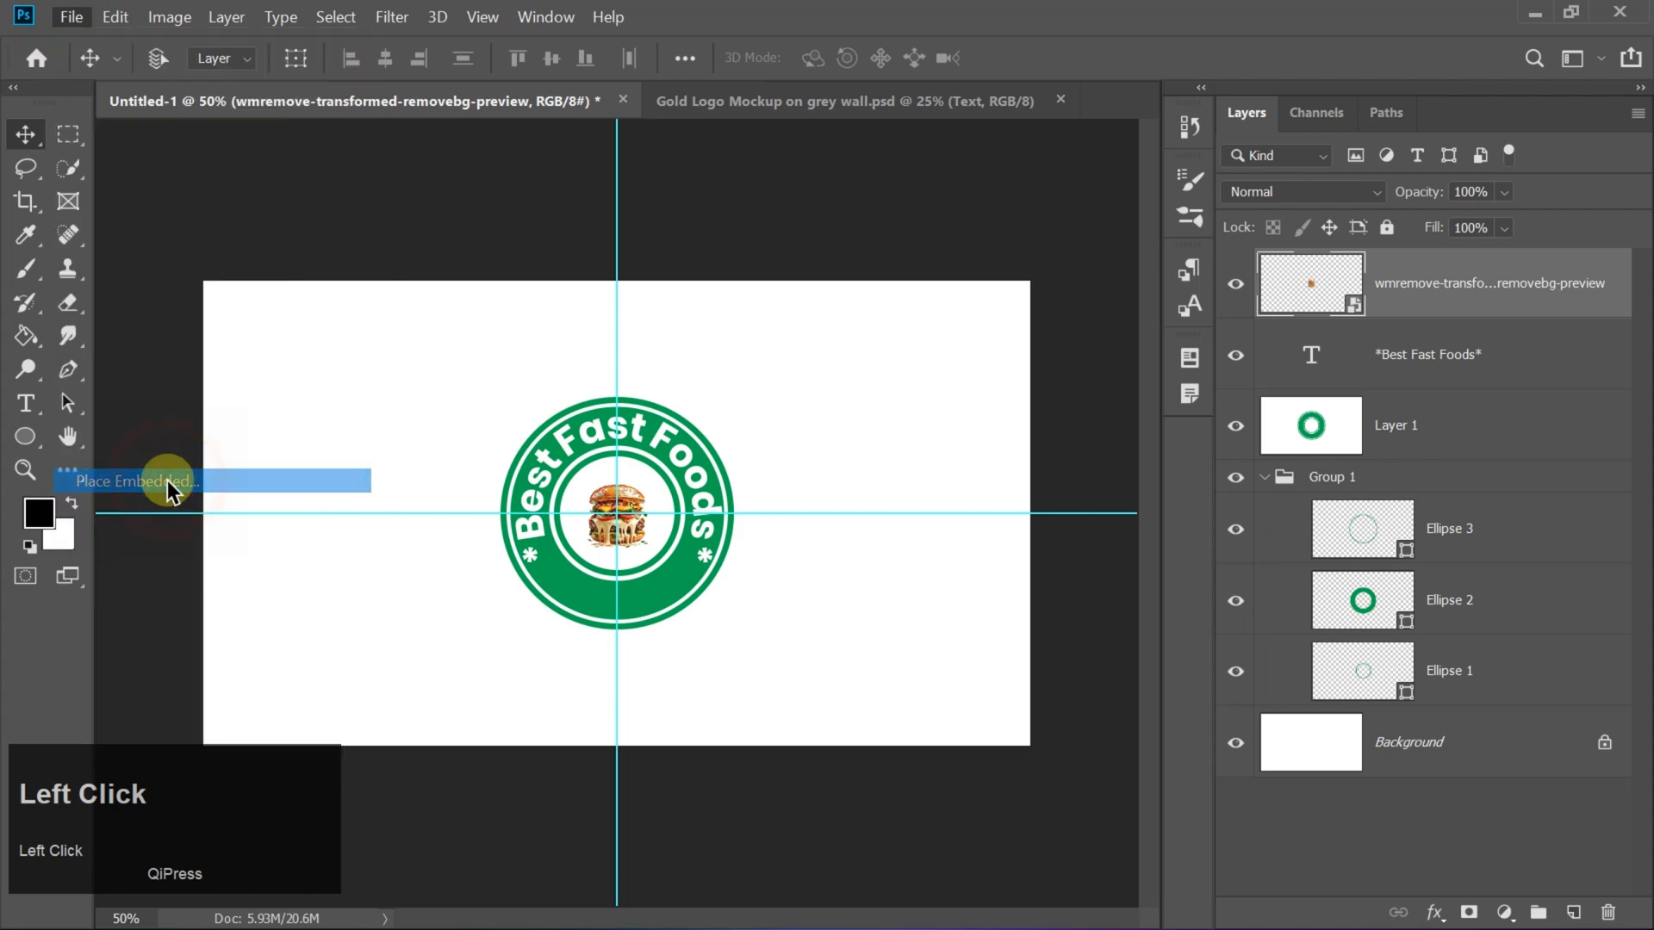
- Place the drink-and-fries image, shrink it, and centre it in the ring's bottom band
left_click(135, 481)
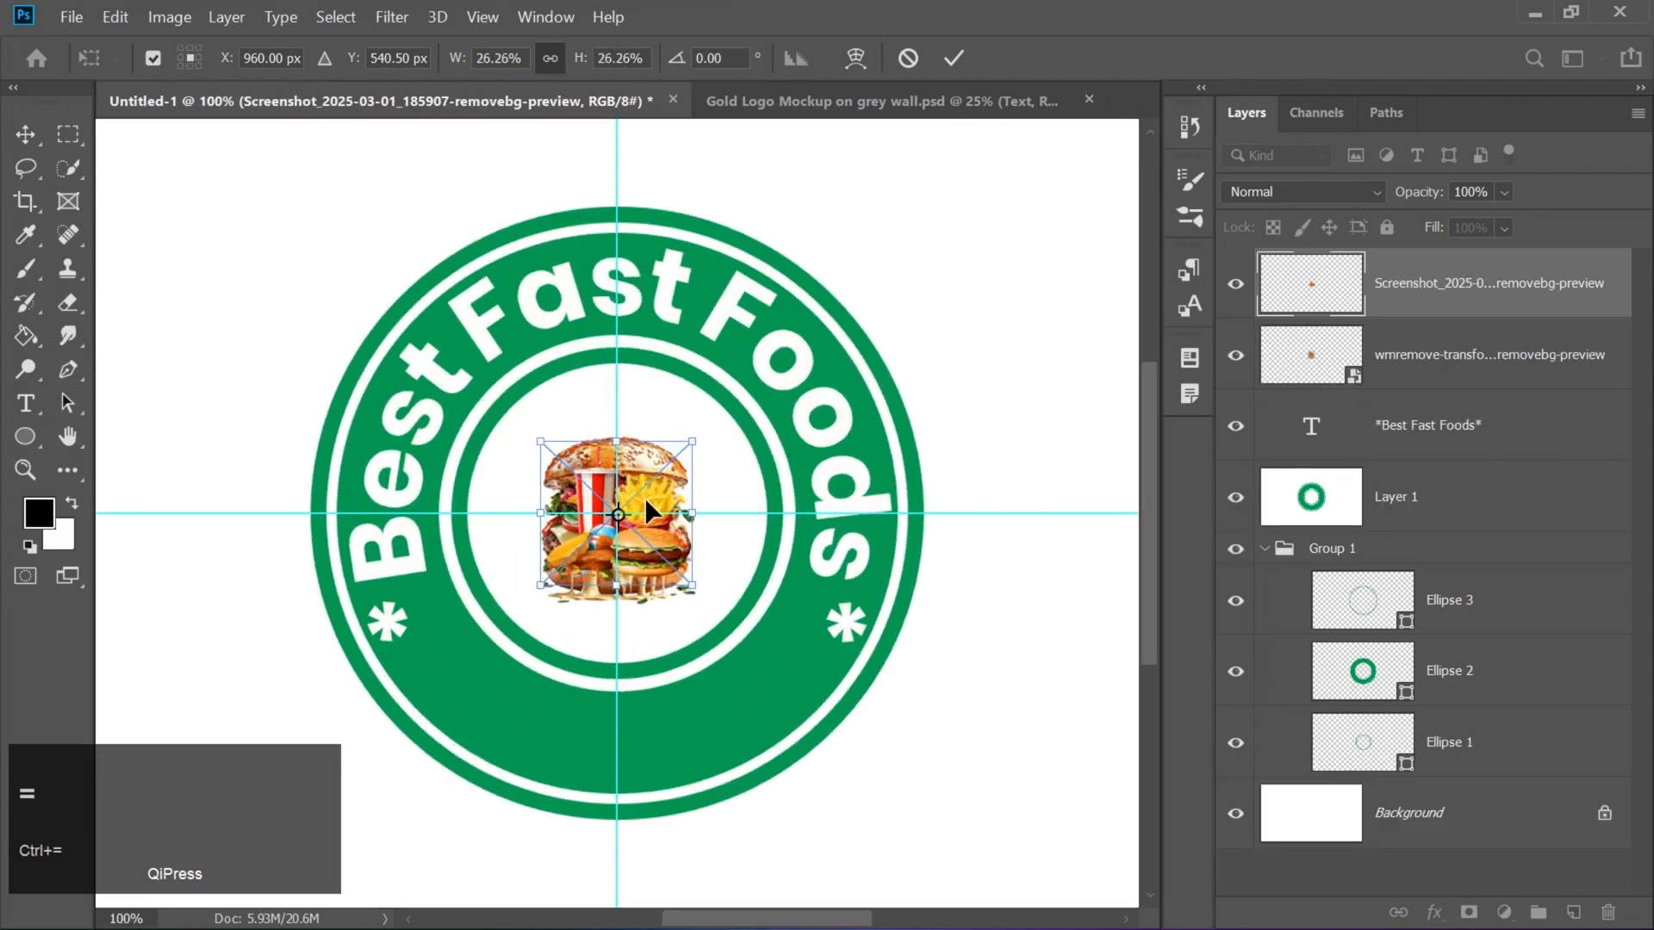
key("ctrl+plus")
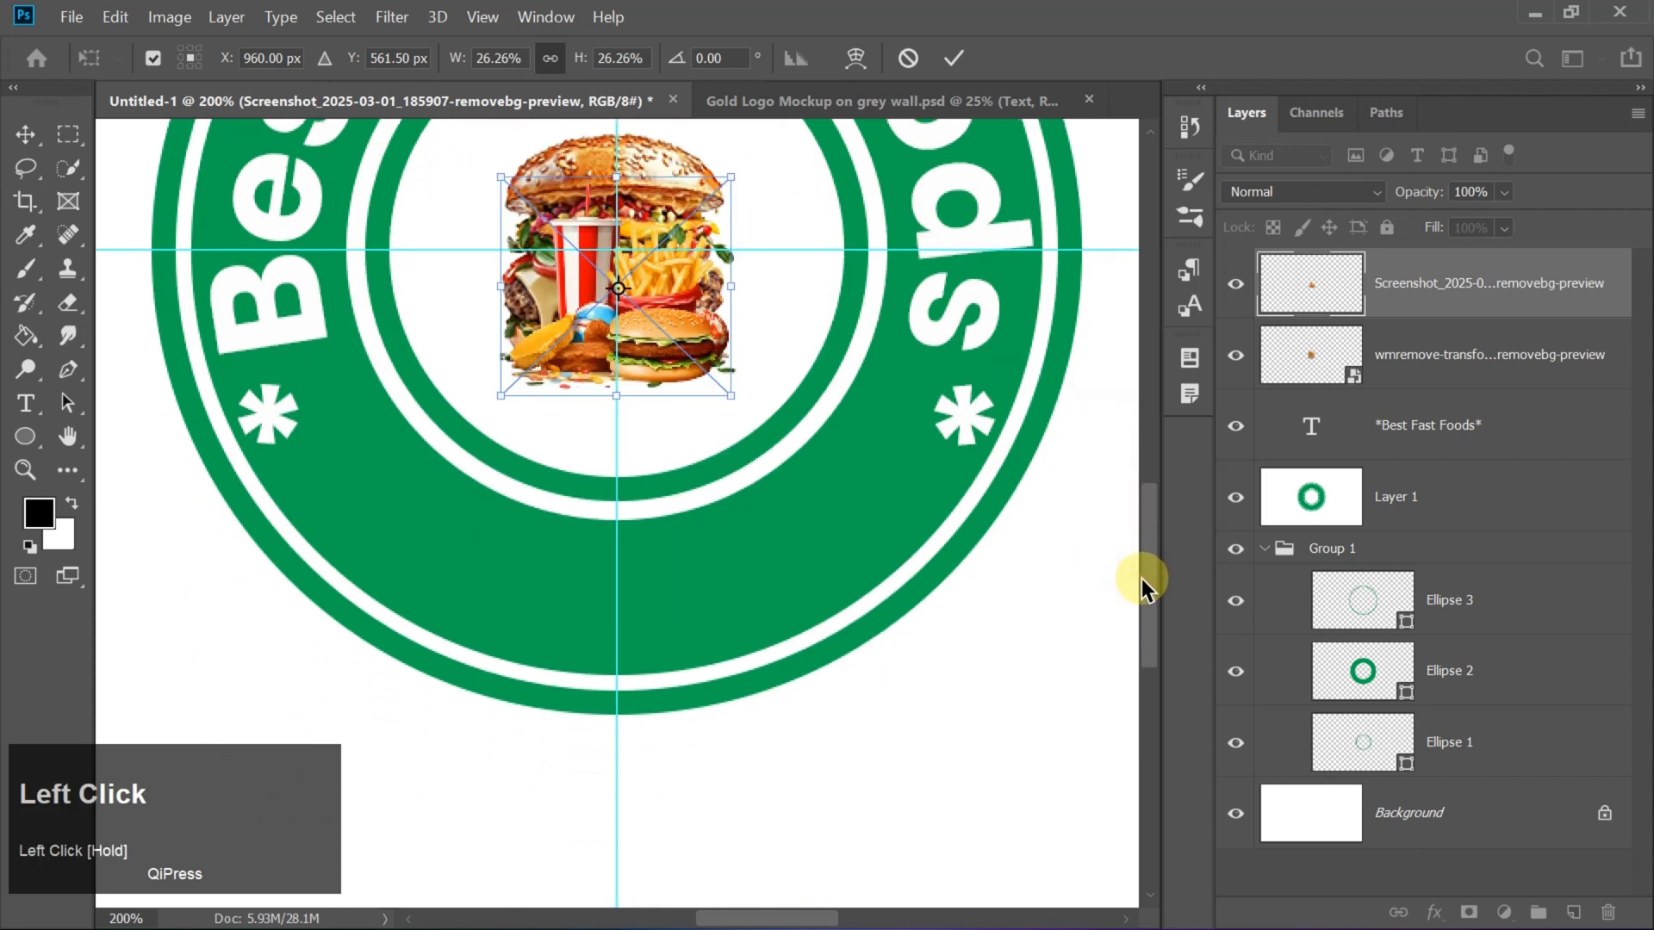
left_click_drag(616, 288, 621, 568)
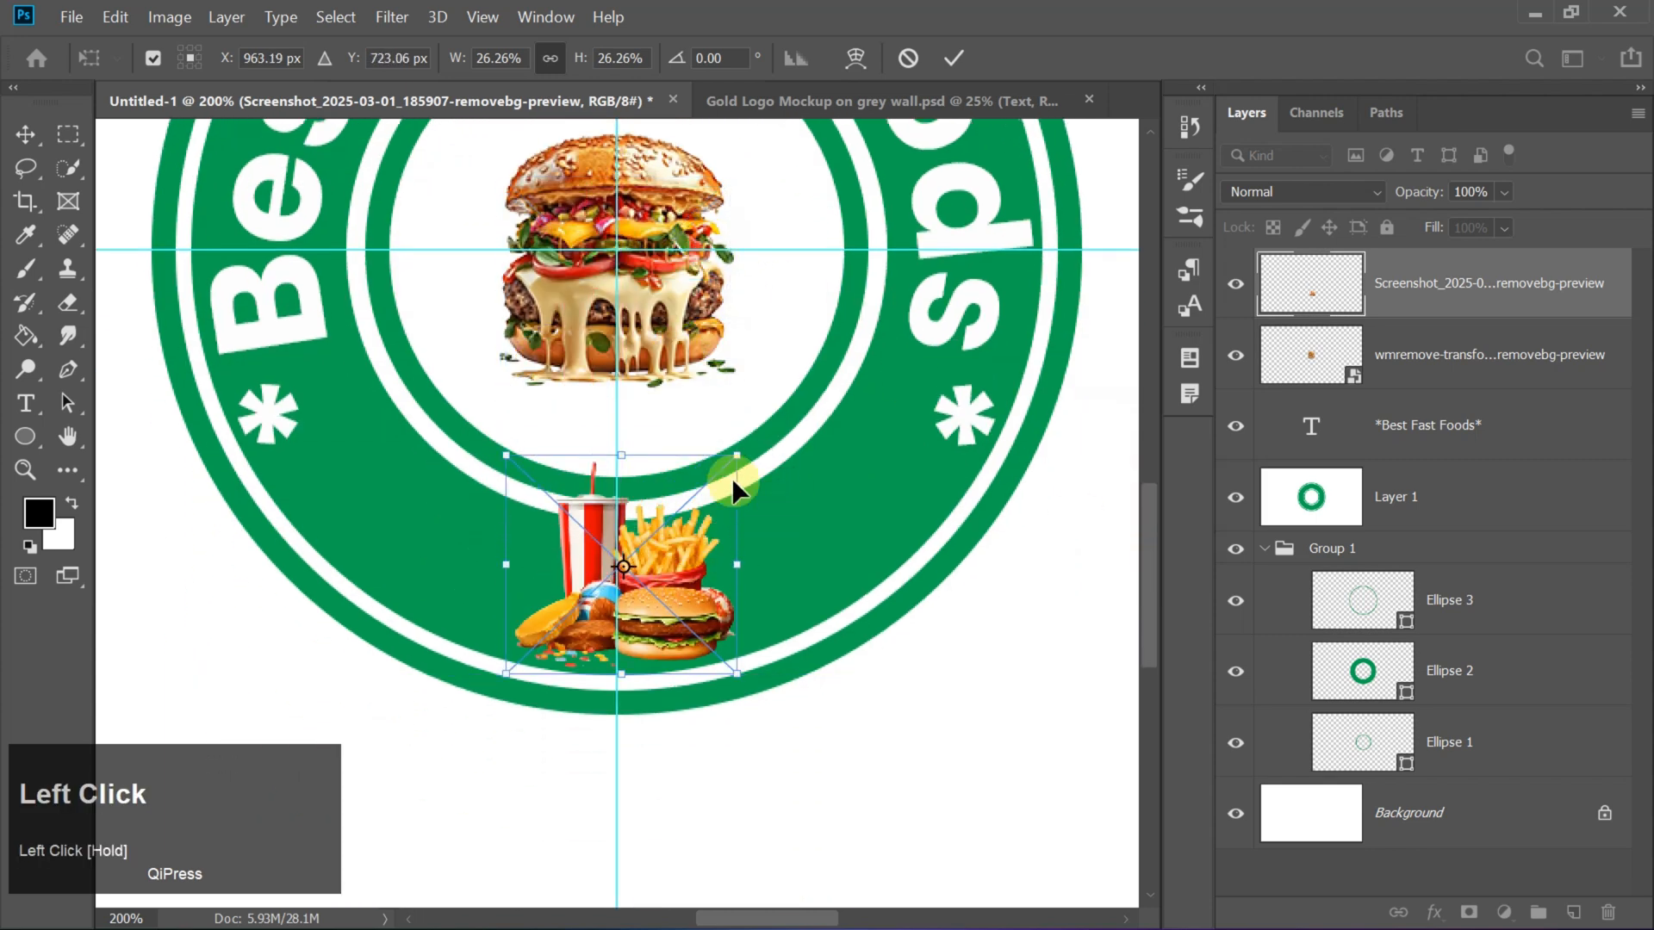
left_click_drag(734, 490, 691, 512)
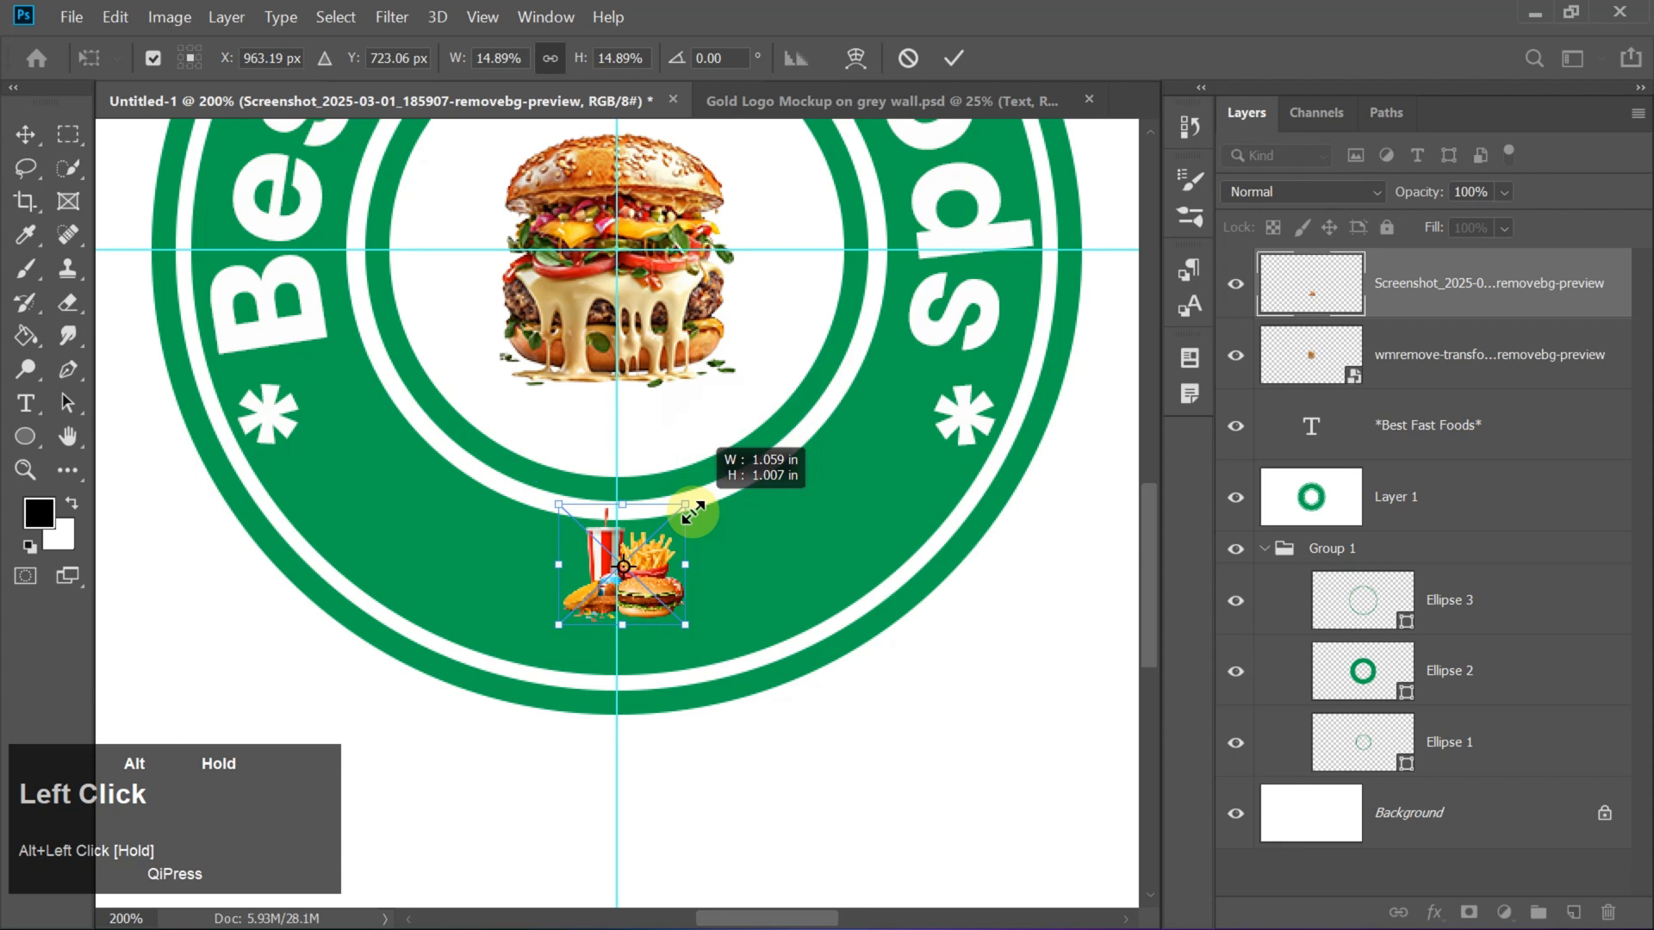
left_click_drag(692, 511, 662, 612)
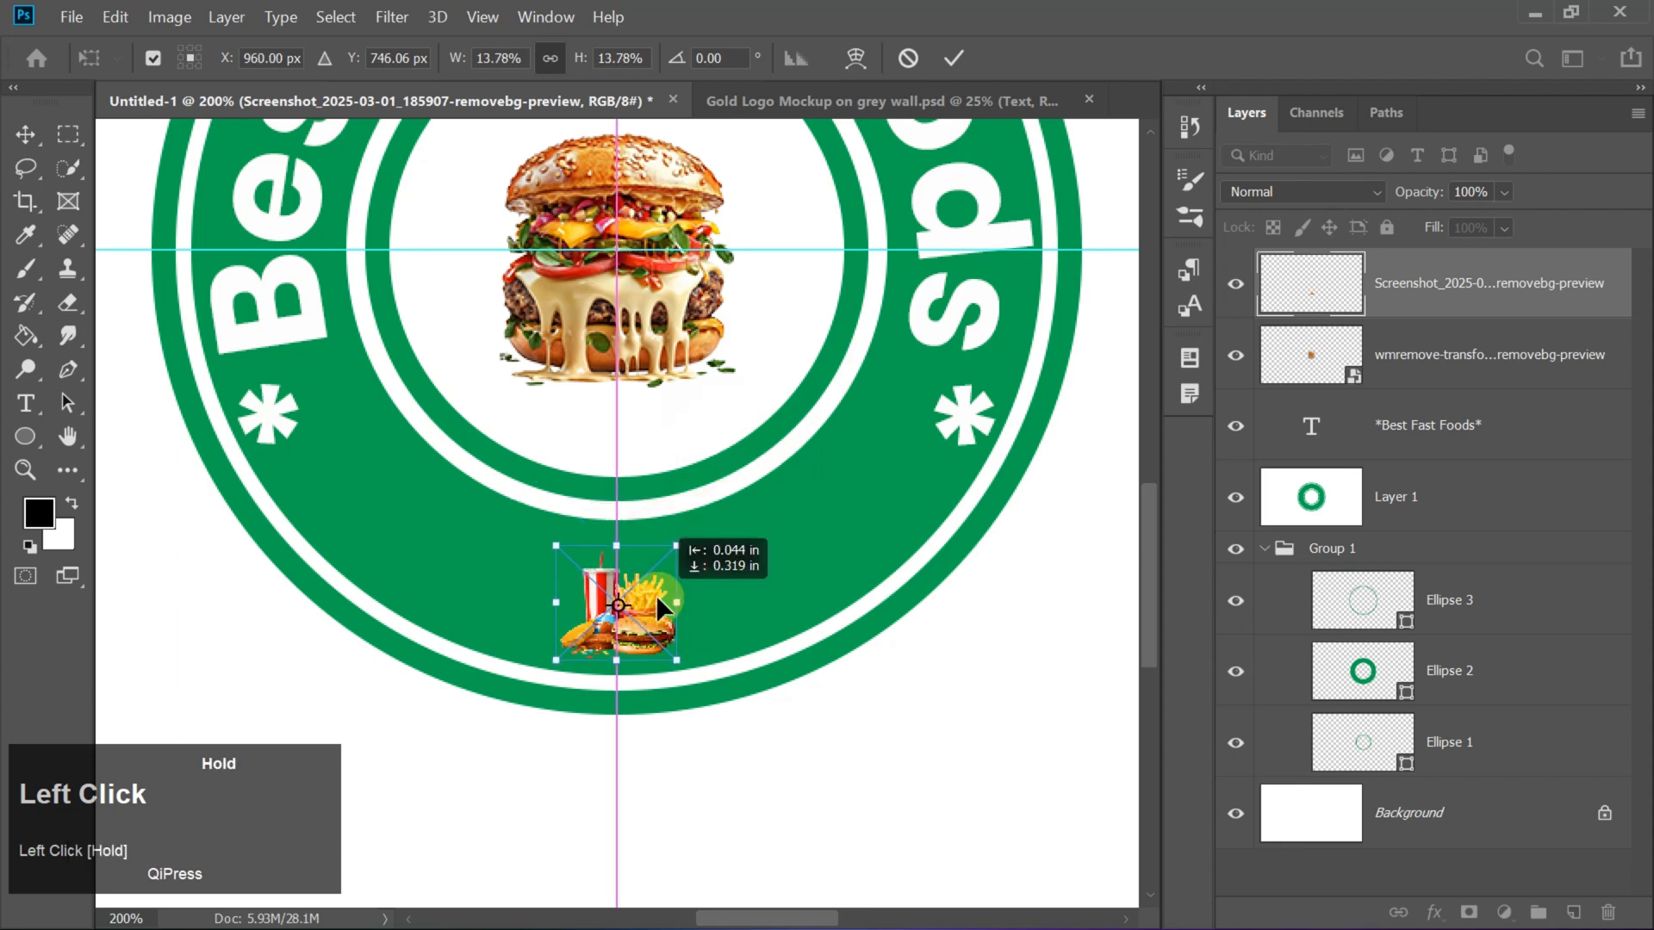
left_click_drag(619, 605, 618, 593)
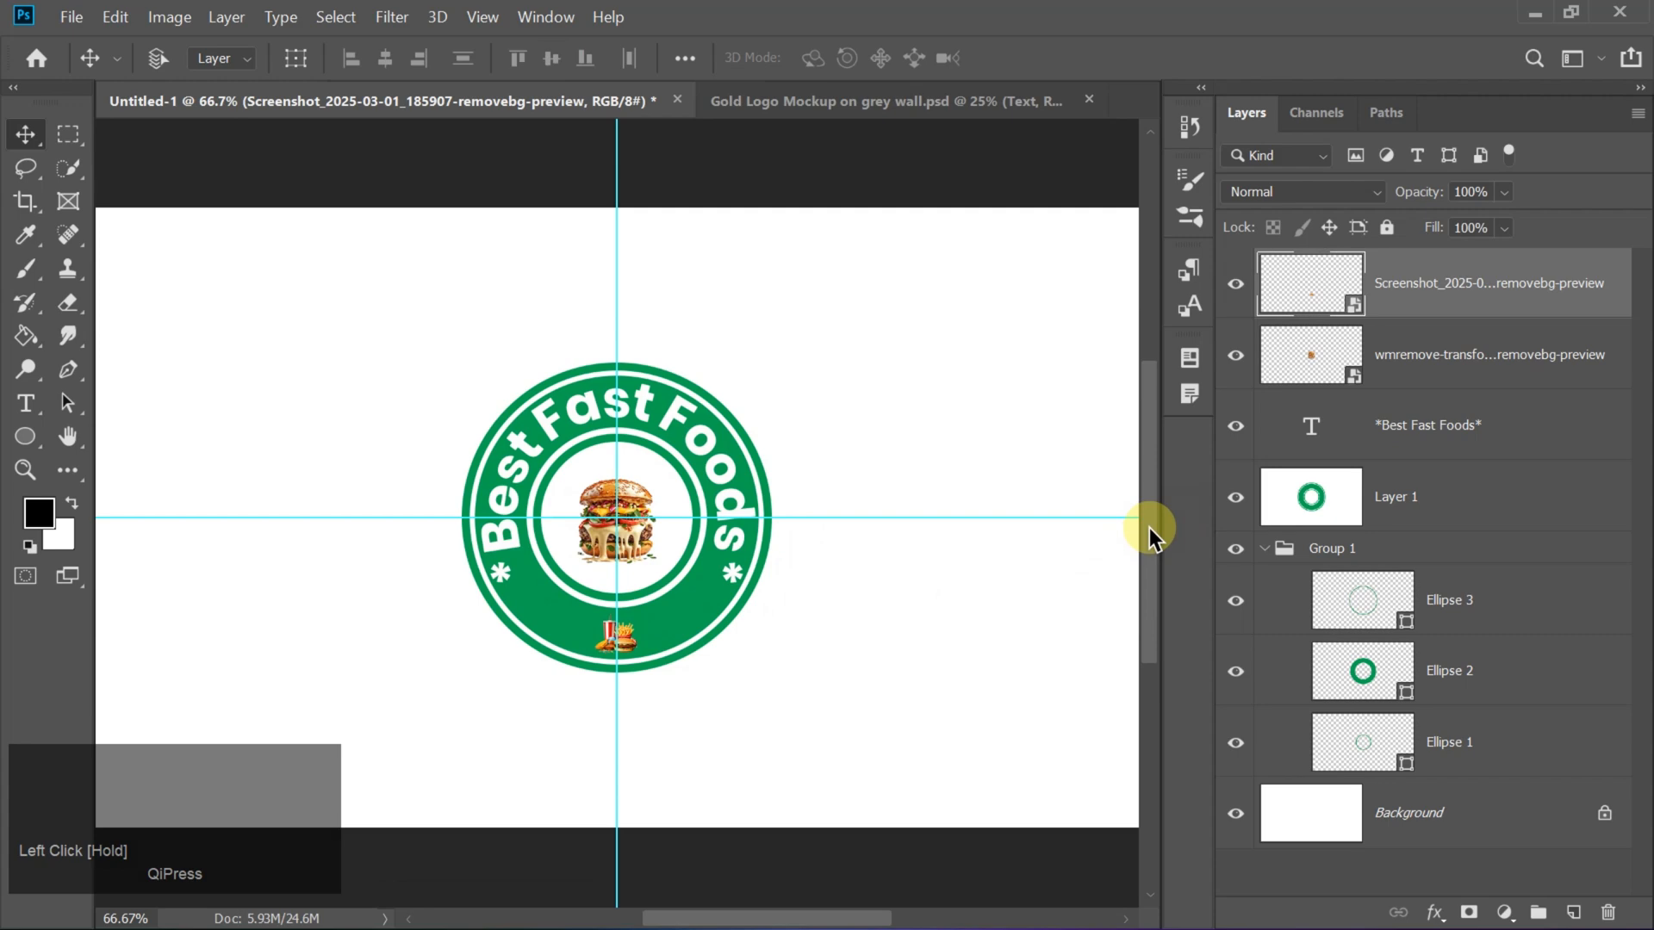
- Convert the text to a smart object and distress layers with a grunge eraser, rasterizing them
right_click(1429, 425)
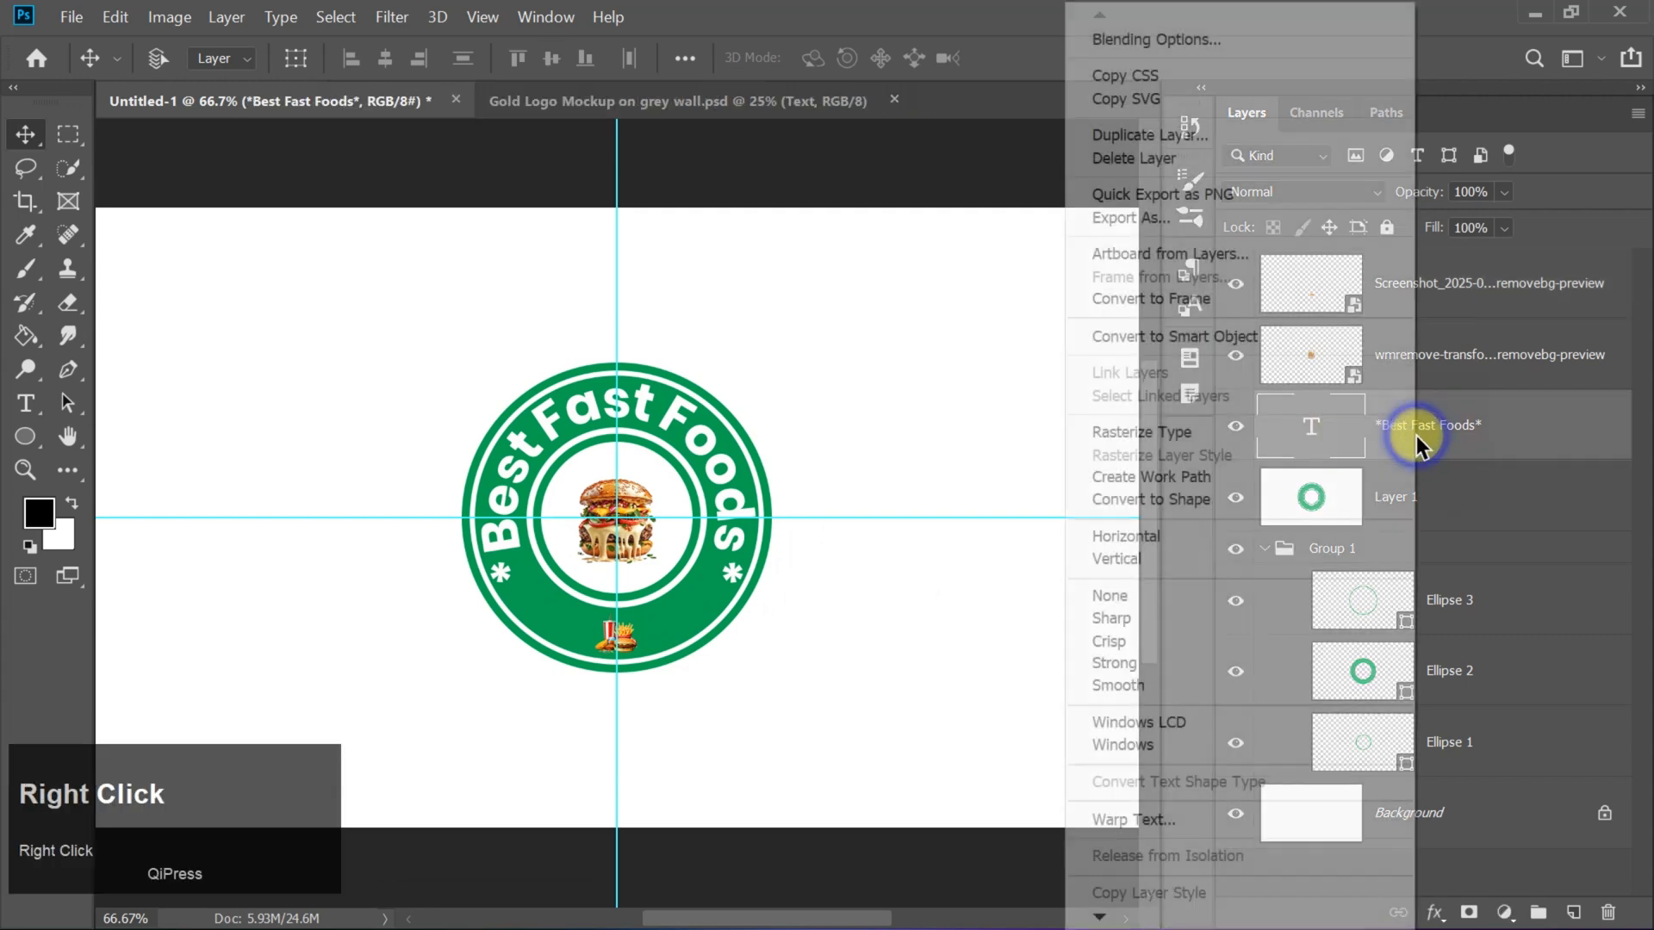
left_click(1428, 424)
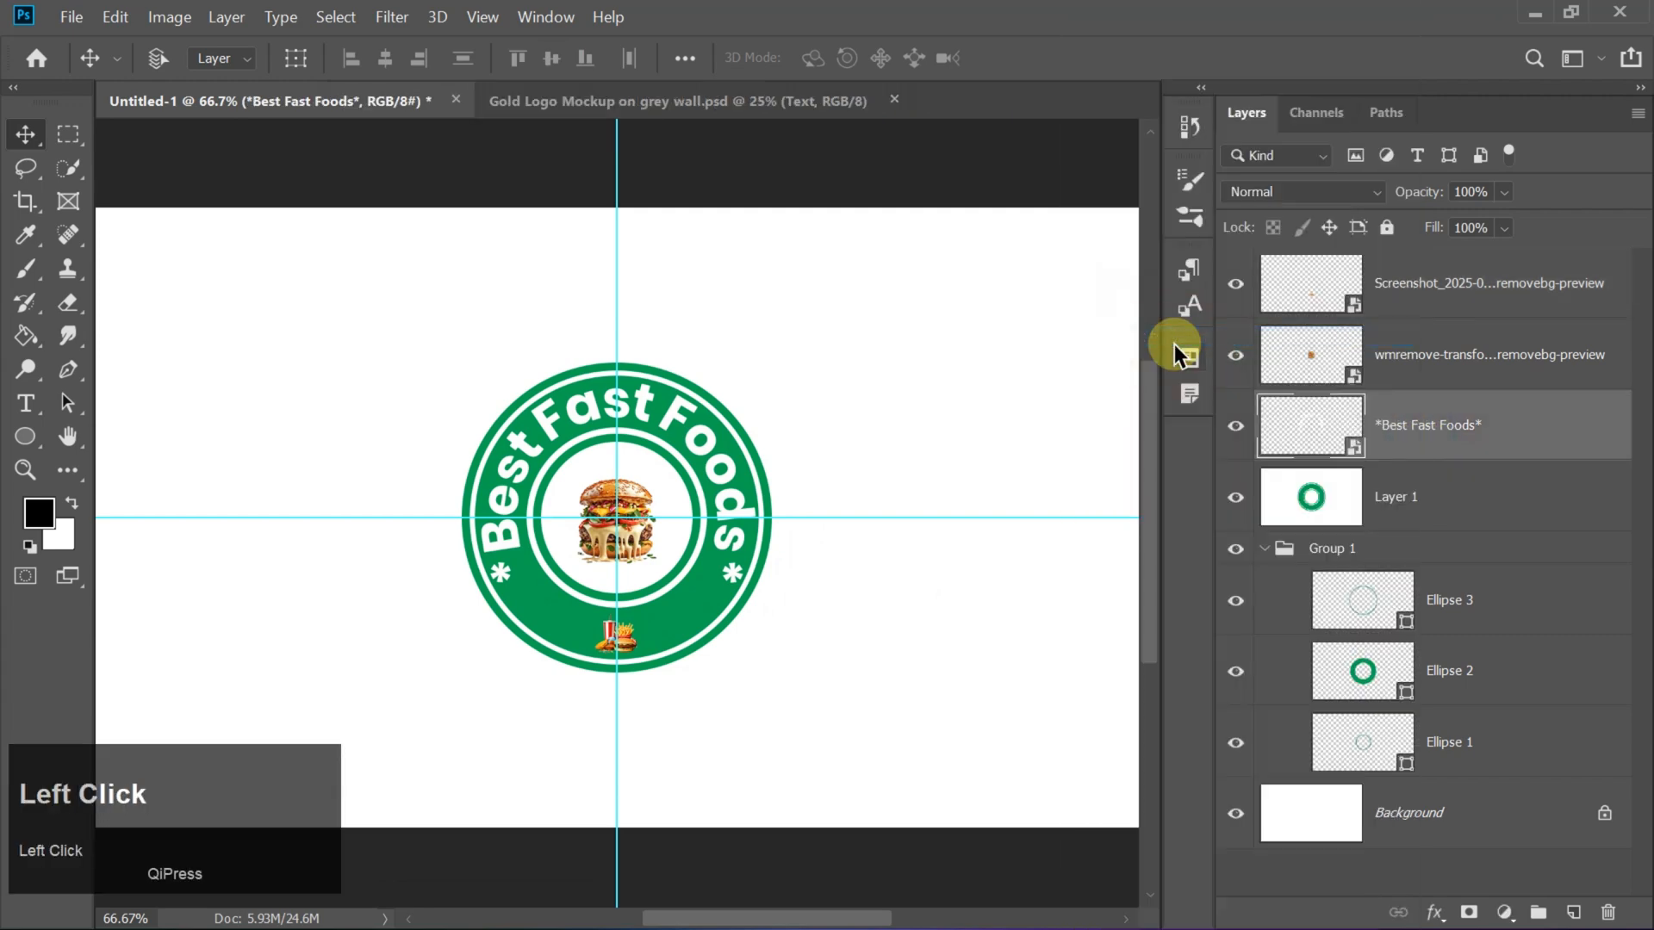
right_click(1487, 283)
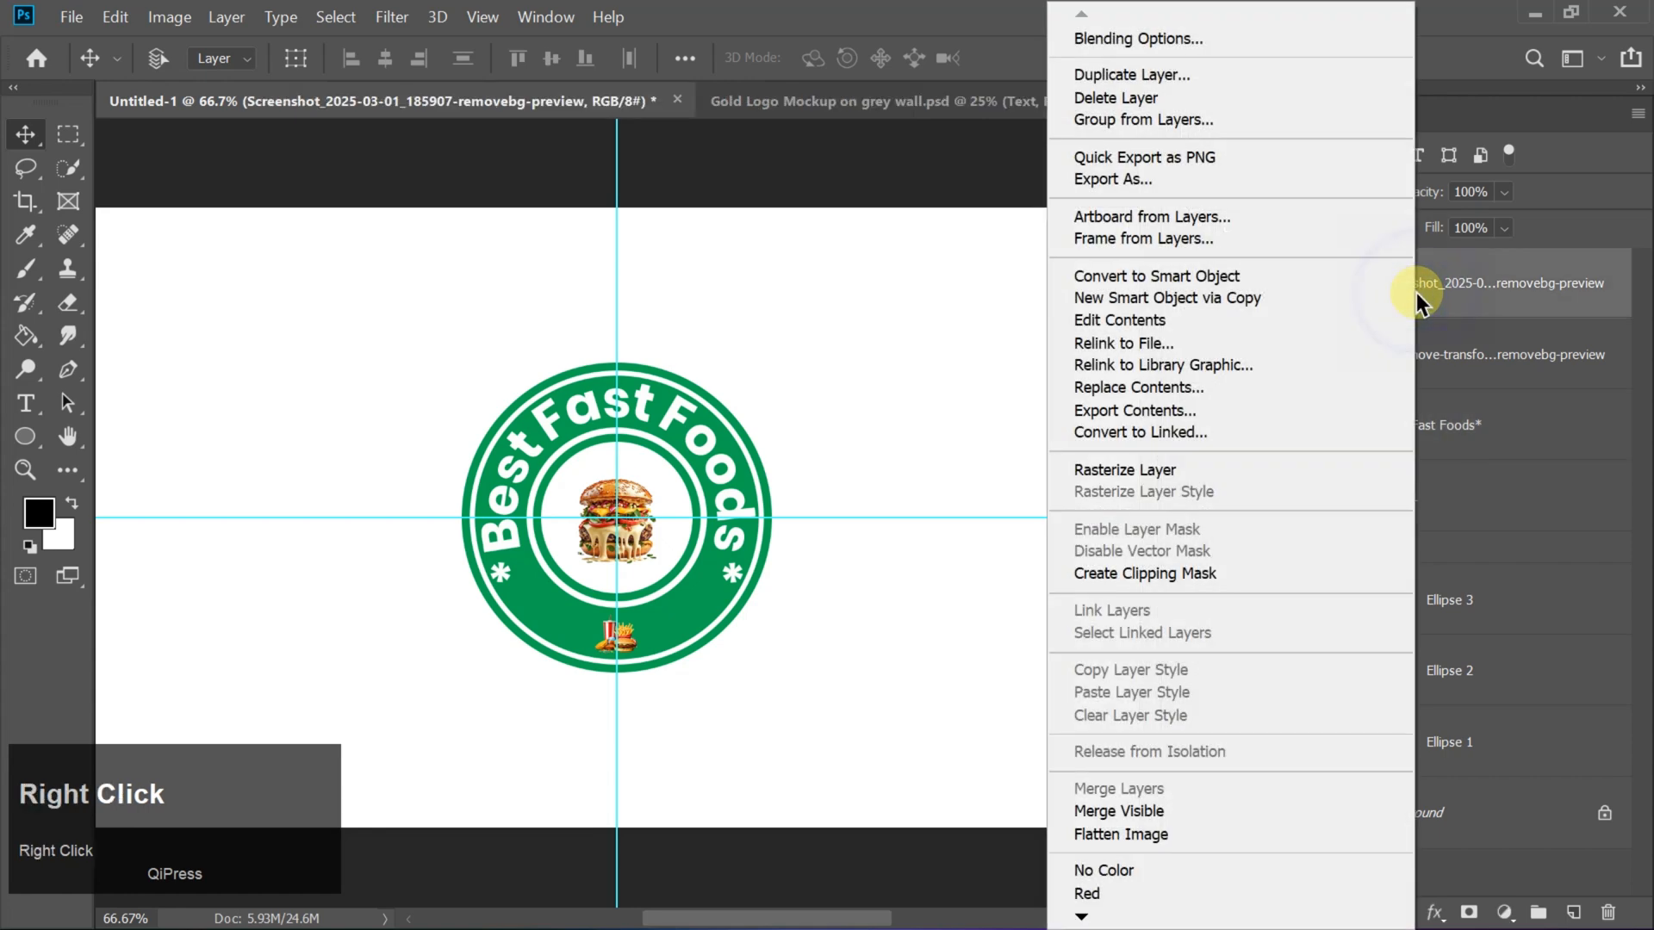
left_click(1155, 275)
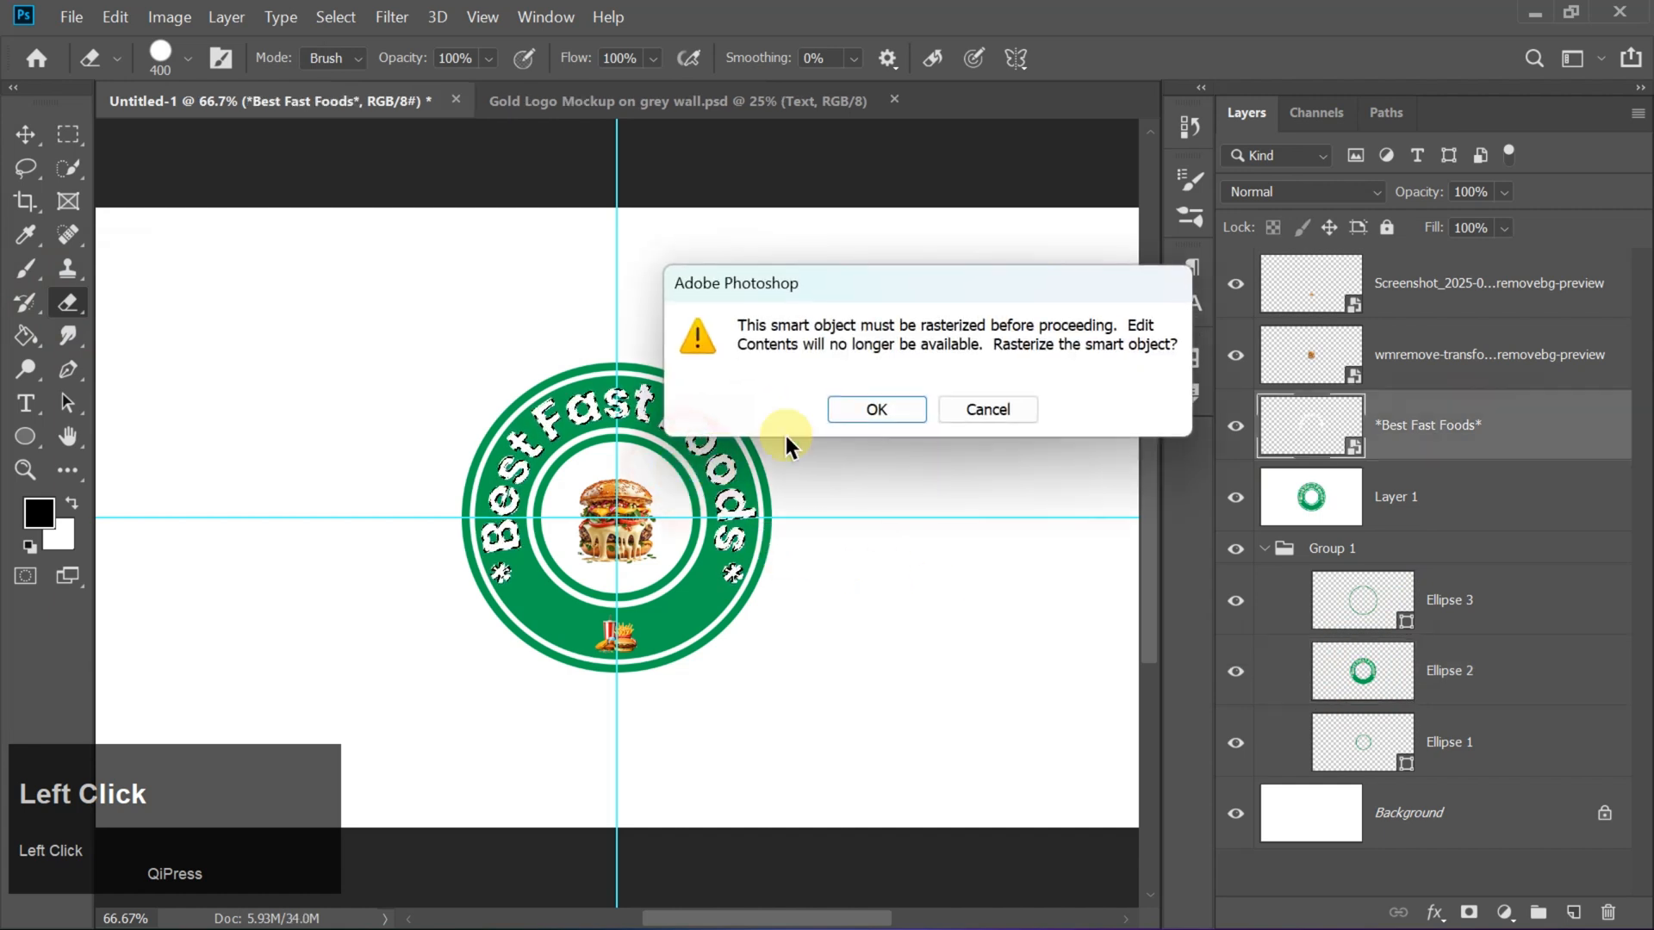
left_click(874, 409)
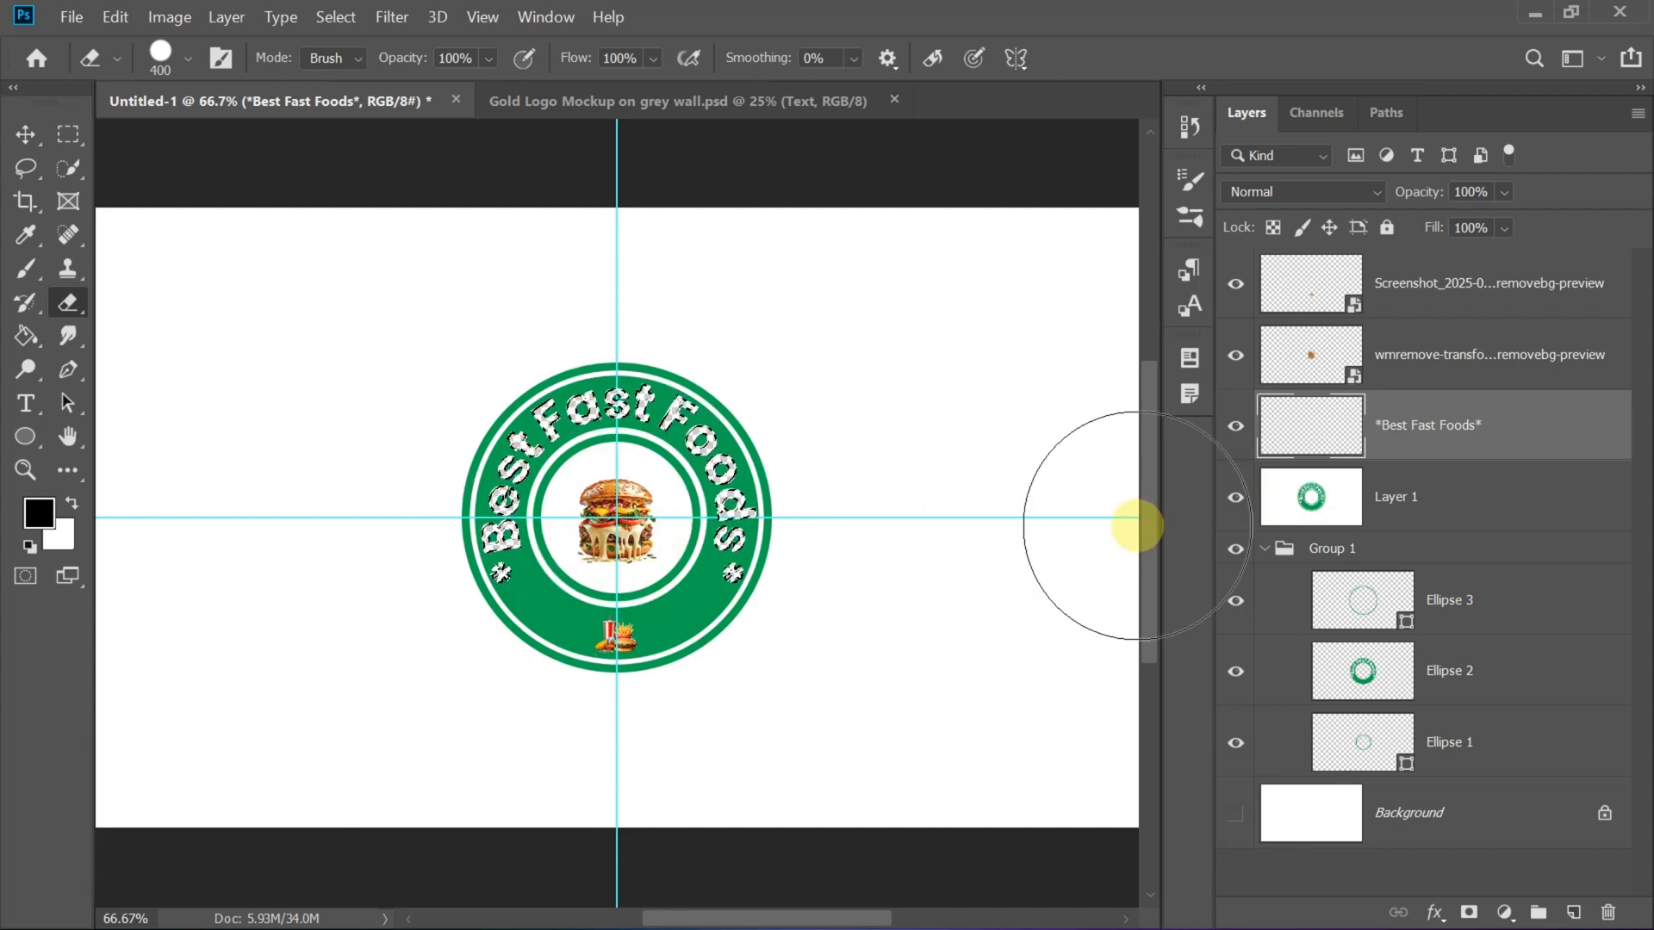
left_click(1310, 282)
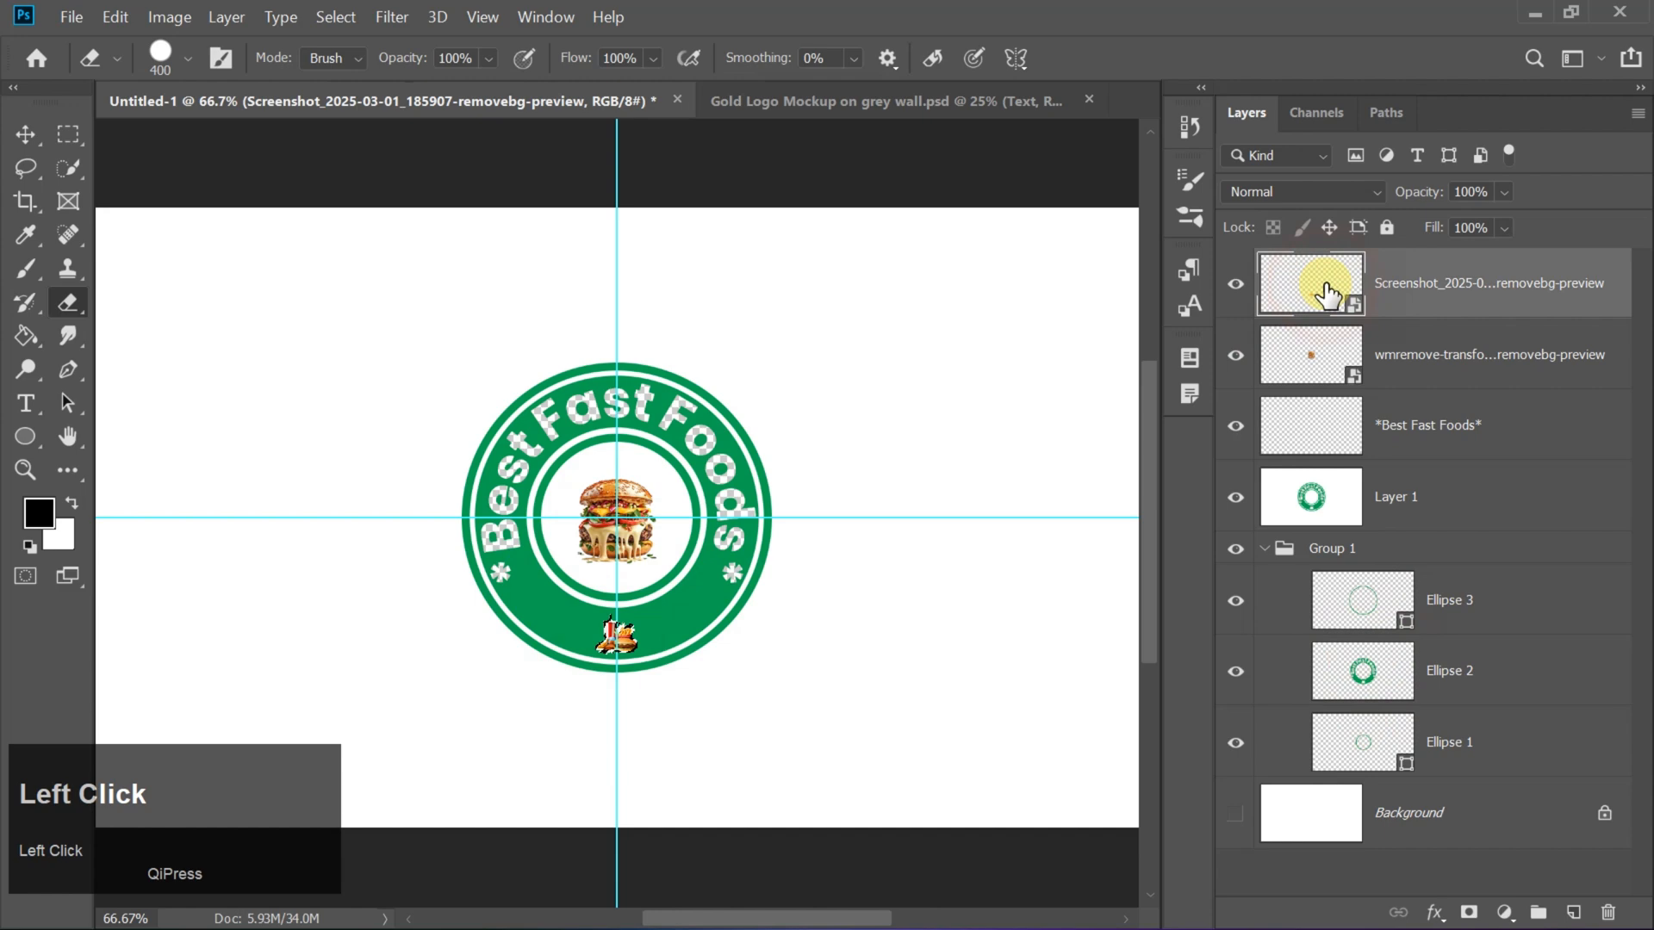
left_click(1330, 292)
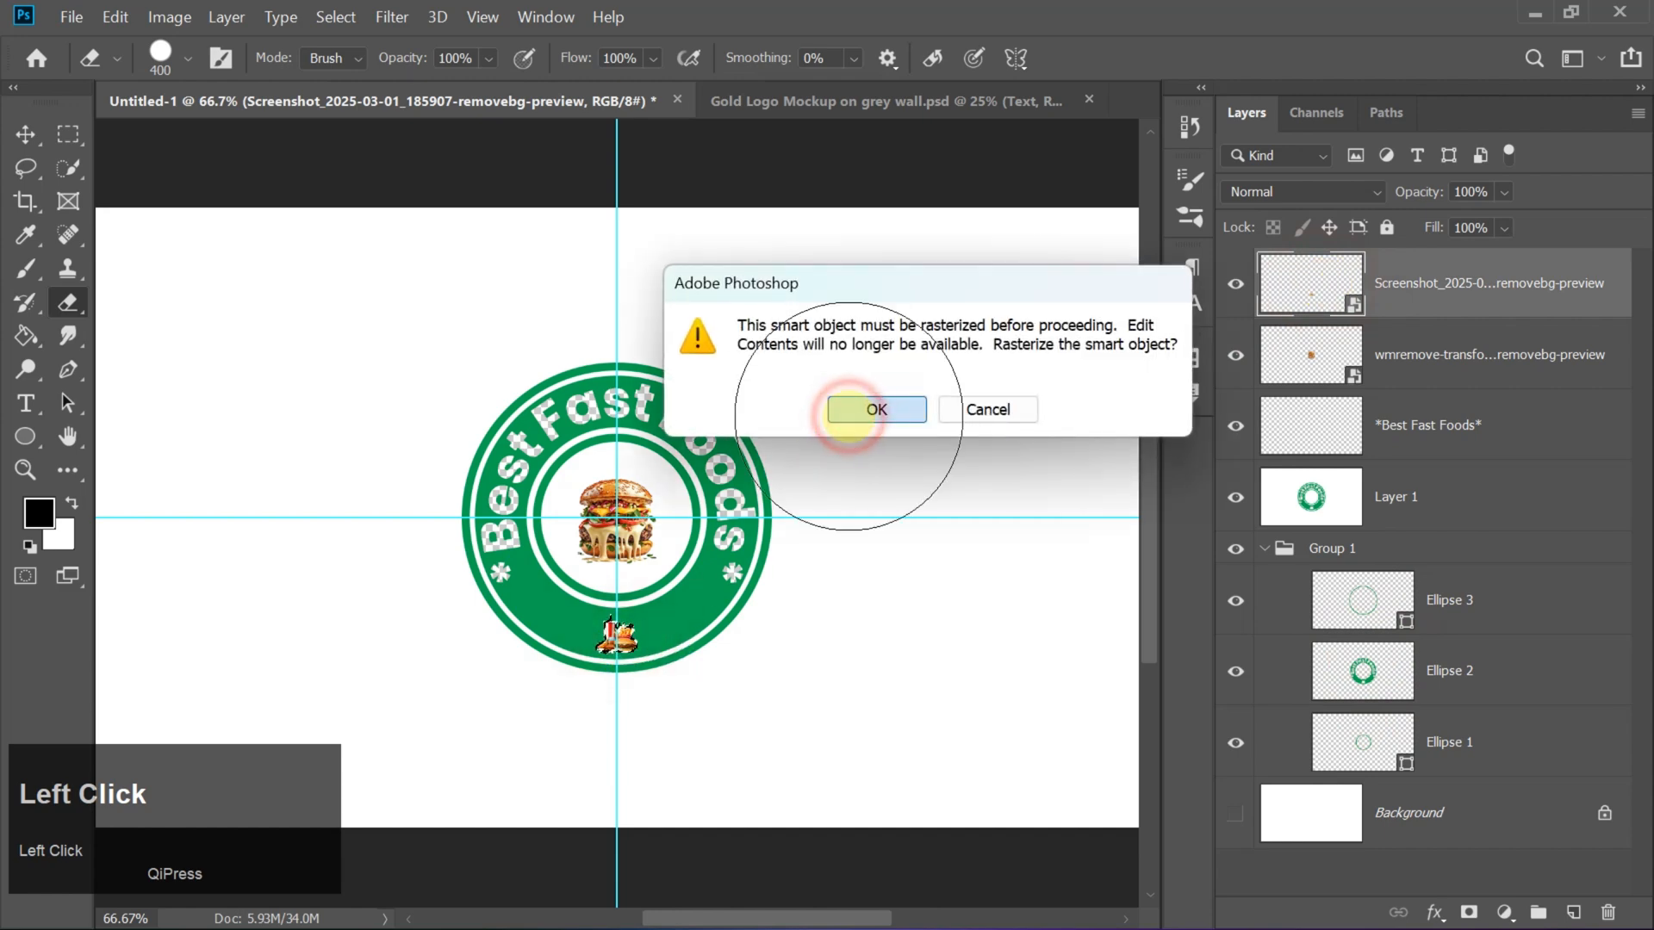
- Rasterize the food image and stamp all visible artwork into a new layer
left_click(874, 409)
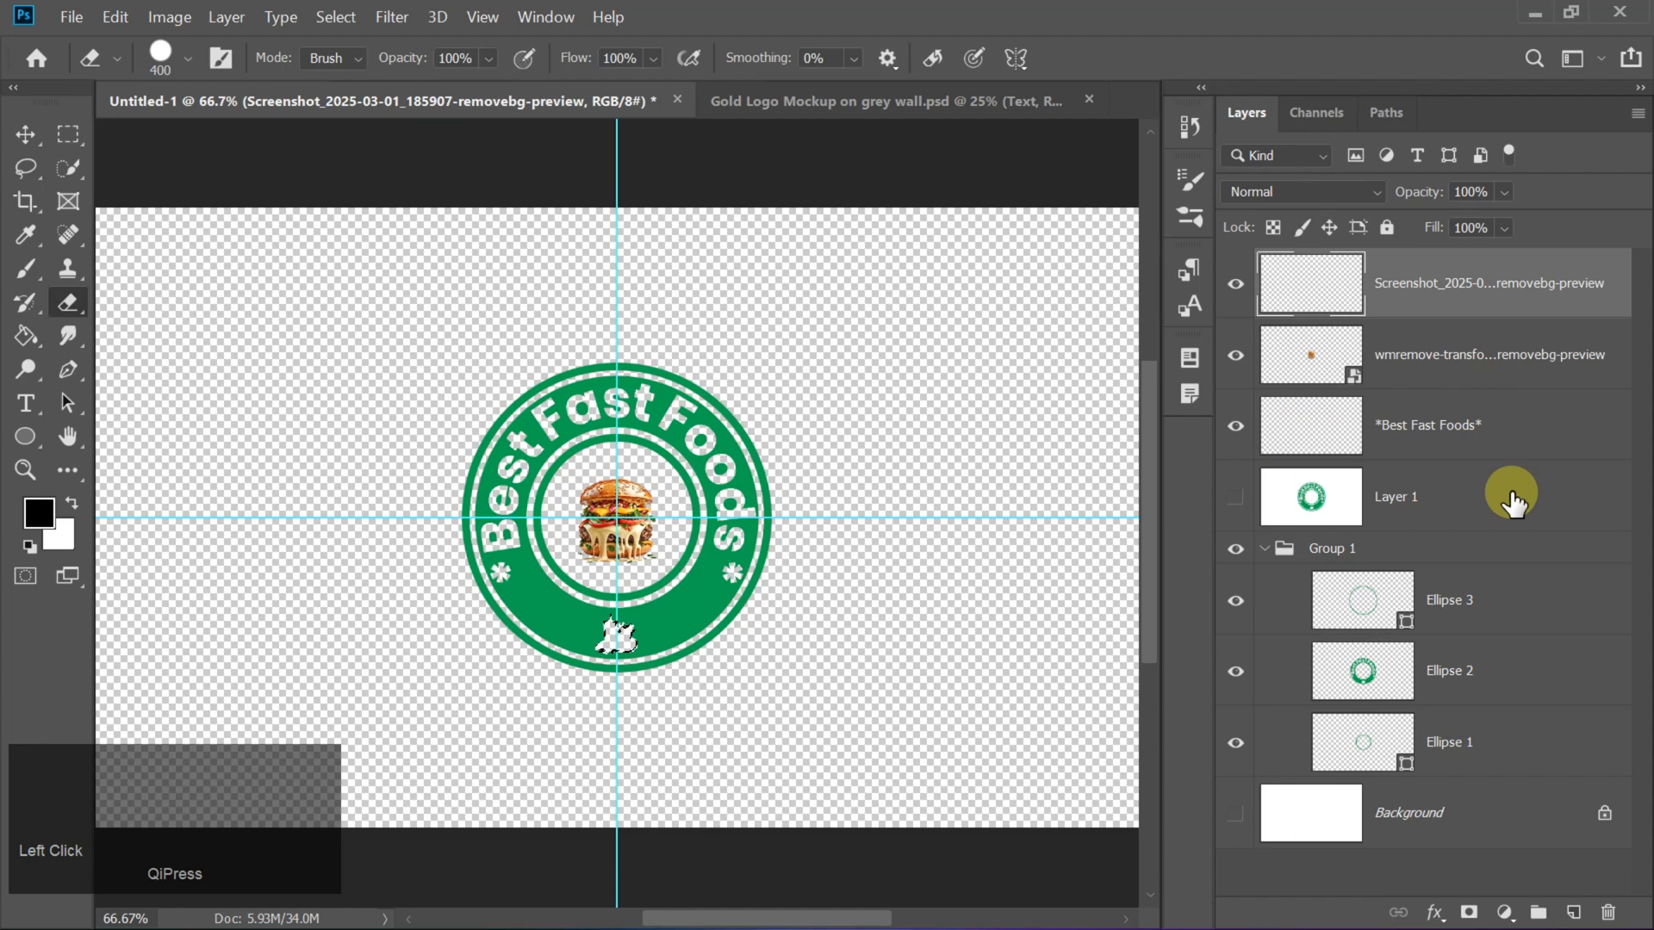
key("d")
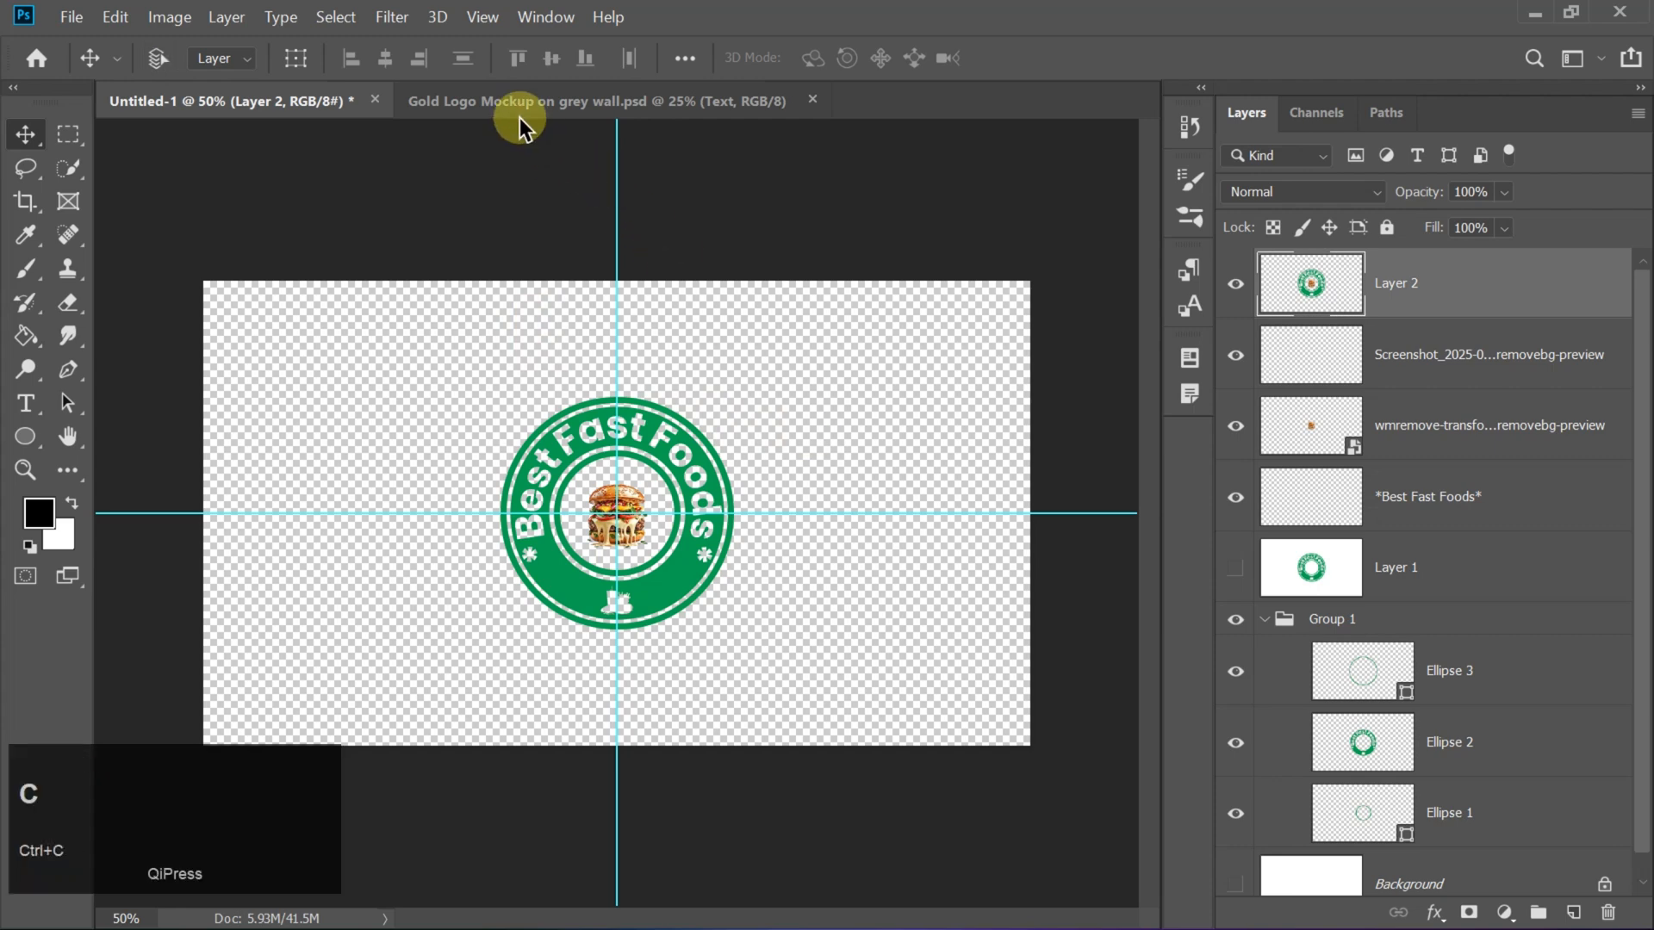
- Open the wall mockup's placeholder design smart object for editing
left_click(596, 100)
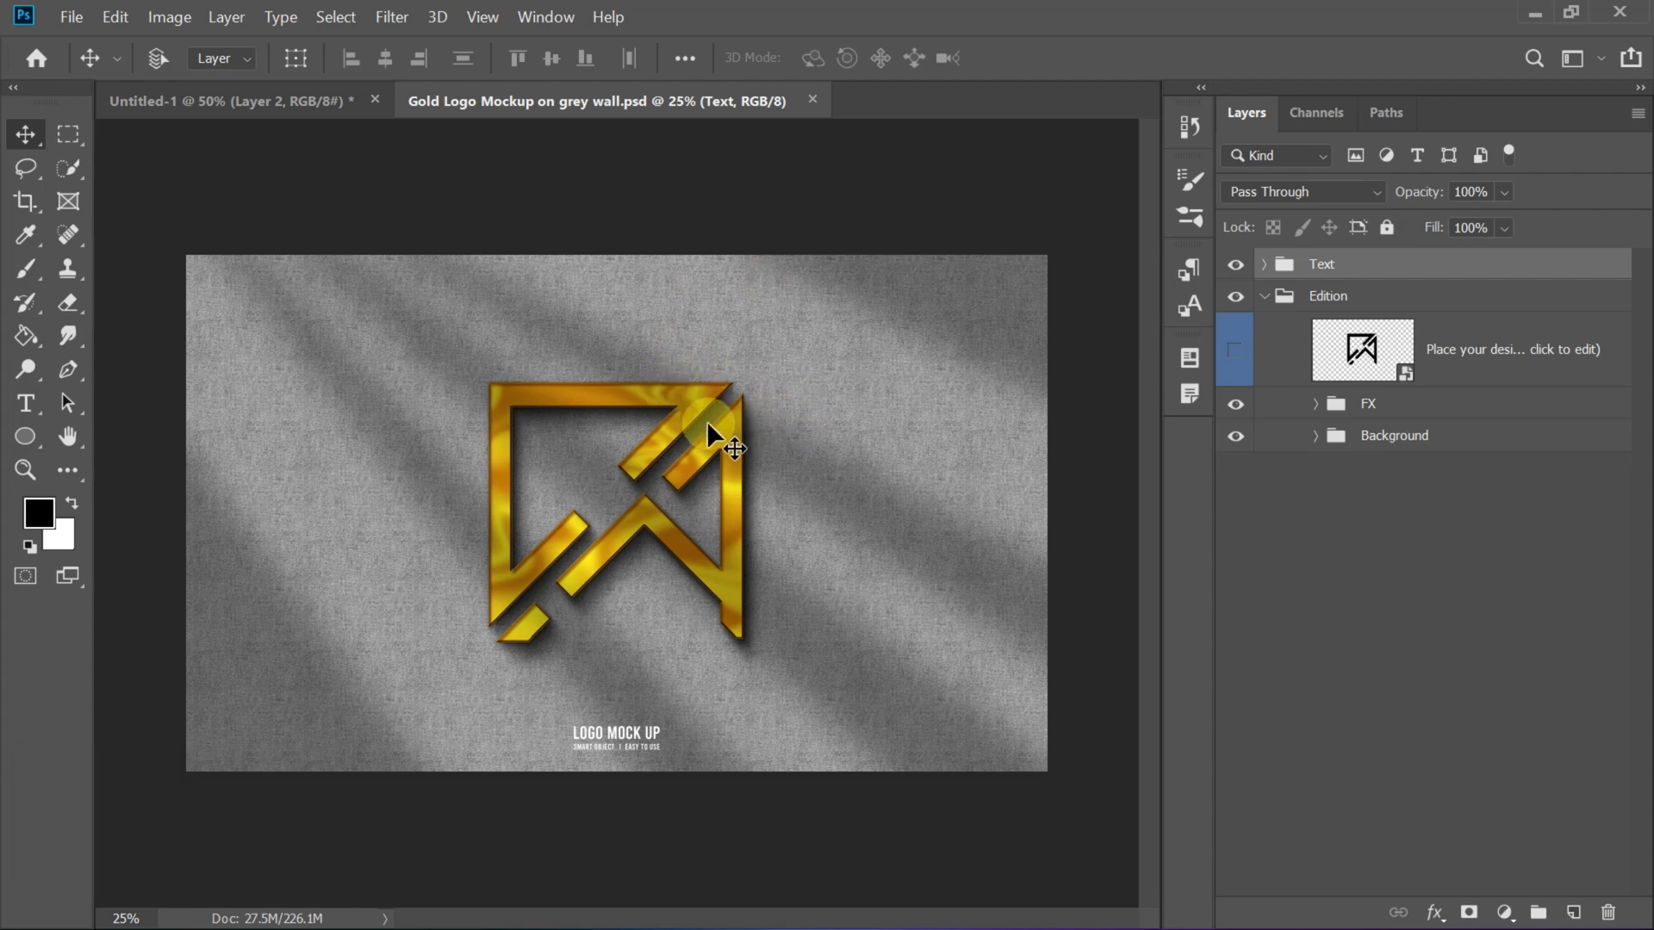
left_click(1363, 349)
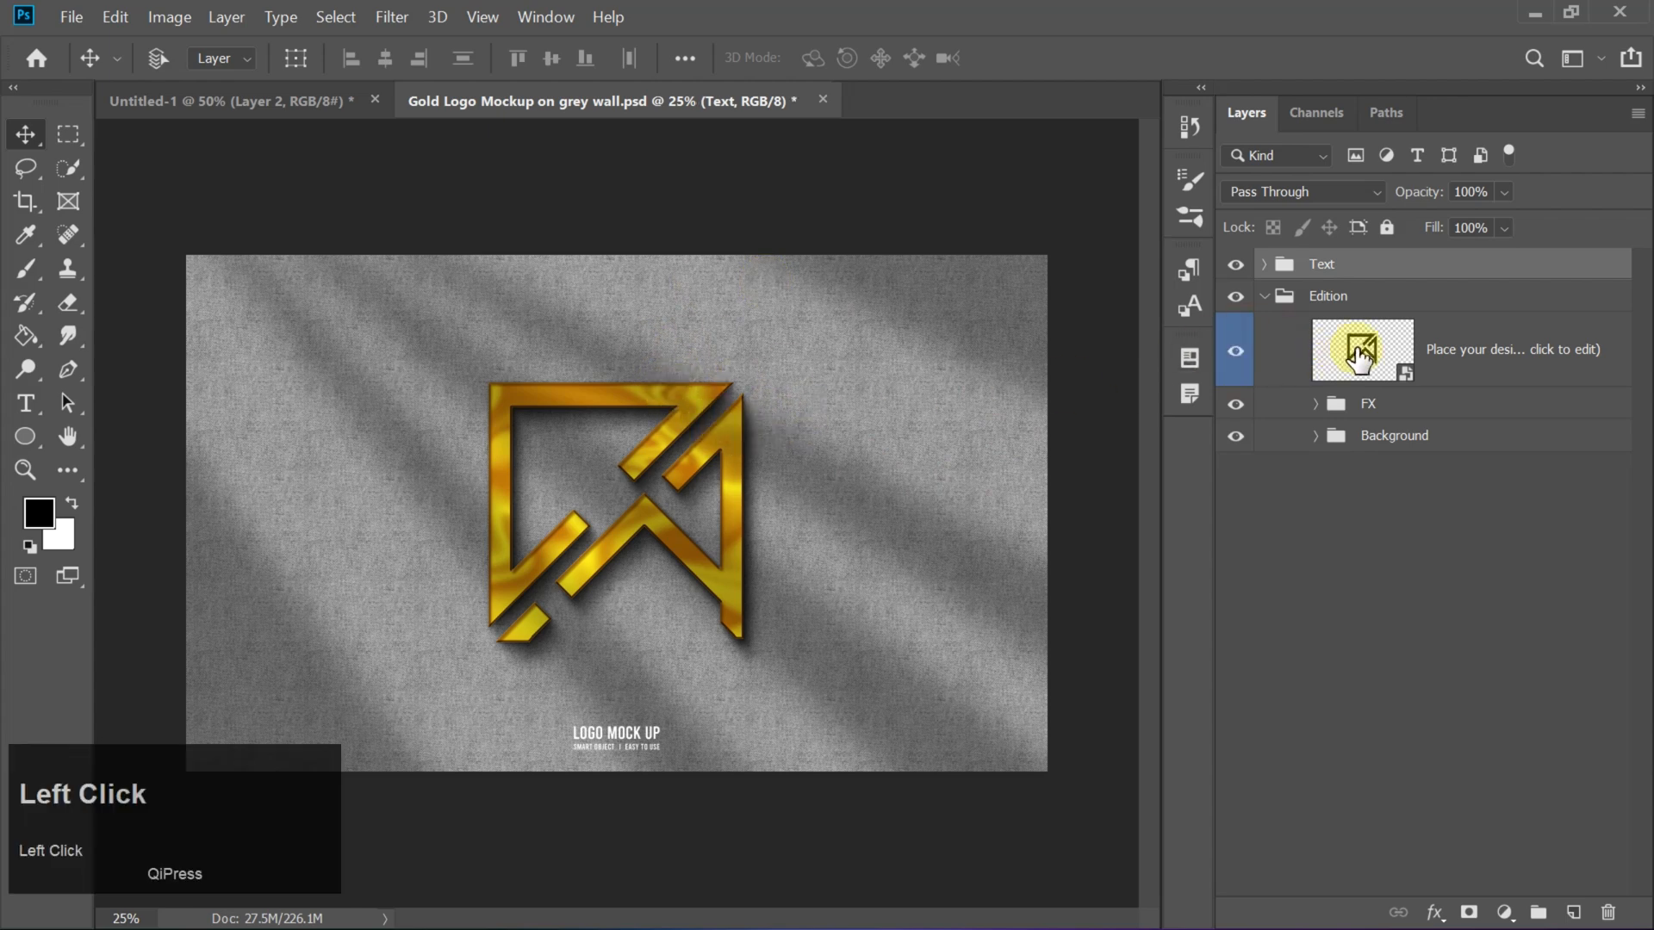
double_click(1362, 349)
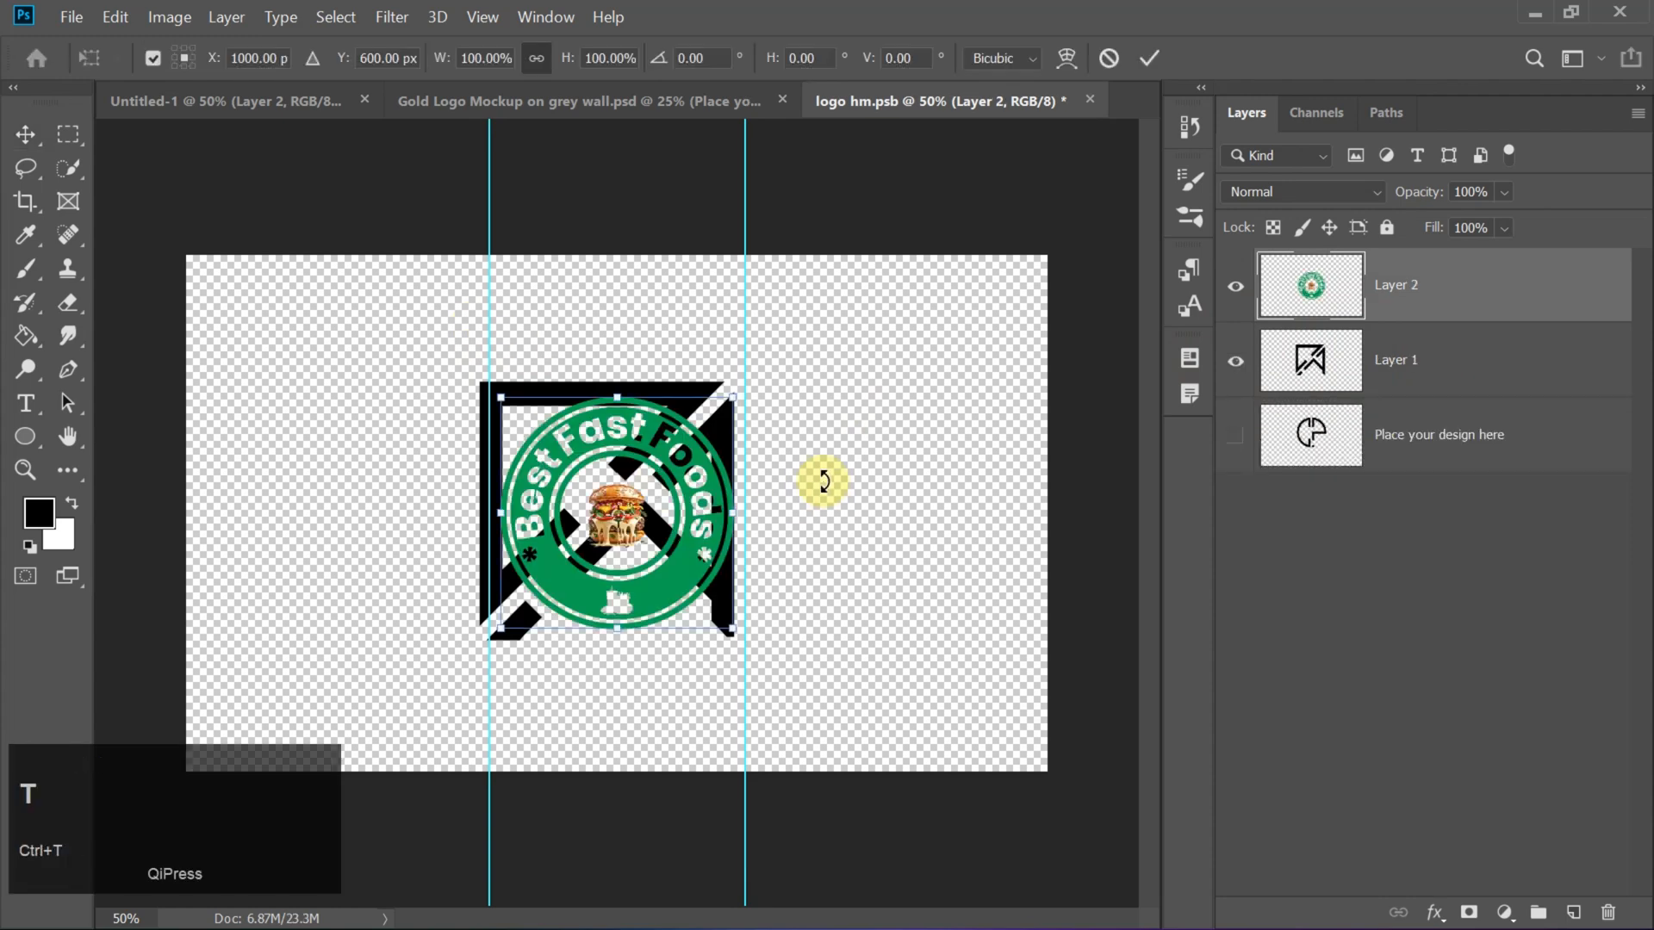
- Enlarge the pasted Best Fast Foods logo, hide the sample arrow logo, and zoom in on the emblem
left_click_drag(823, 480, 739, 644)
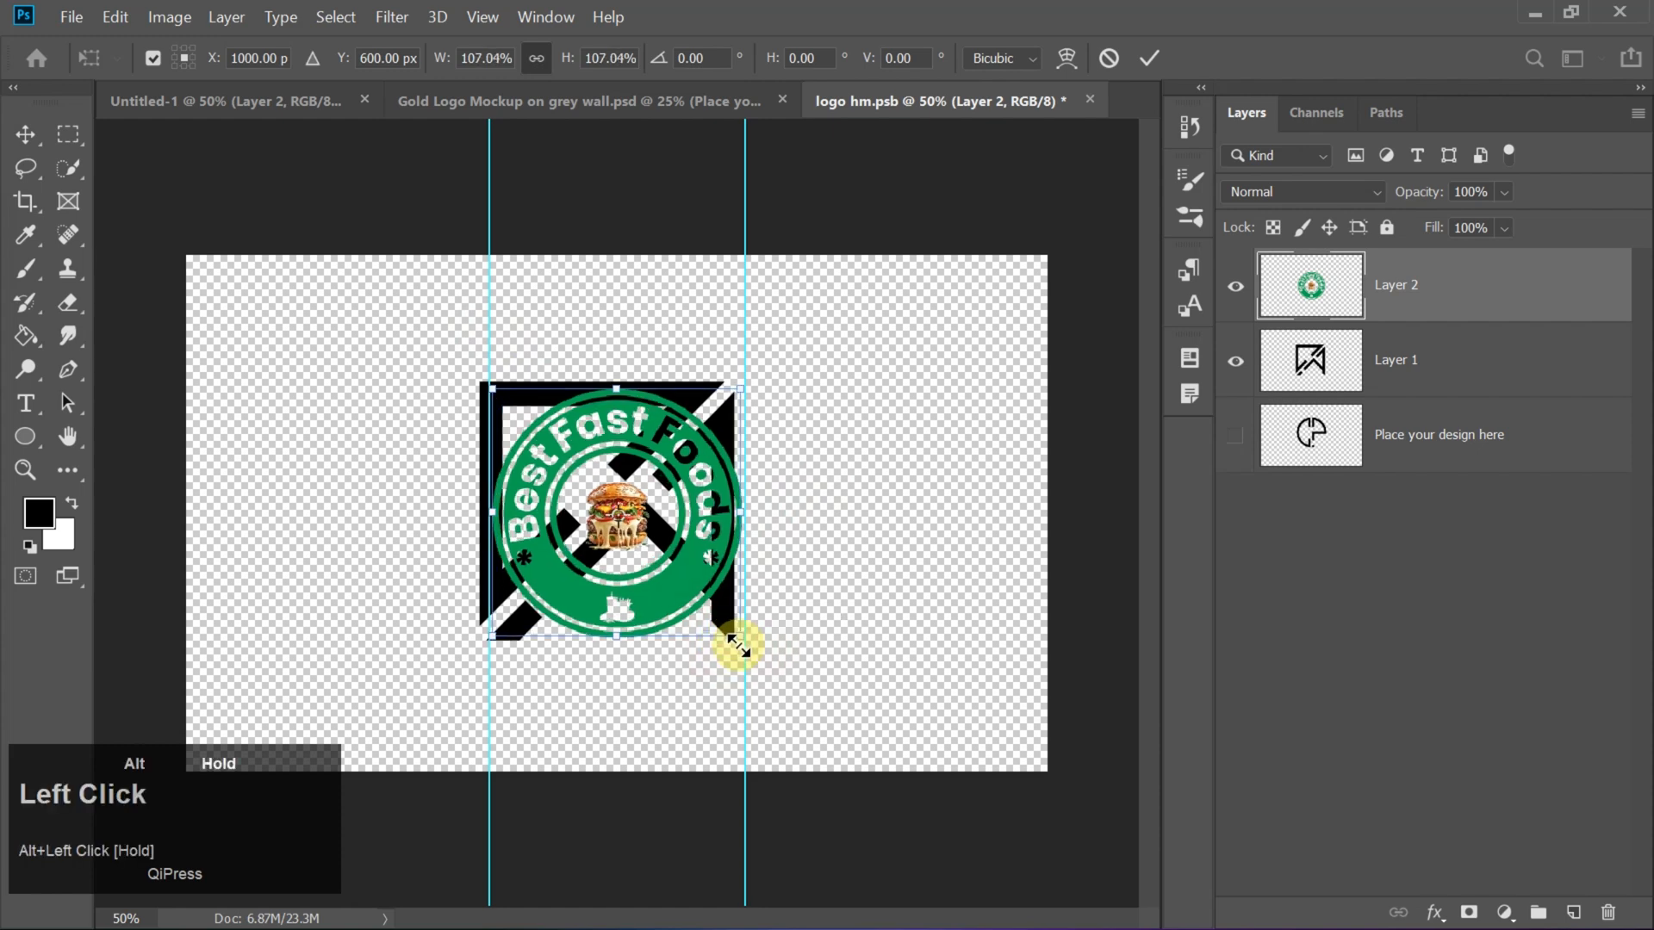
key("Enter")
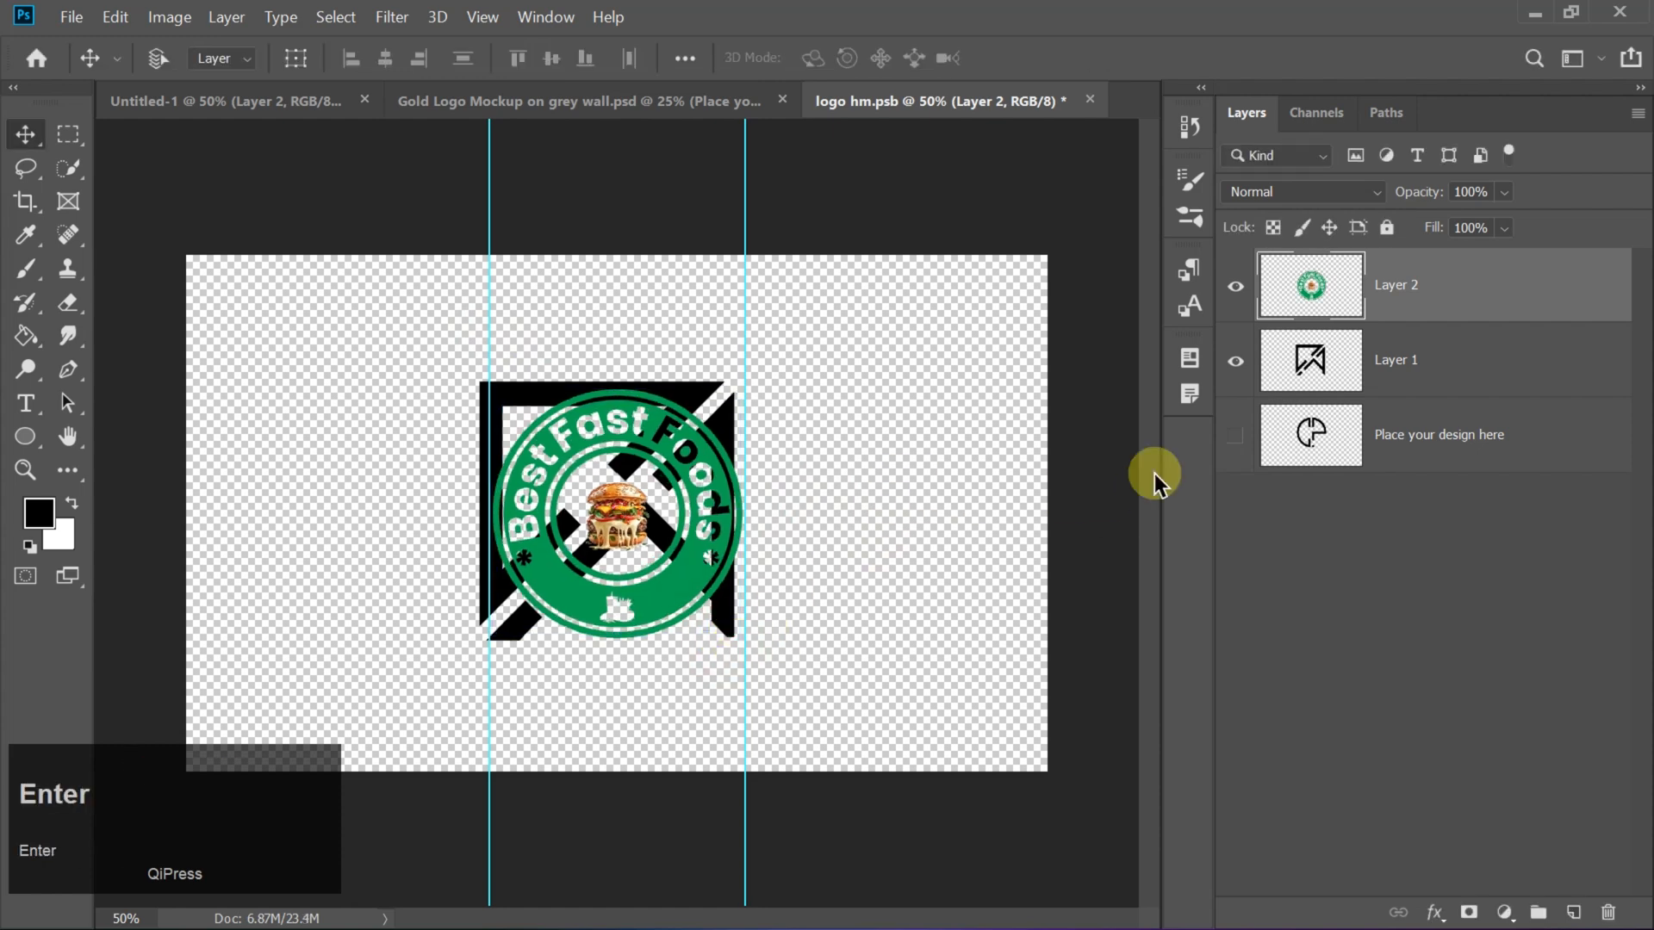
left_click(1235, 360)
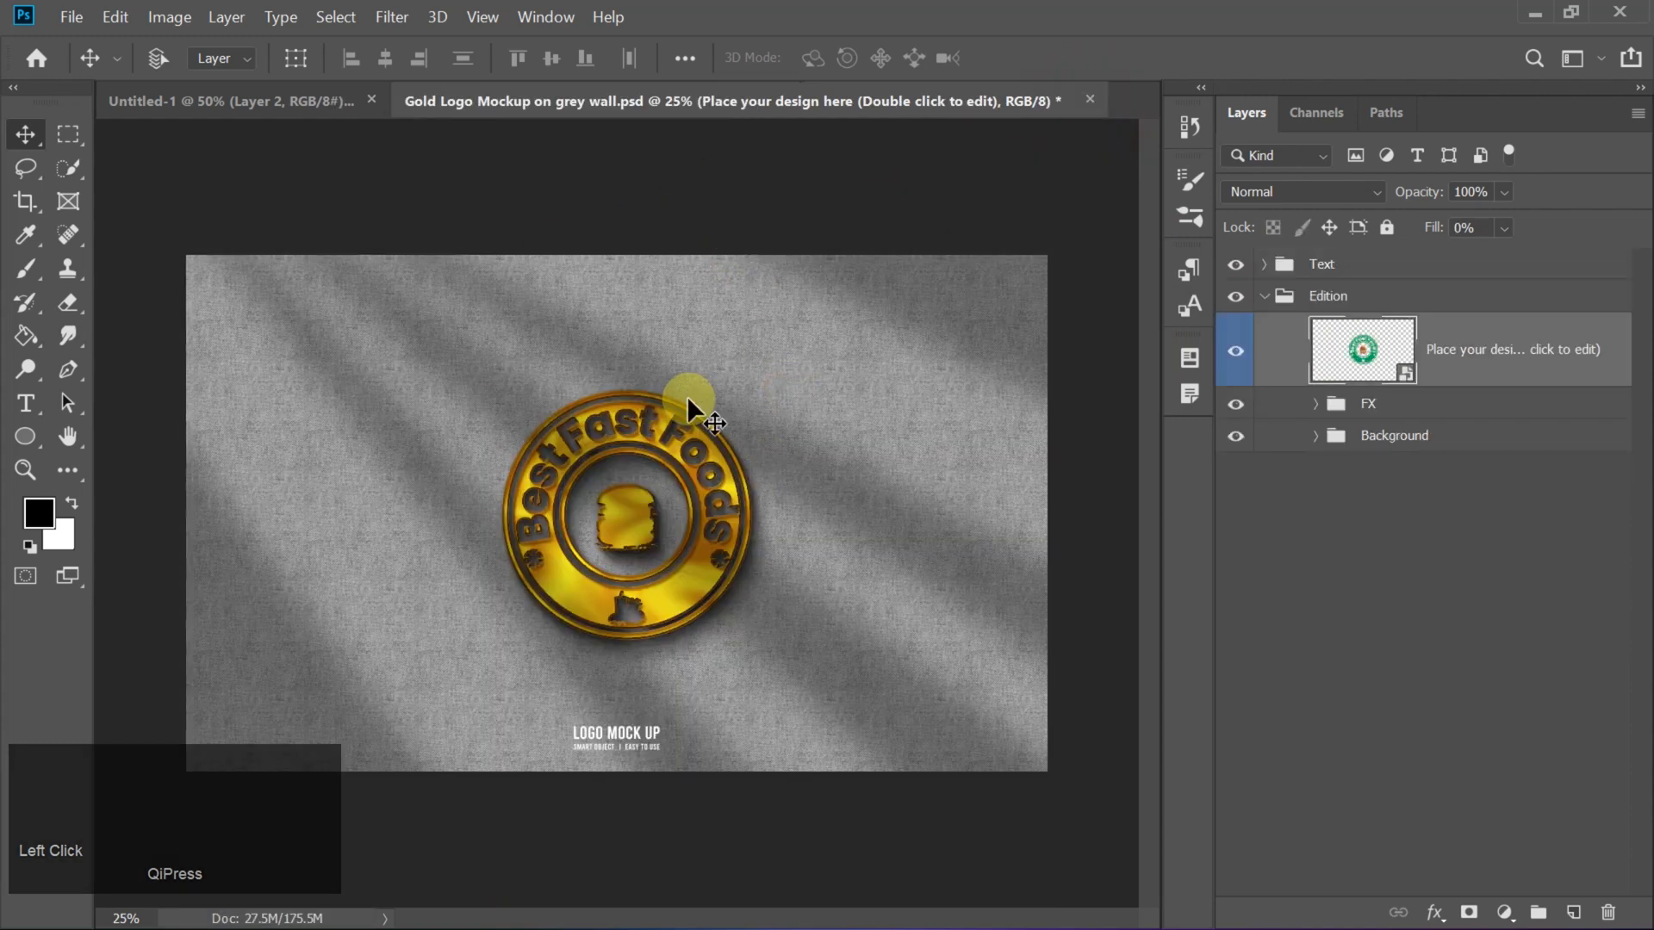
key("ctrl+=")
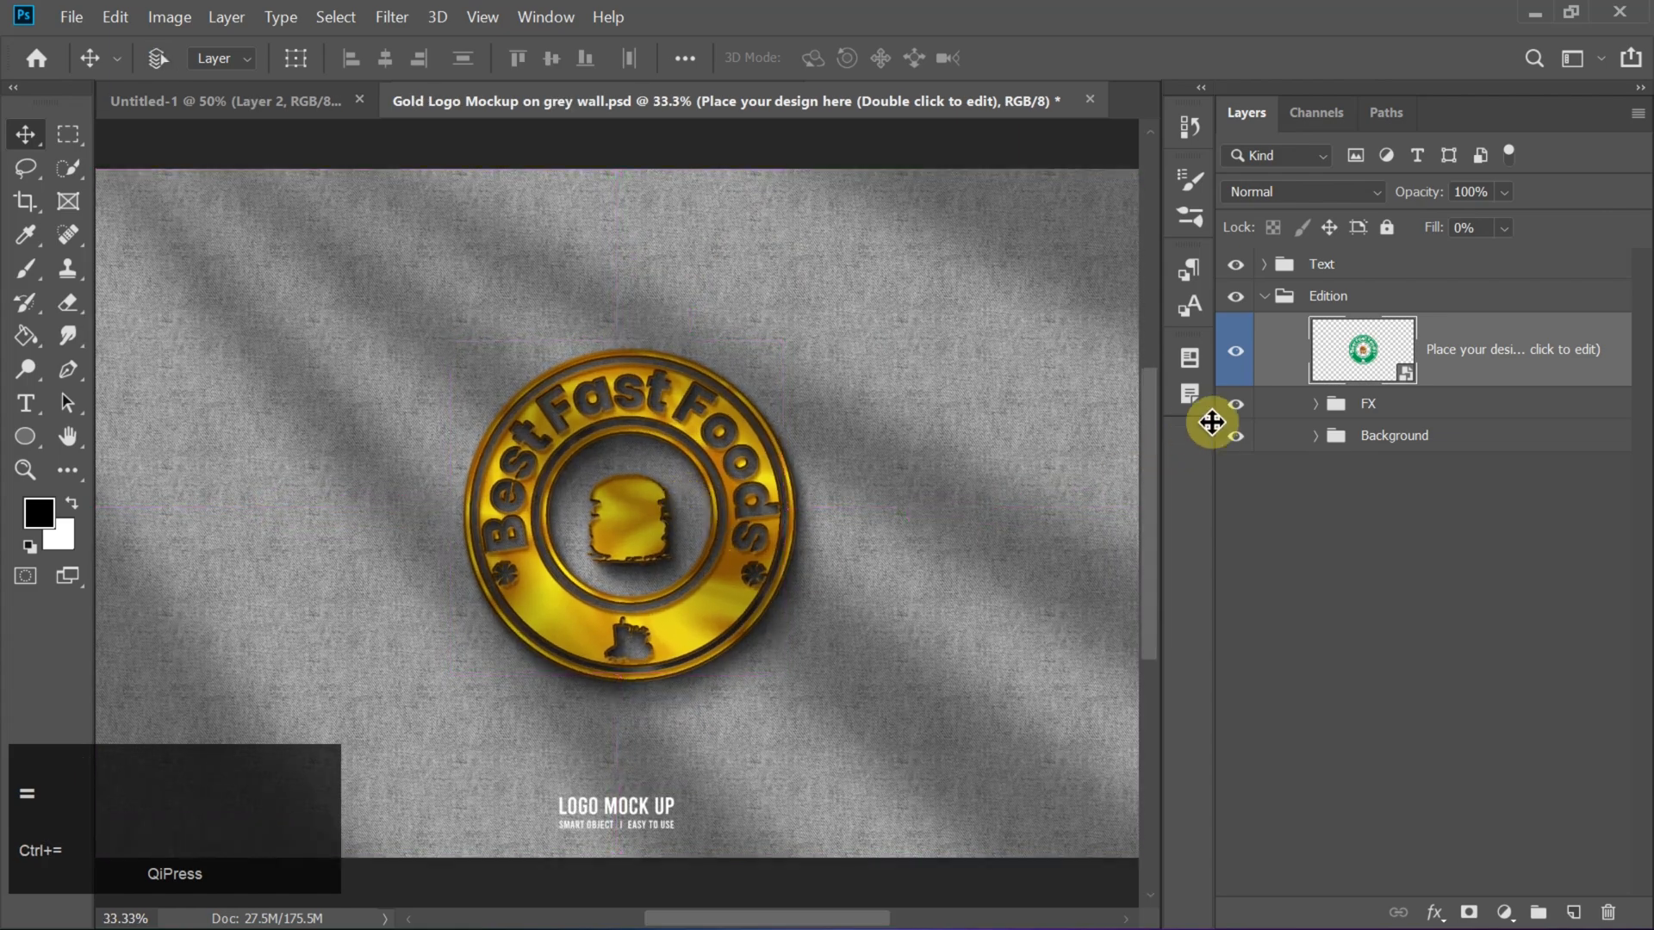